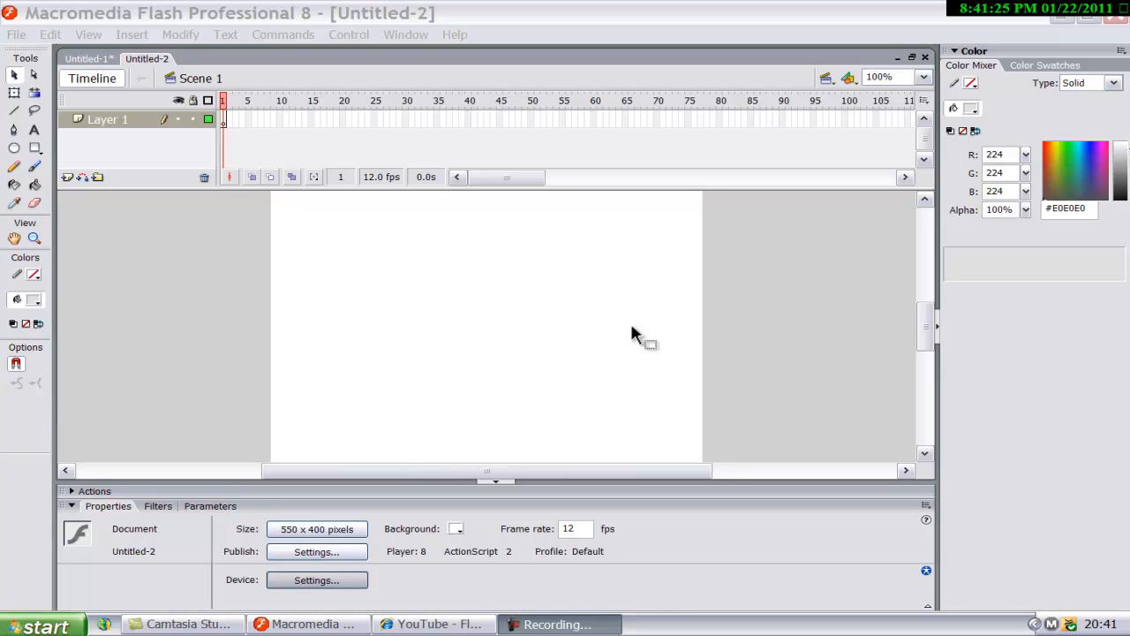
Step: Check the YouTube shooting demo, return to Flash and draw a second black rectangle on the right
click(433, 625)
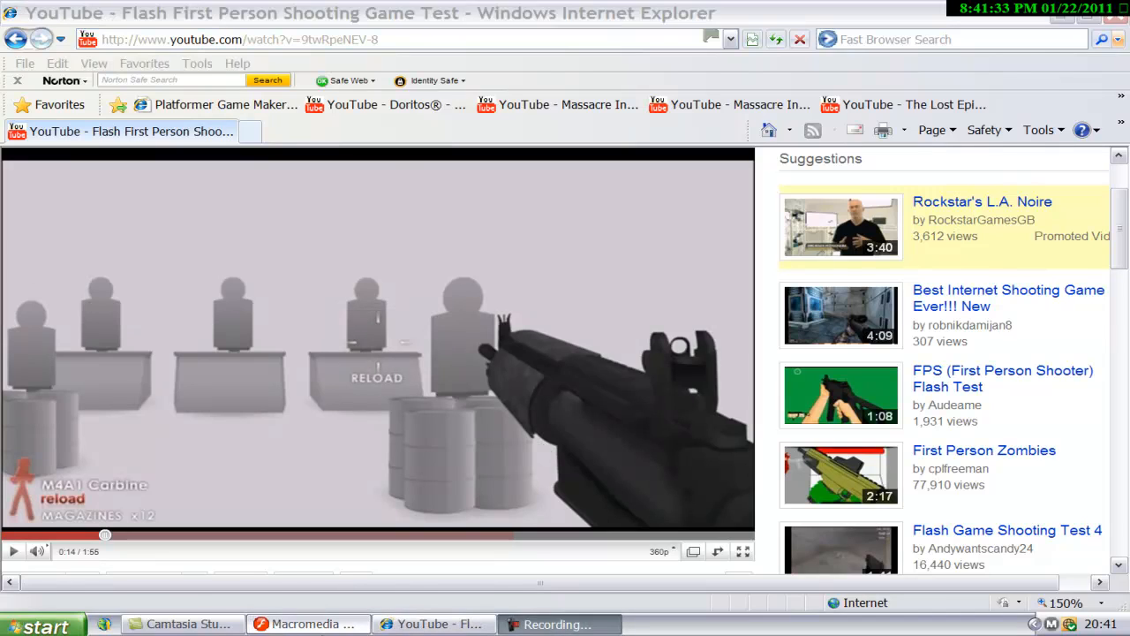
click(307, 623)
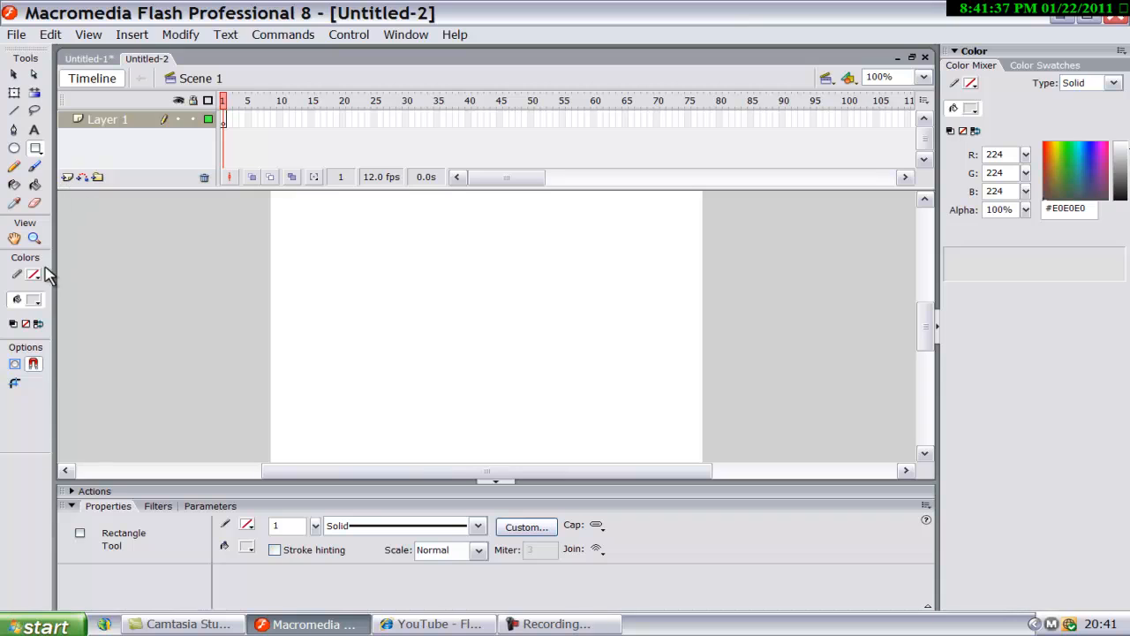
click(16, 274)
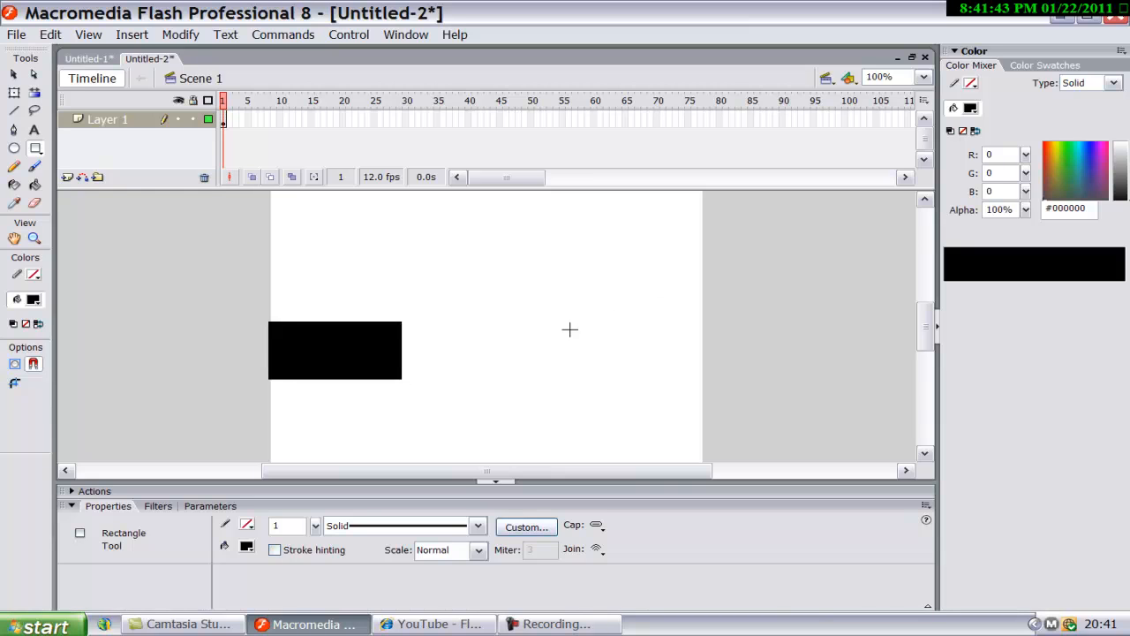
drag(556, 314, 733, 378)
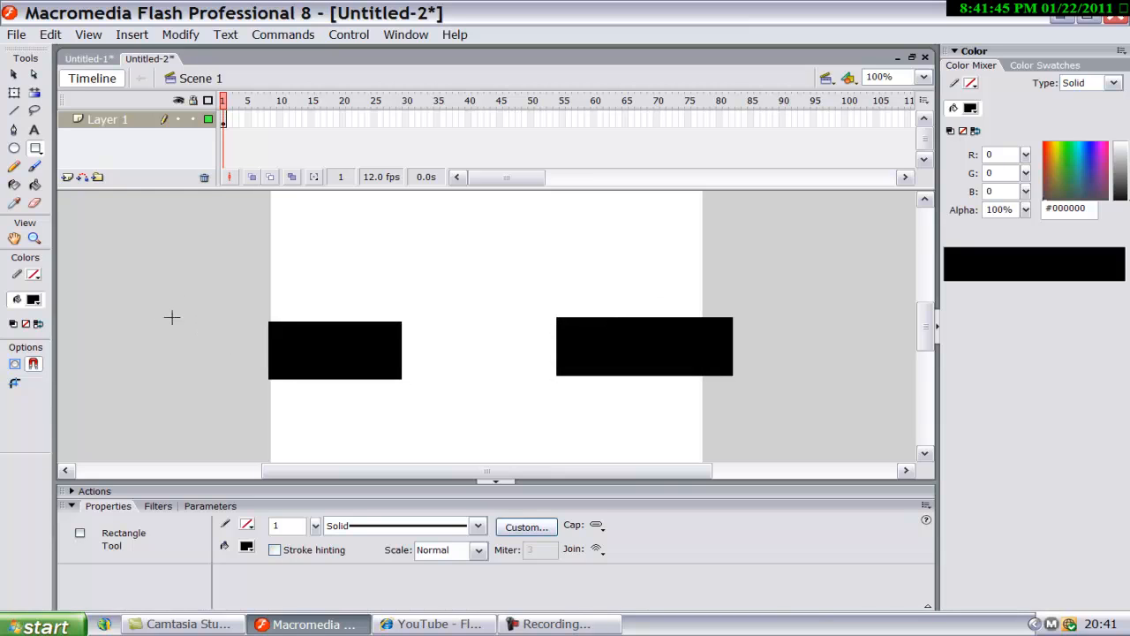
Step: Draw a slanted edge line beside the rectangle to start its 3D face
click(15, 110)
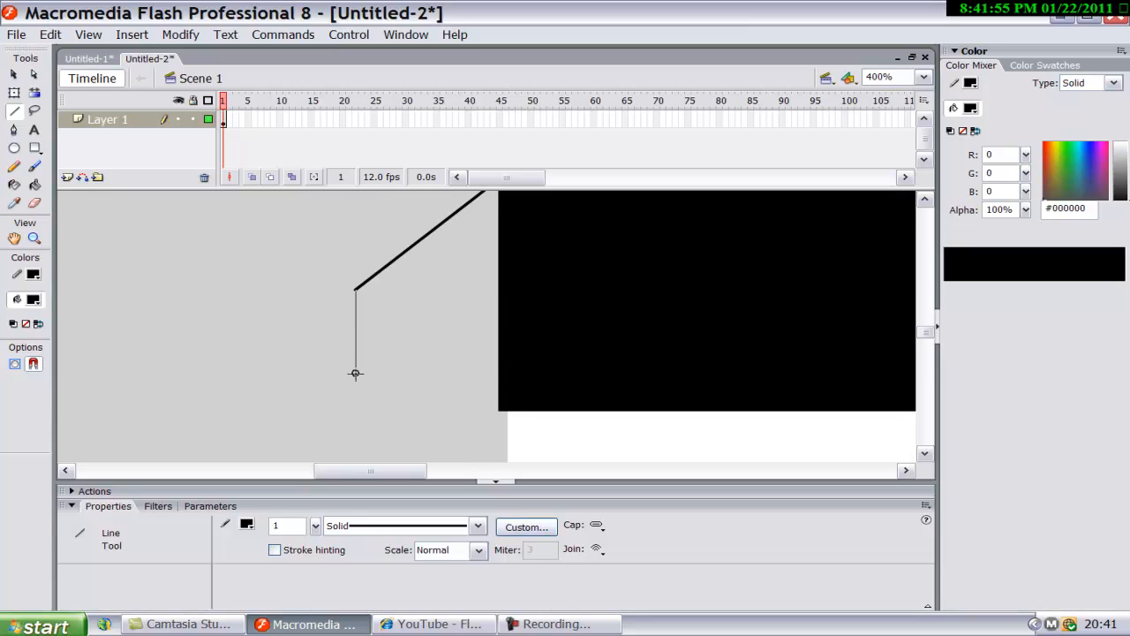
drag(355, 372, 498, 409)
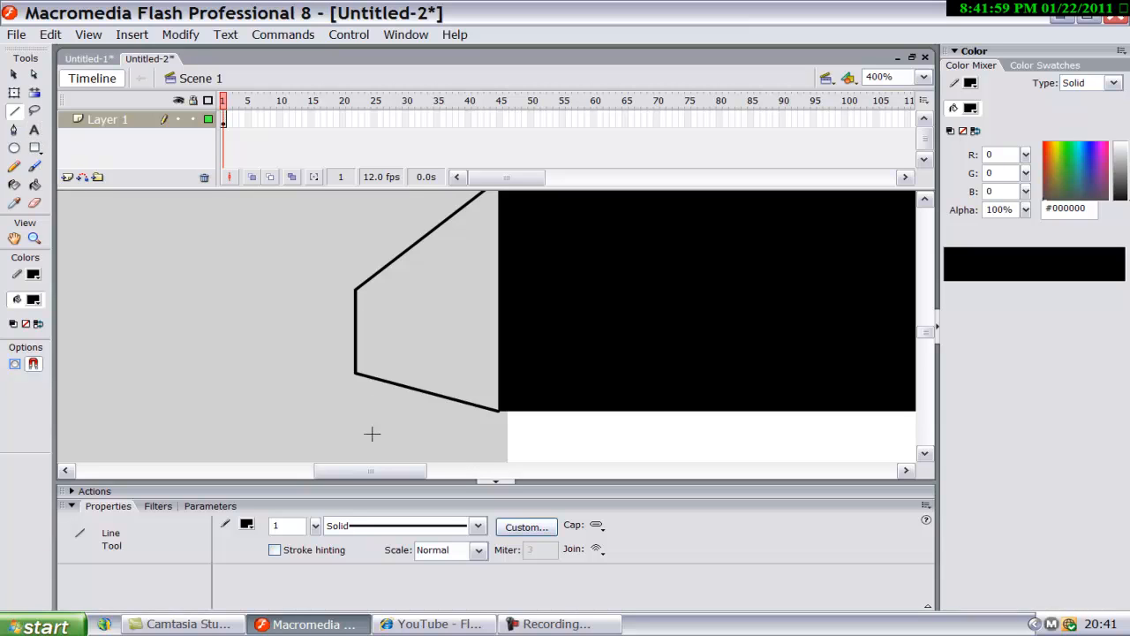
click(36, 185)
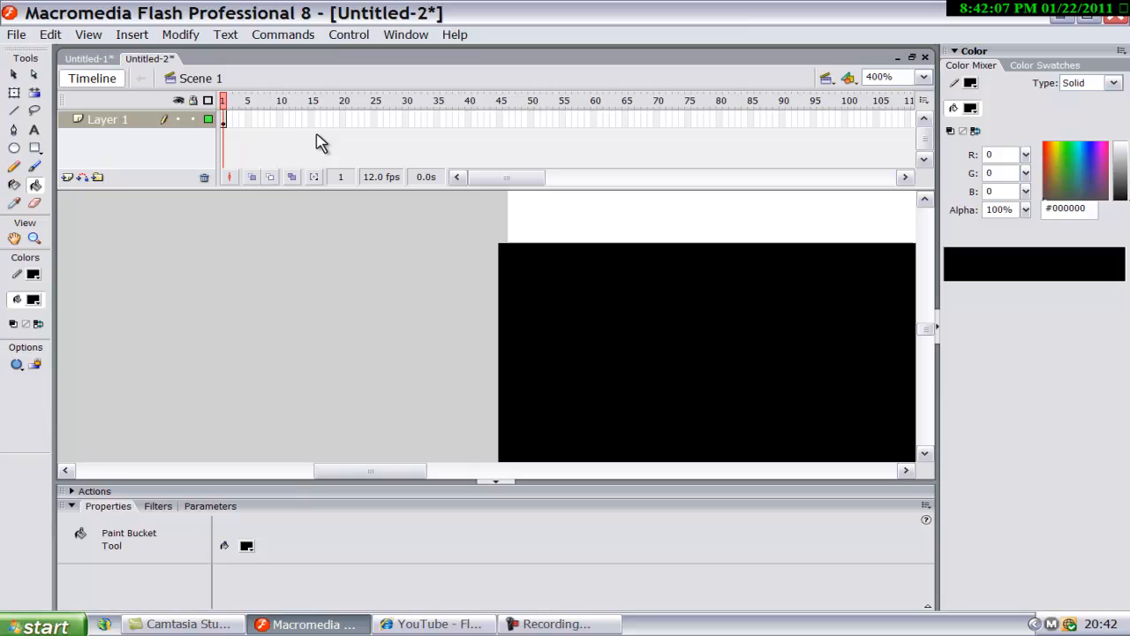
Step: Draw the slanted top and back edges of the black block with the Line tool
click(12, 110)
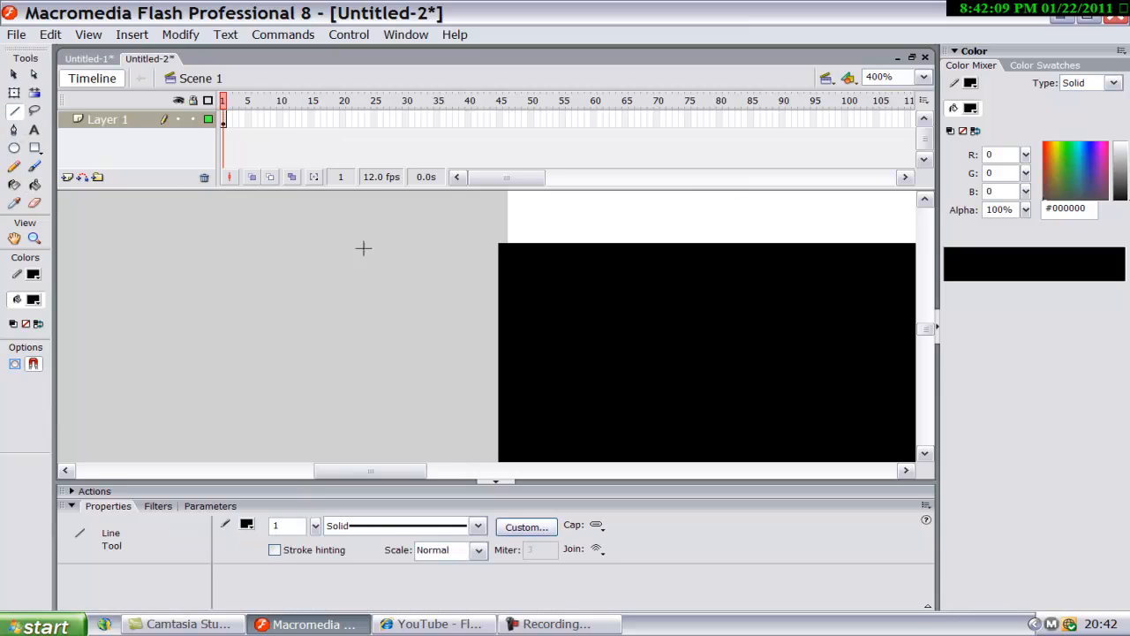
drag(497, 307, 615, 215)
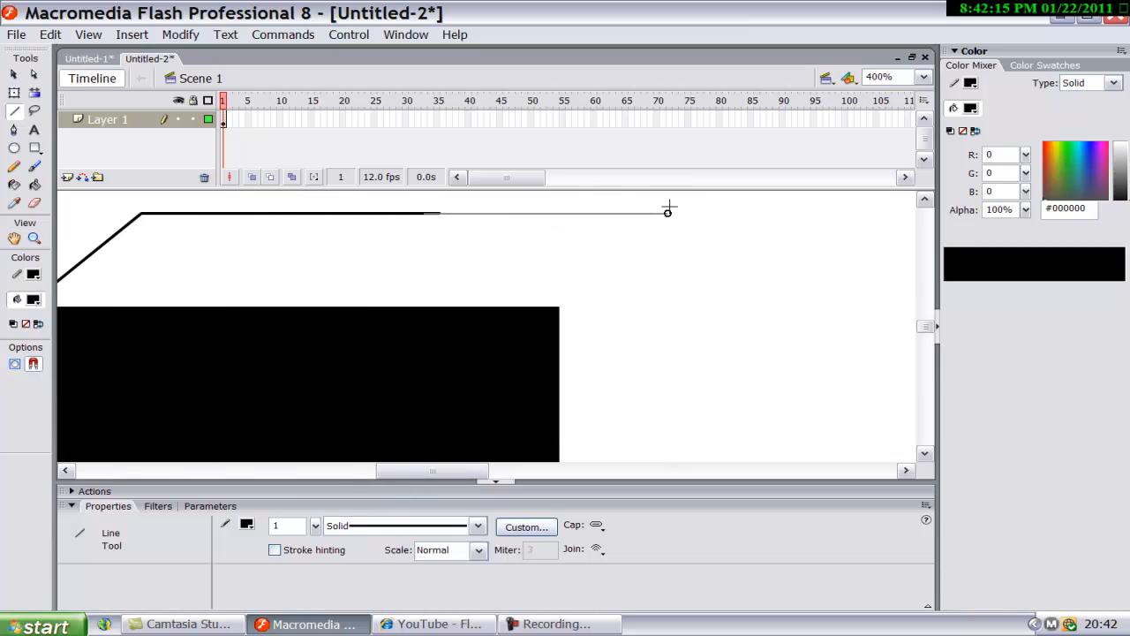
drag(689, 215, 558, 325)
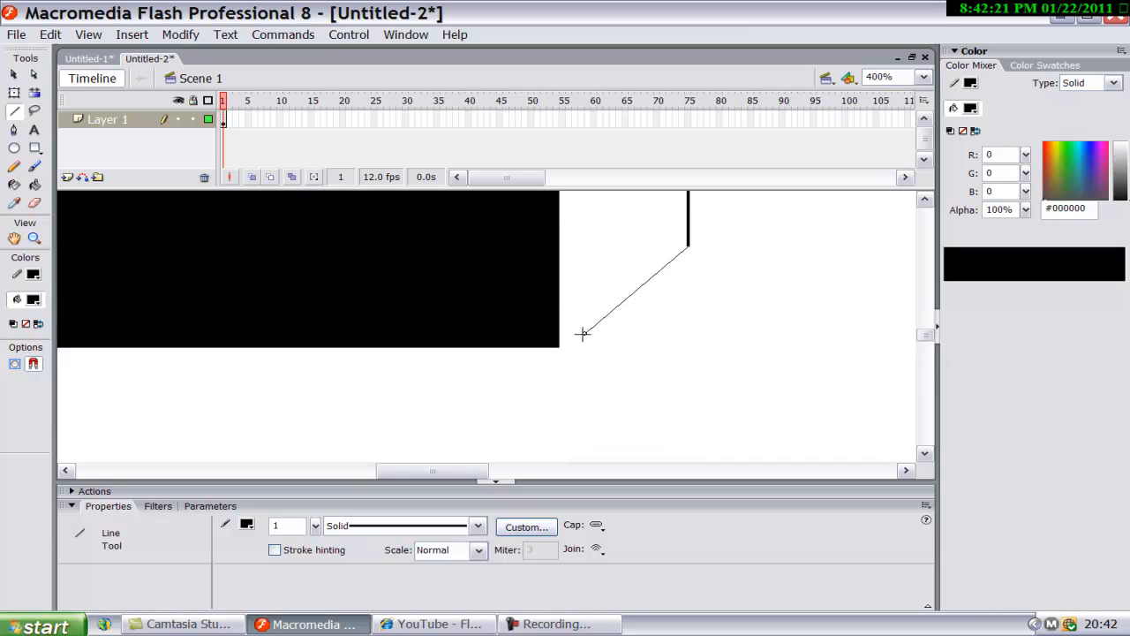
Step: Fill the new faces with a near-black custom colour from the Color dialog
click(34, 185)
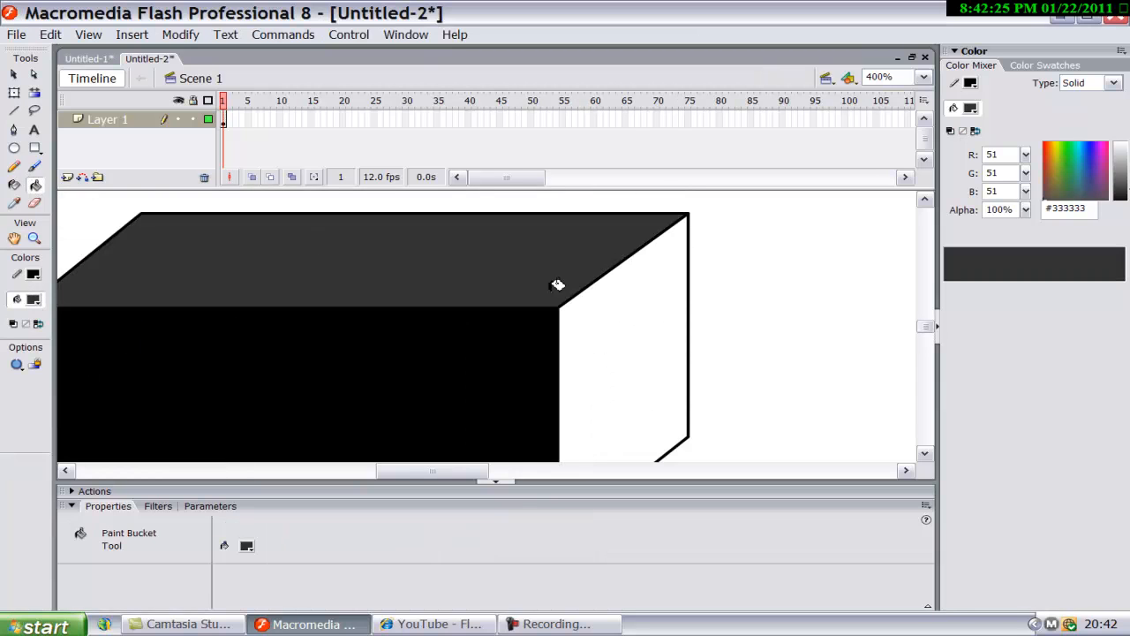
click(622, 354)
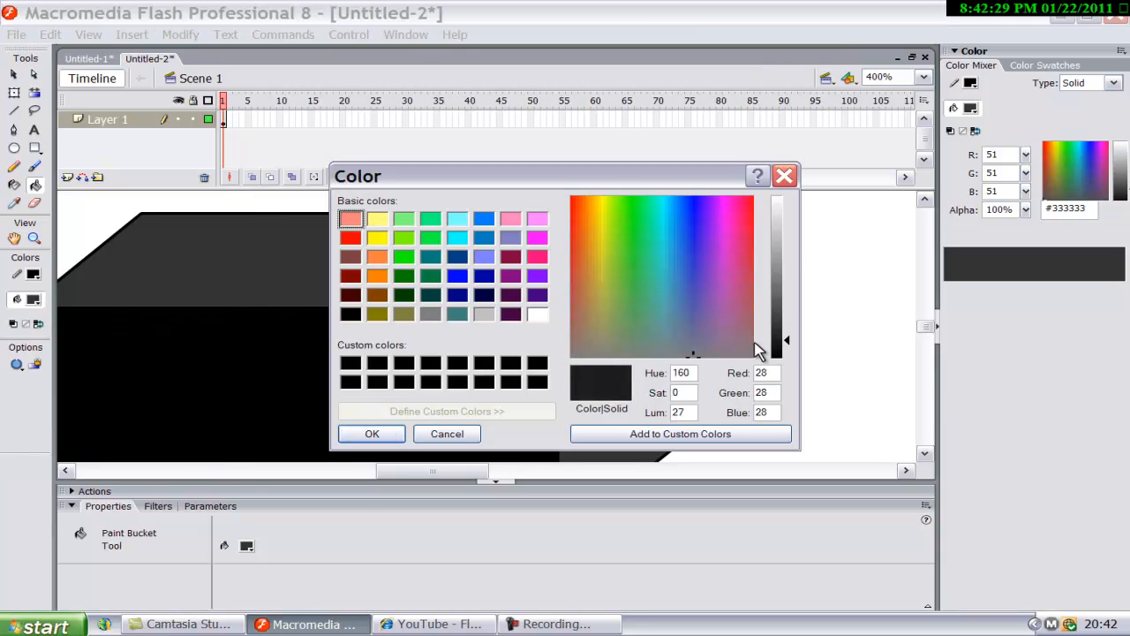
click(371, 434)
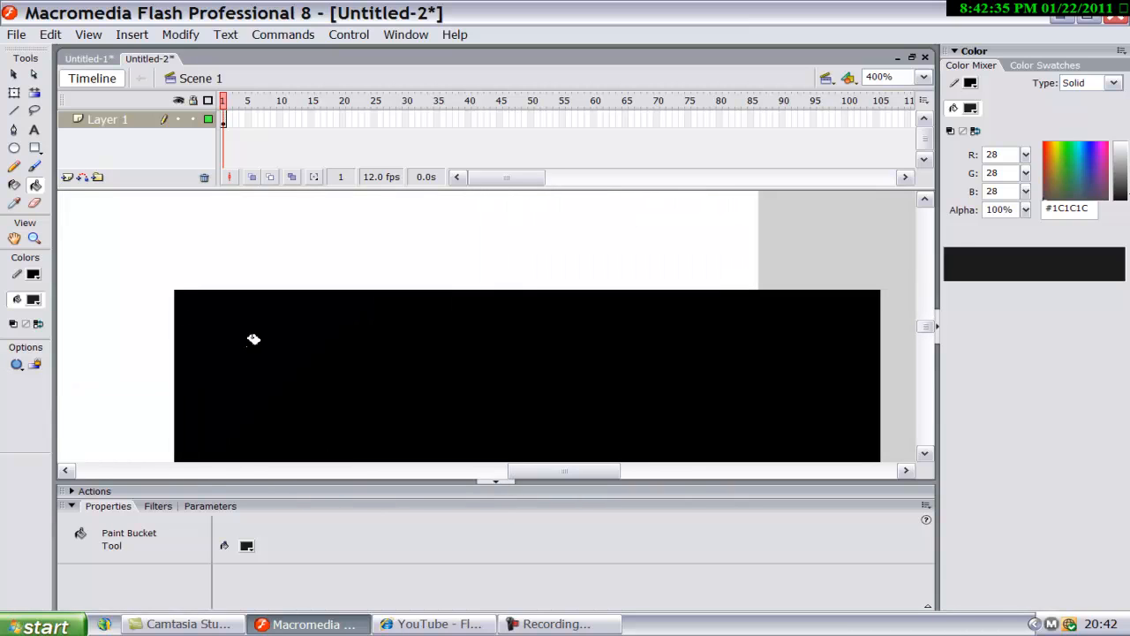
Step: Fill the second rectangle red and draw its top and back edges for dark-red faces
click(254, 338)
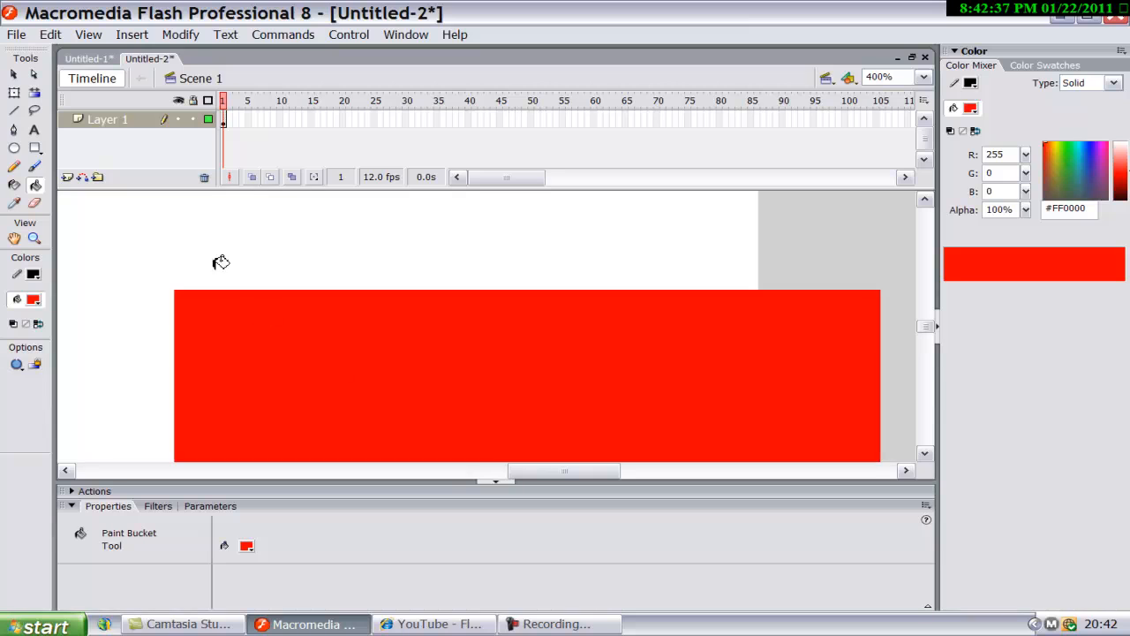
click(14, 110)
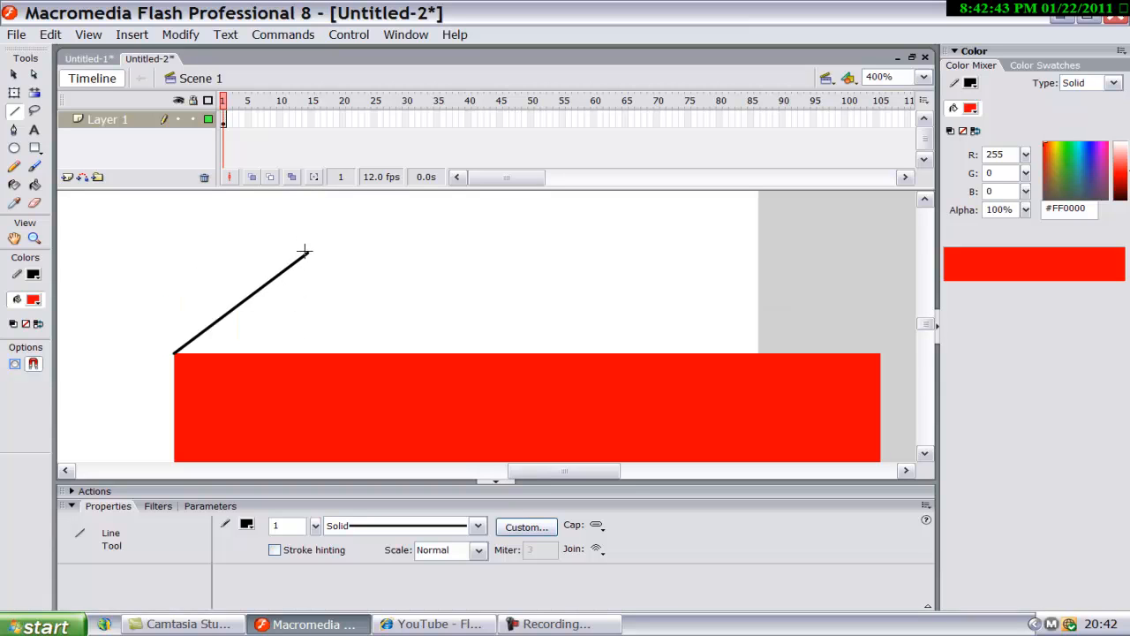
drag(304, 254, 914, 254)
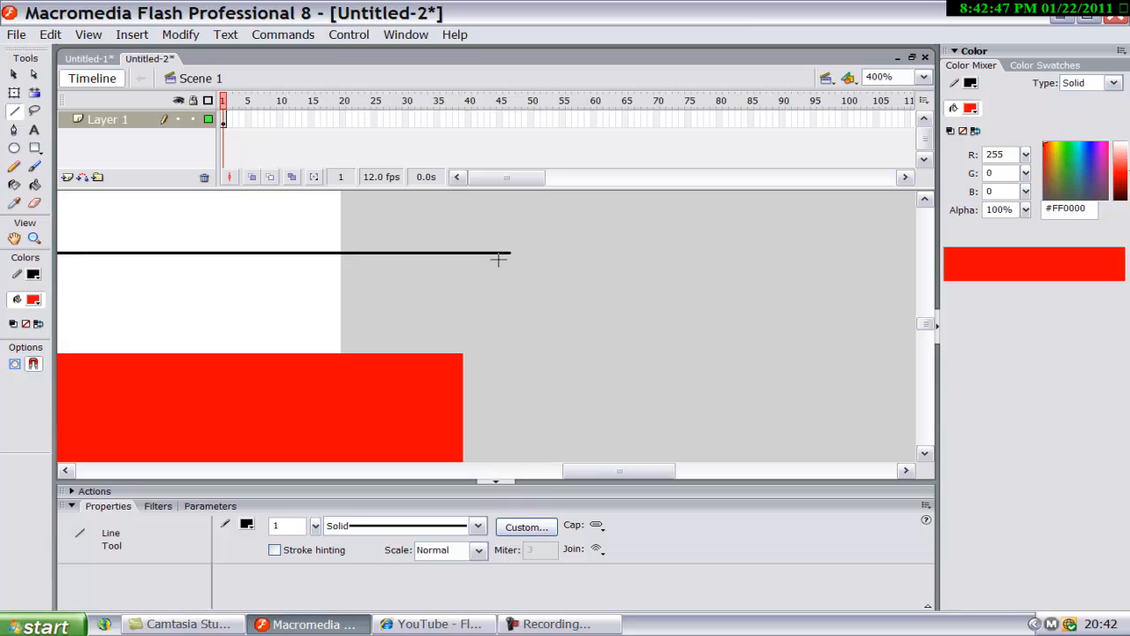
drag(538, 256, 466, 353)
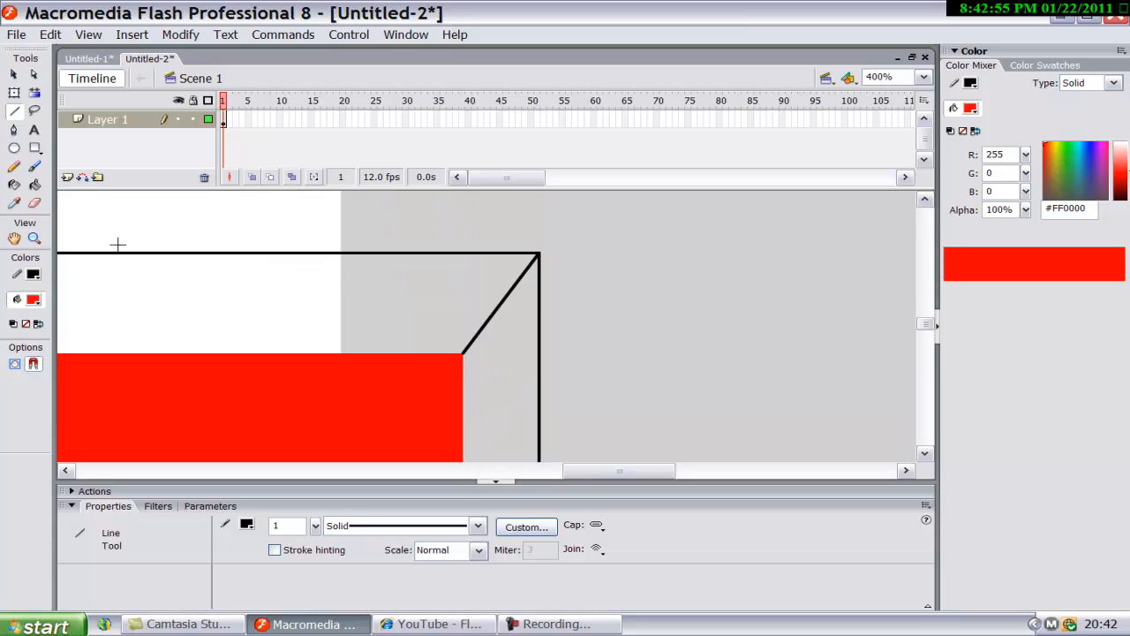
click(34, 298)
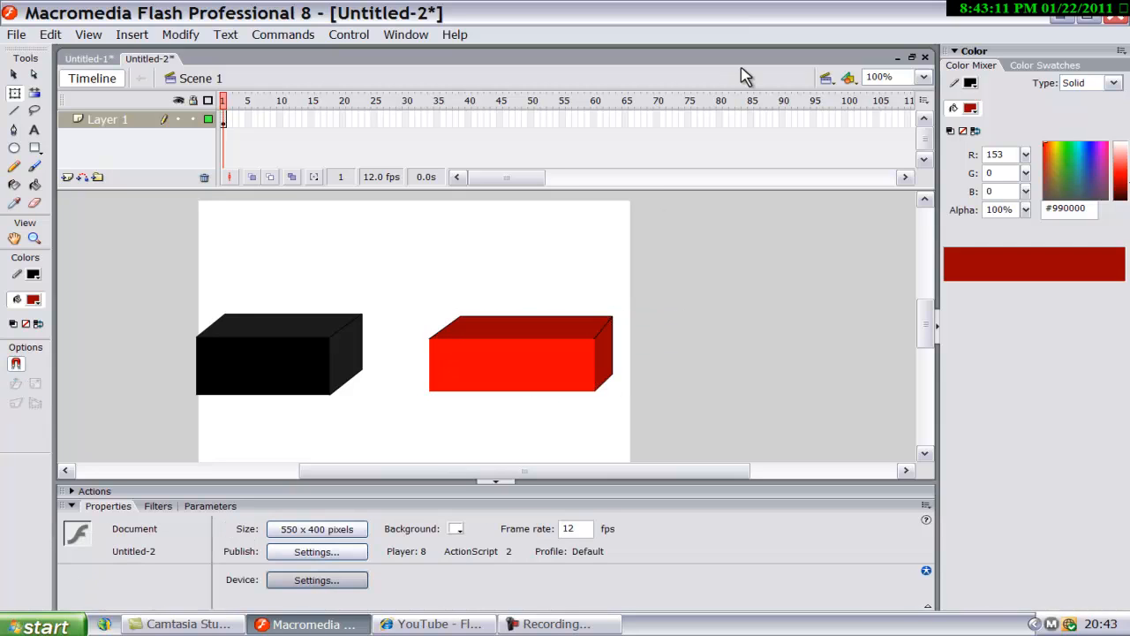
Step: Copy the black-and-red block pair and position copies right and left of the stage
click(521, 354)
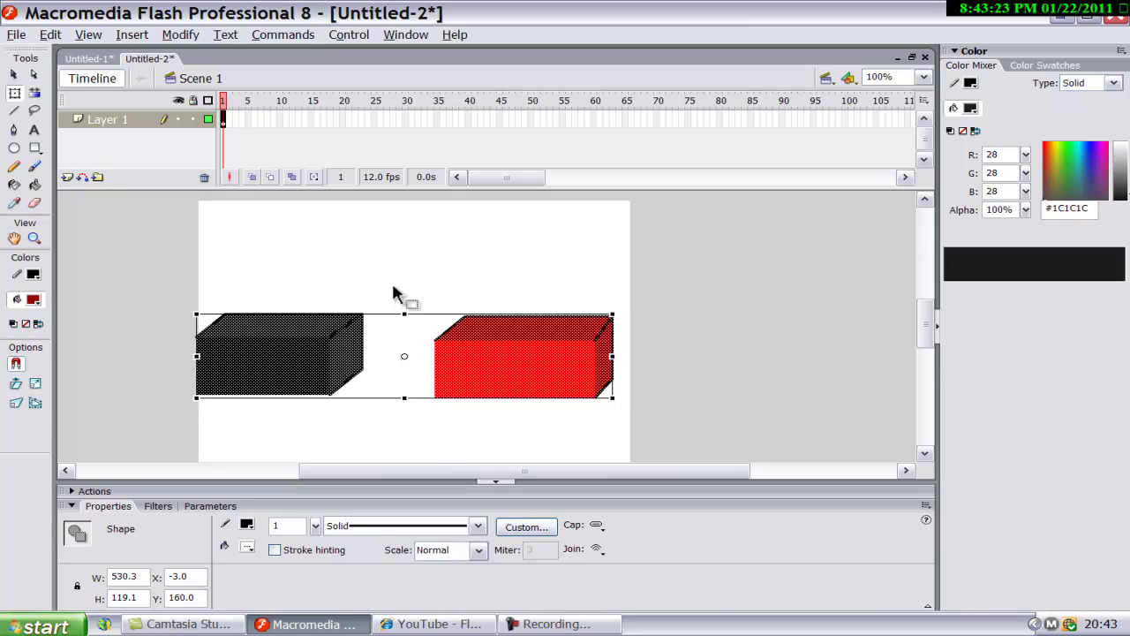
mouse_move(486, 196)
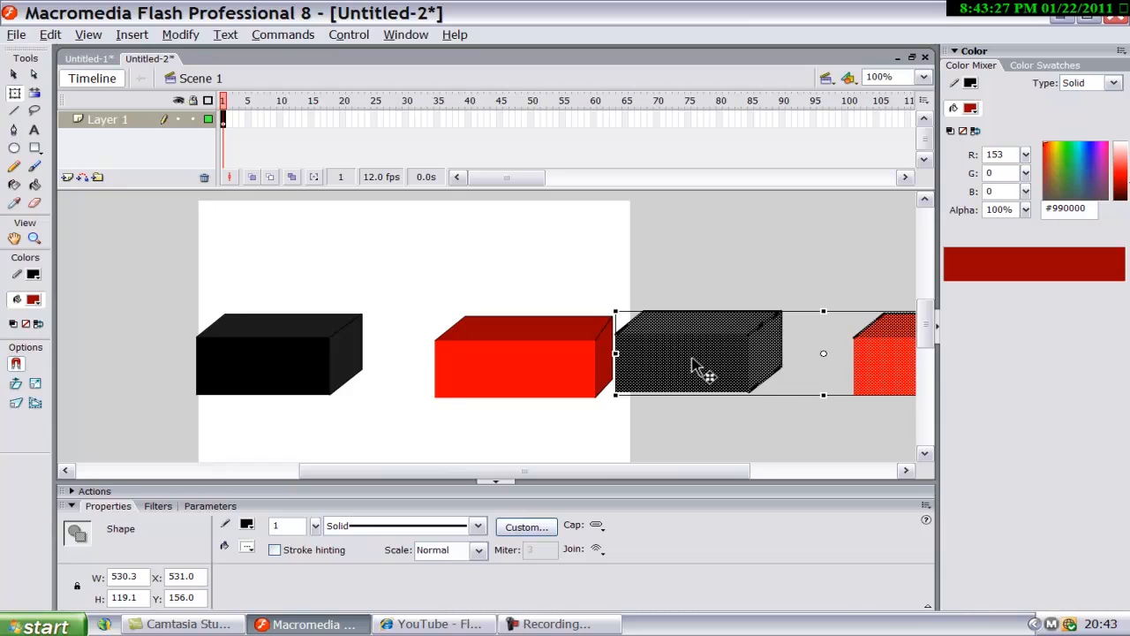
click(703, 256)
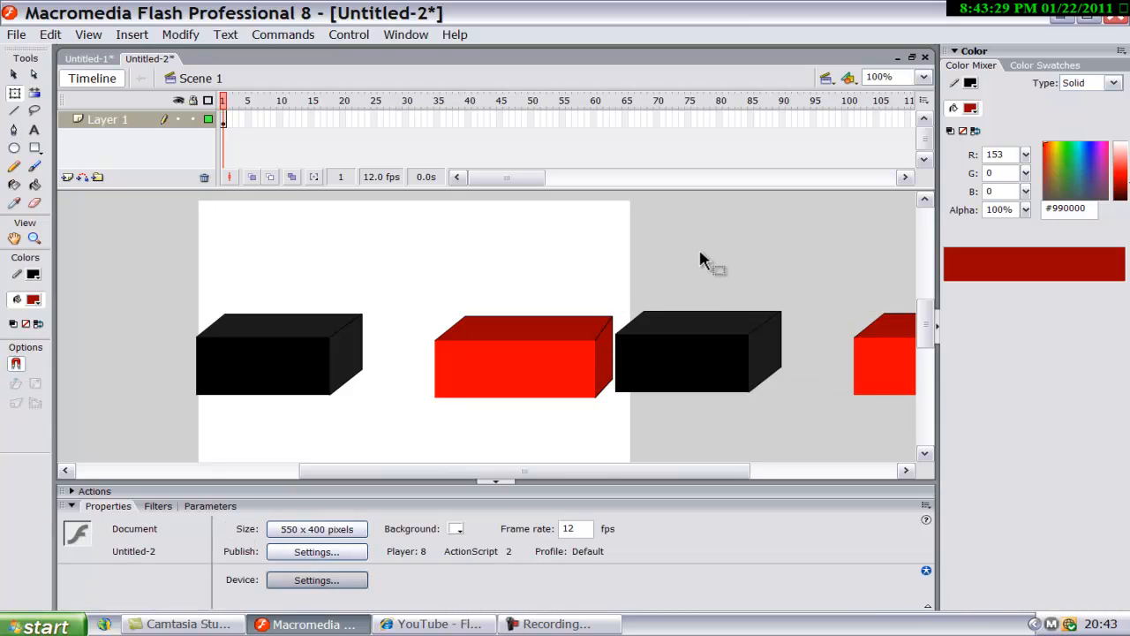
mouse_move(590, 469)
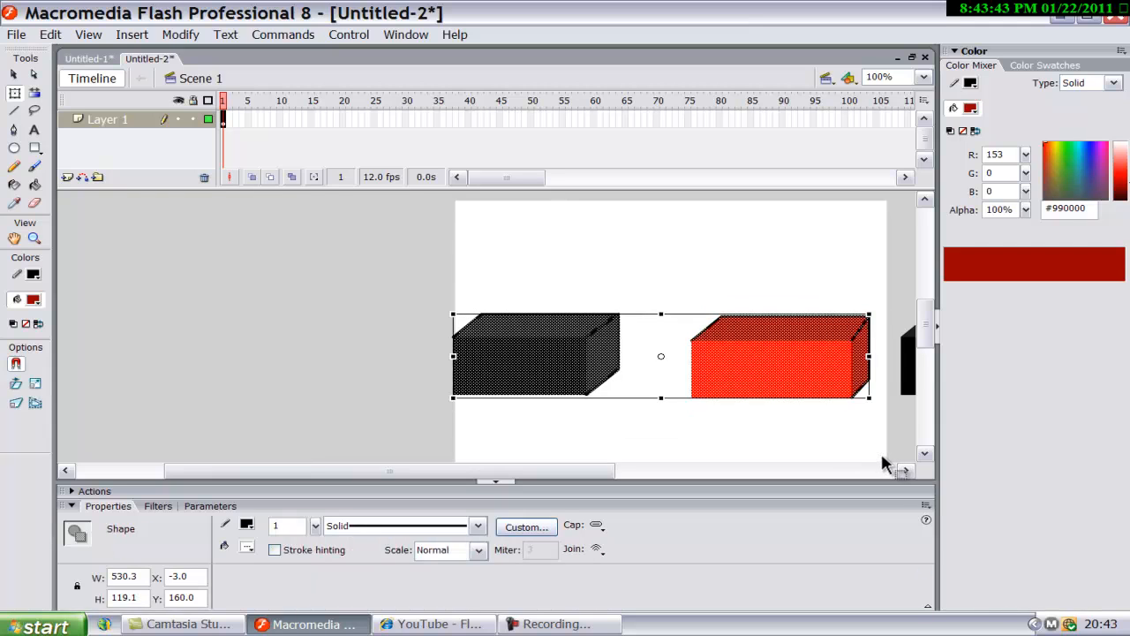
mouse_move(564, 445)
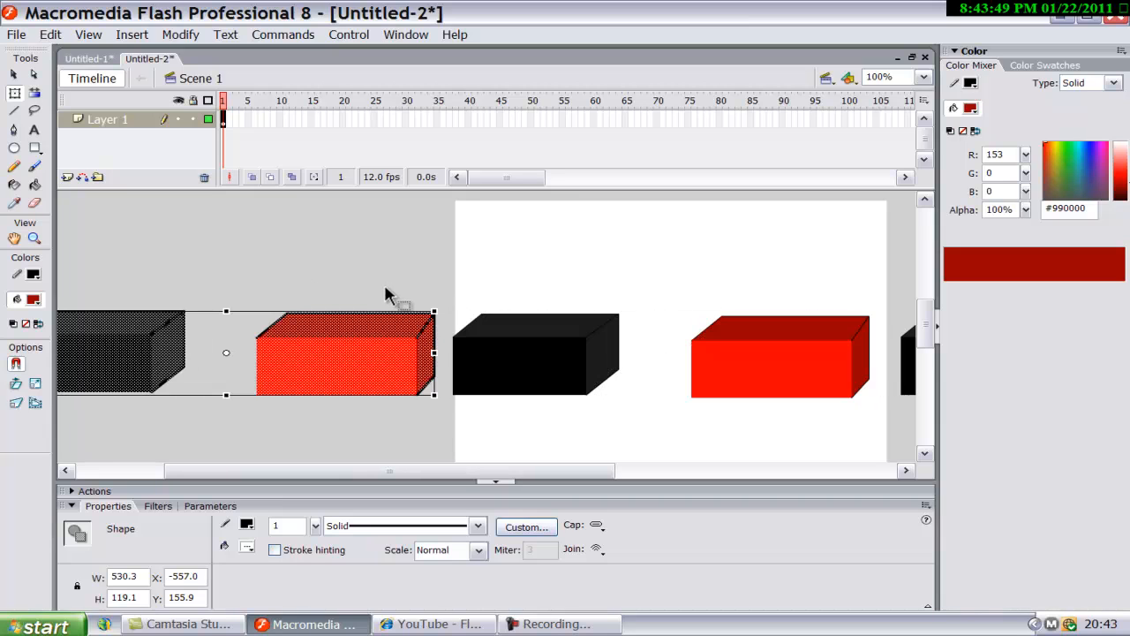
click(498, 476)
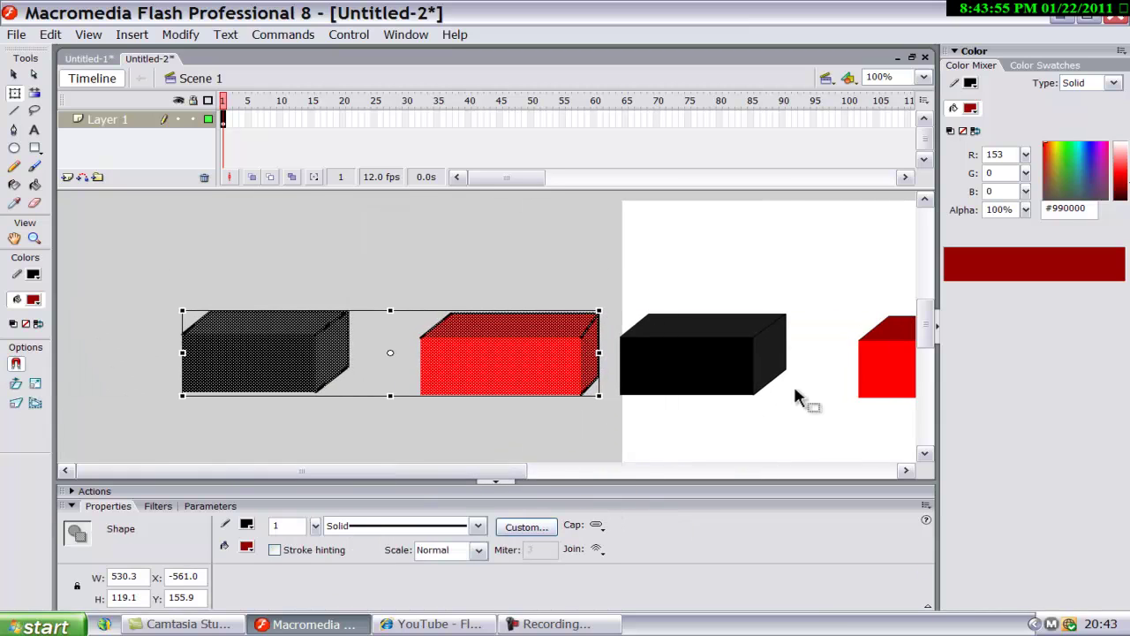
Step: Zoom to Show All and convert the selected block row into a movie clip symbol
click(925, 78)
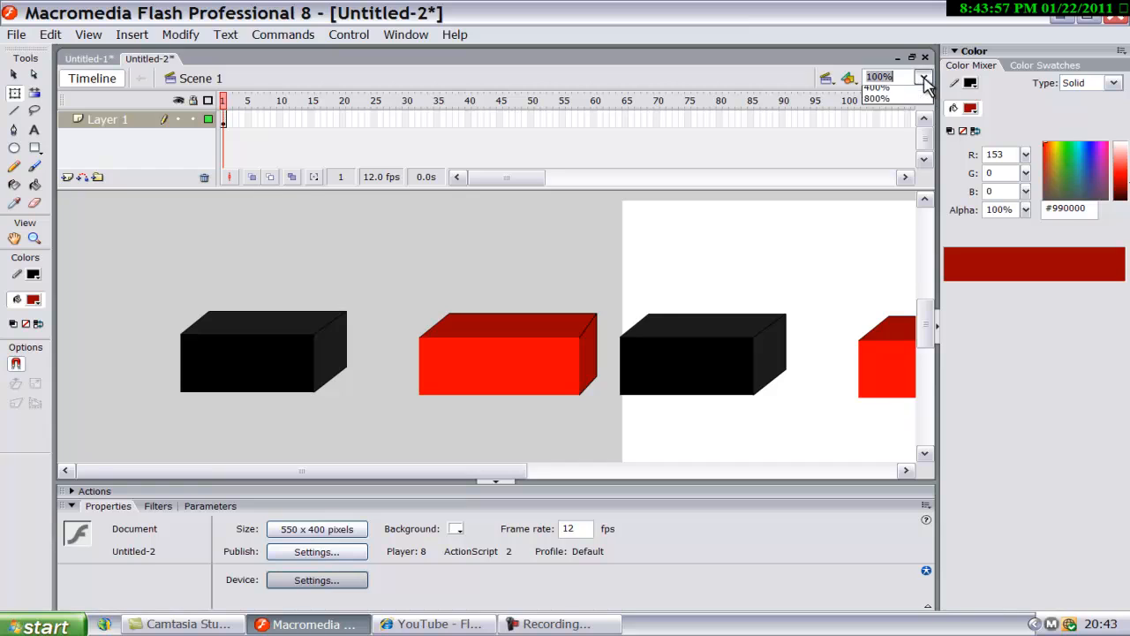
click(924, 78)
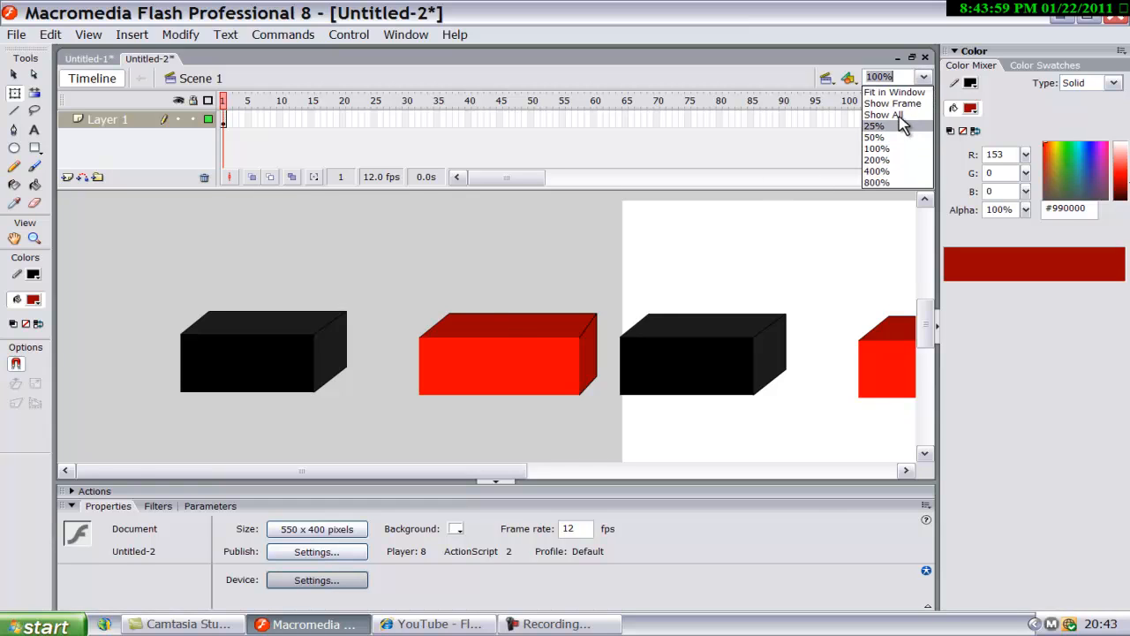
click(883, 115)
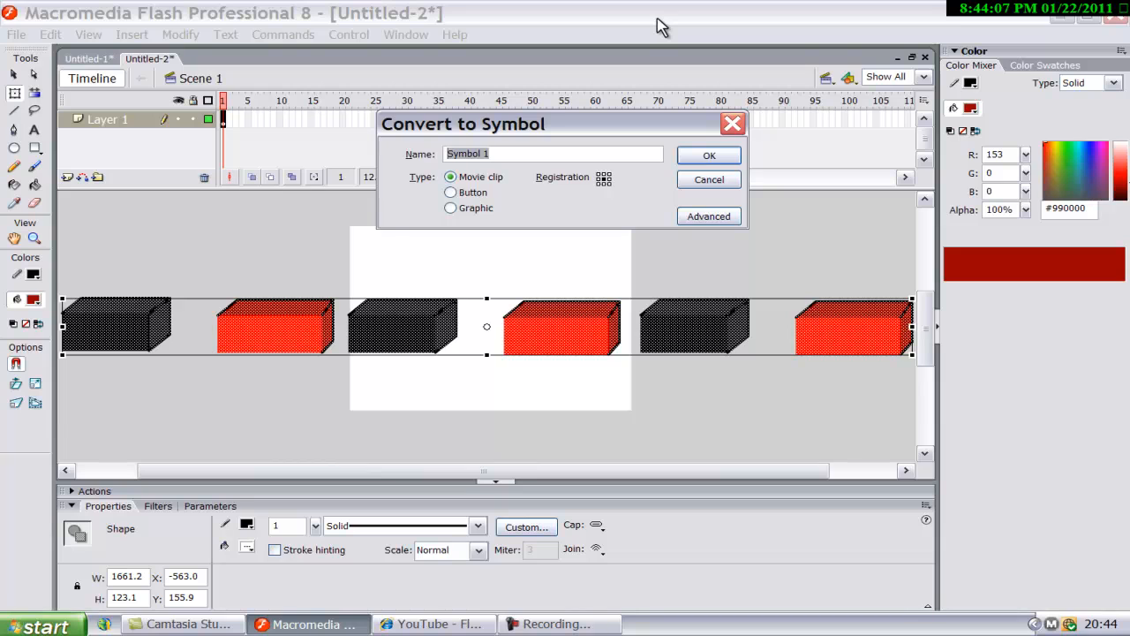
click(708, 156)
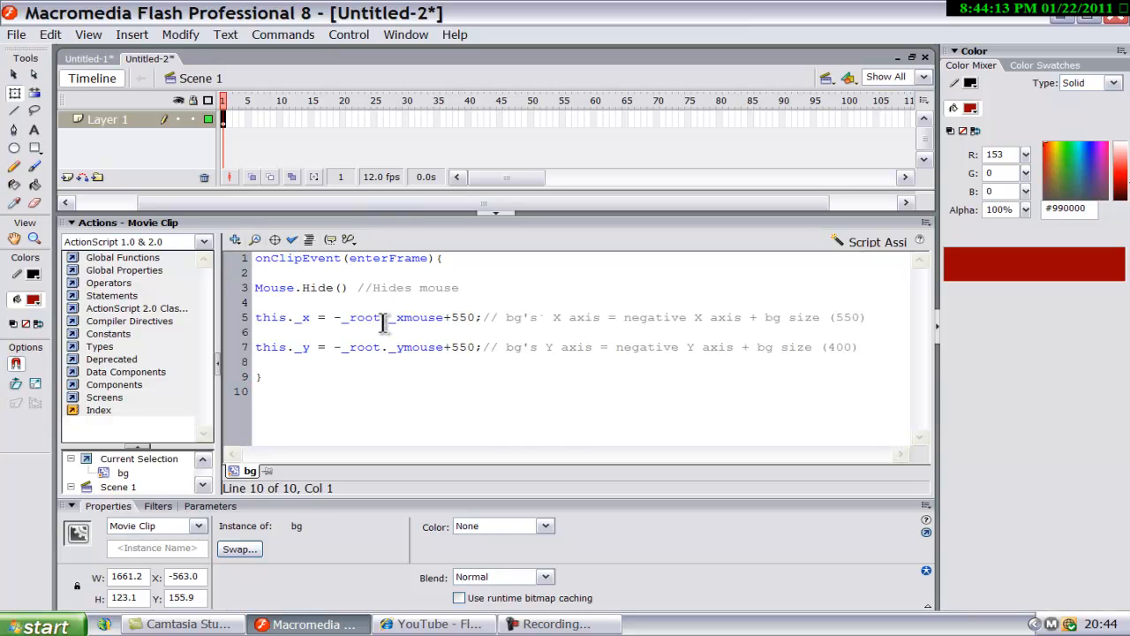
mouse_move(274, 215)
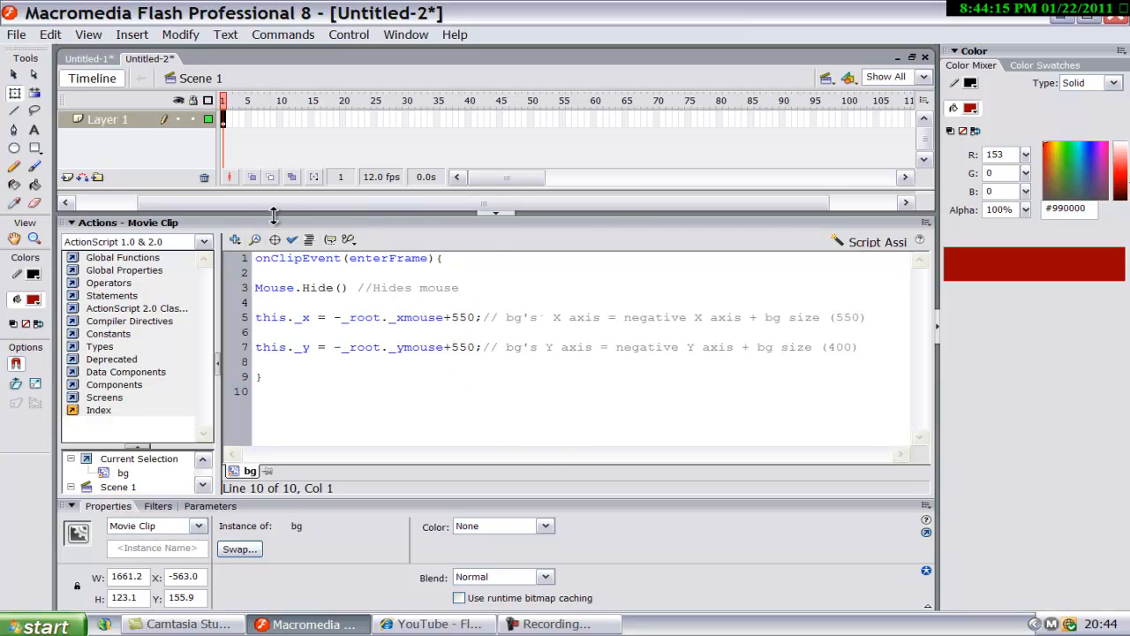
Step: Check the script, fix Mouse.Hide() to Mouse.hide(), and confirm it has no errors
click(291, 240)
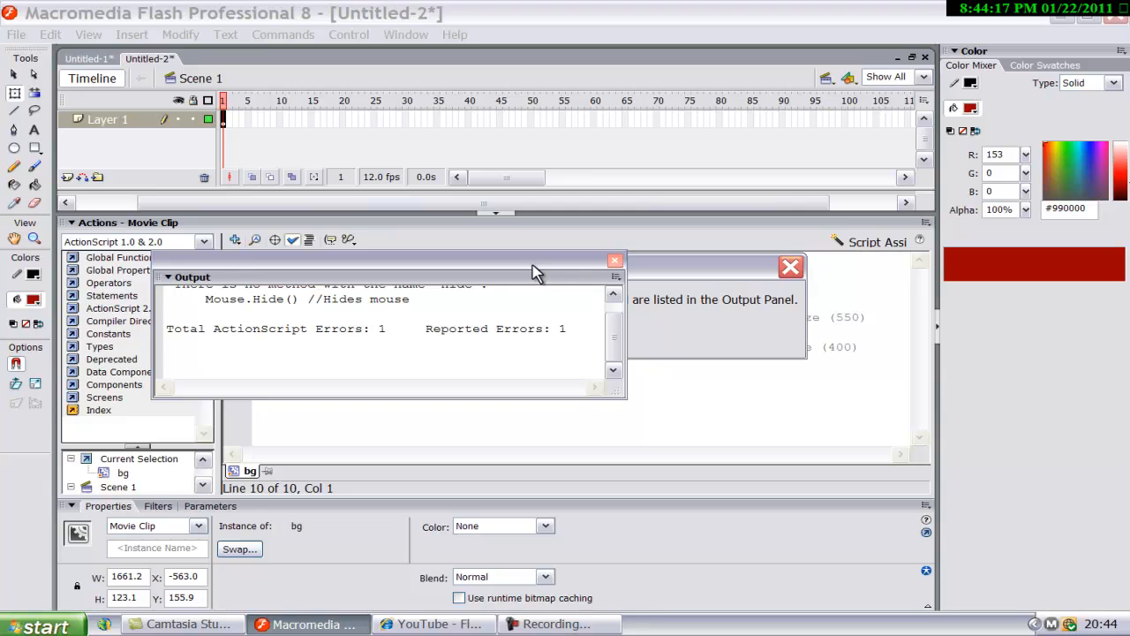
mouse_move(791, 265)
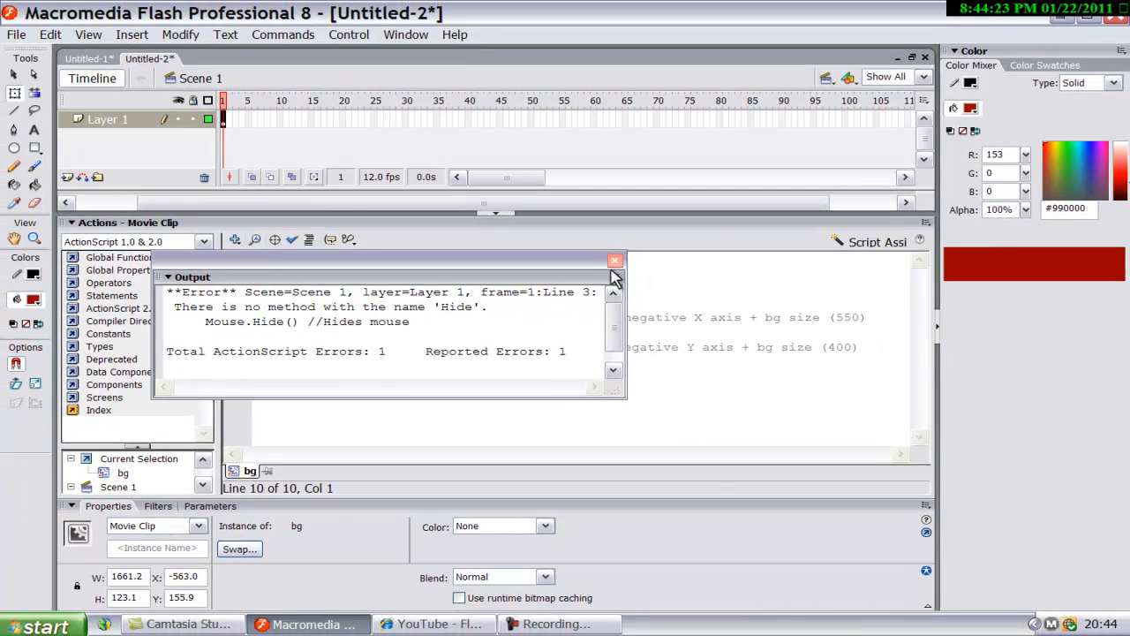
mouse_move(615, 261)
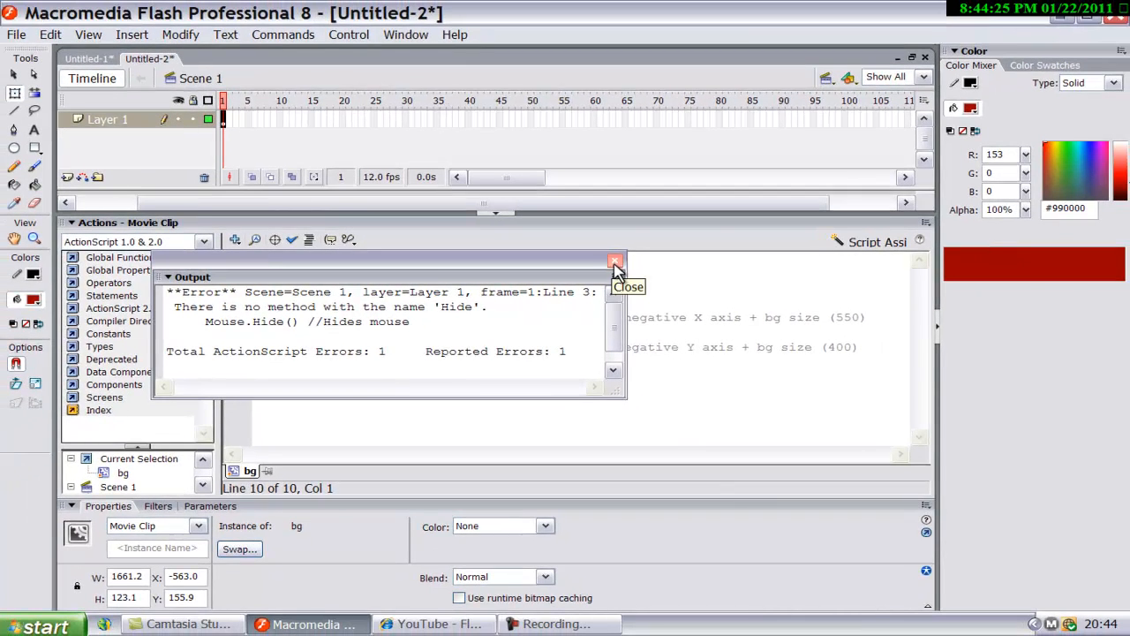
click(615, 261)
text(h)
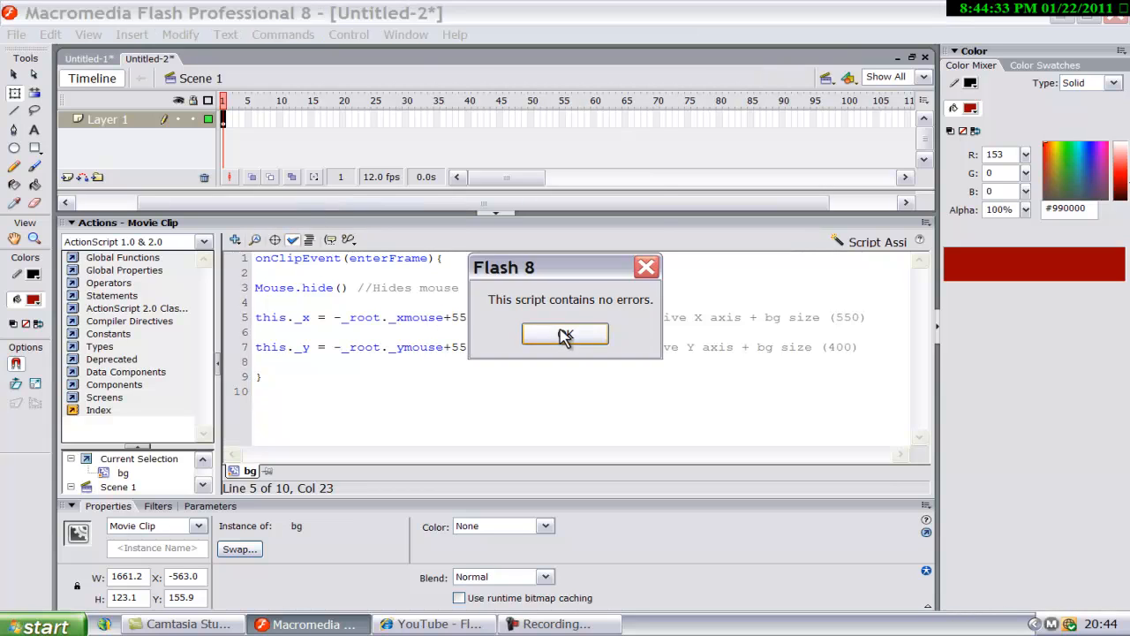
click(565, 334)
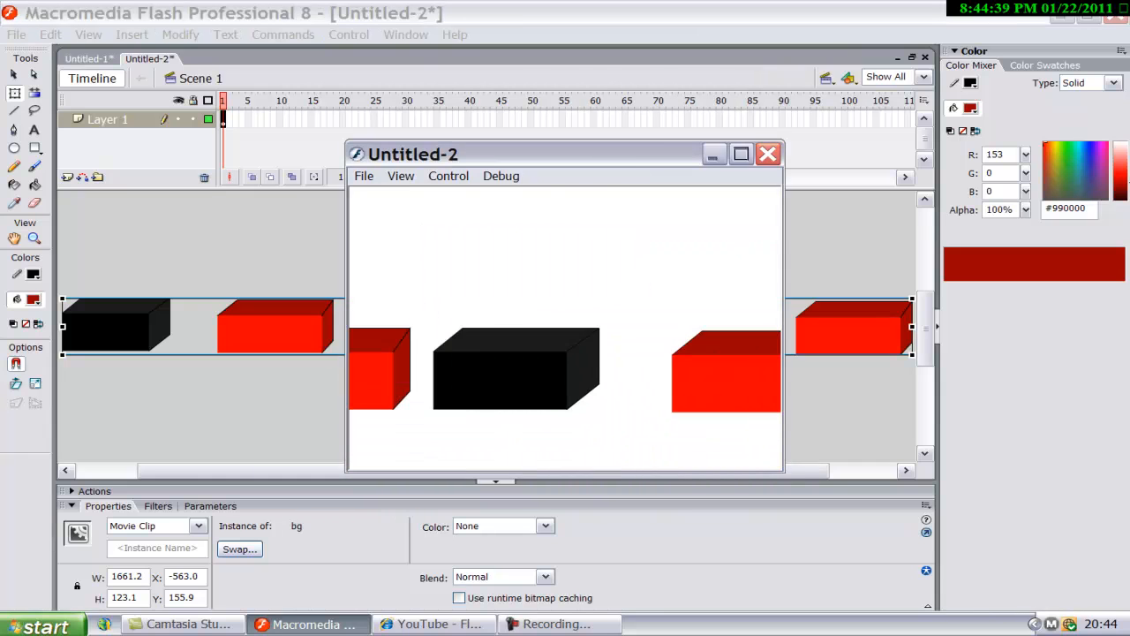
Step: Close the test preview, deselect the block strip and switch to the YouTube shooter video
click(742, 153)
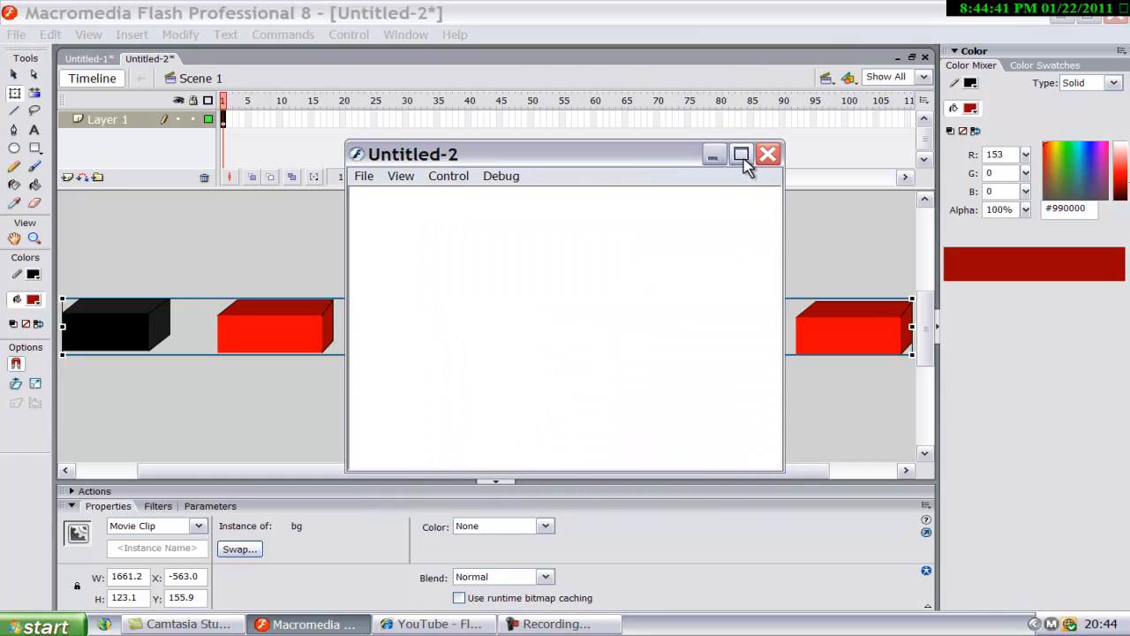
click(742, 153)
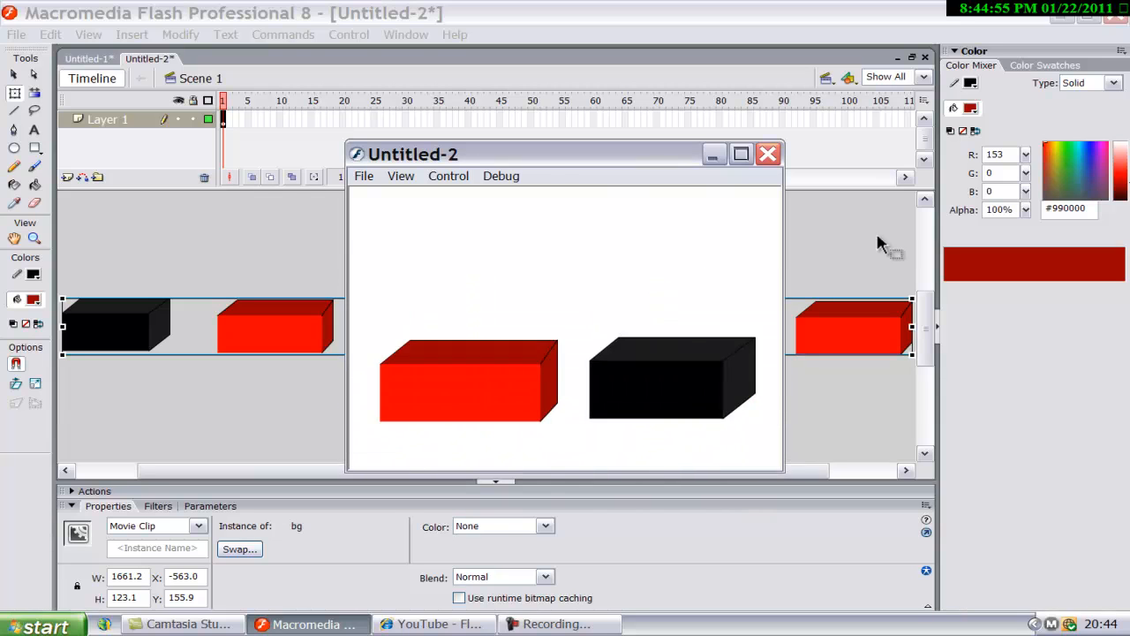
click(897, 76)
text(65)
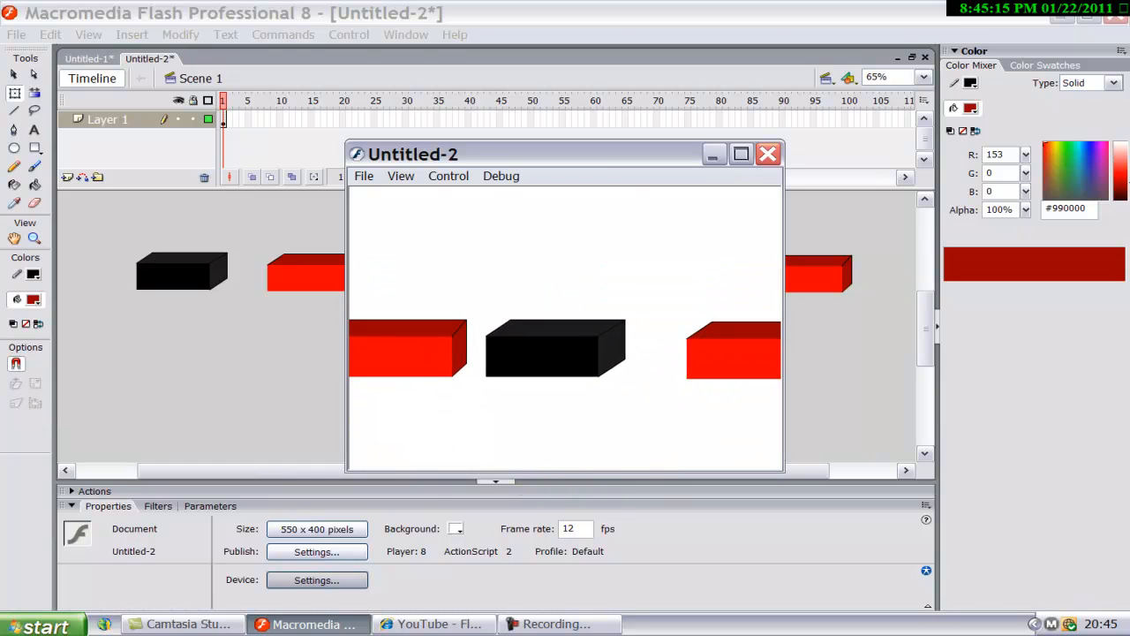
click(766, 153)
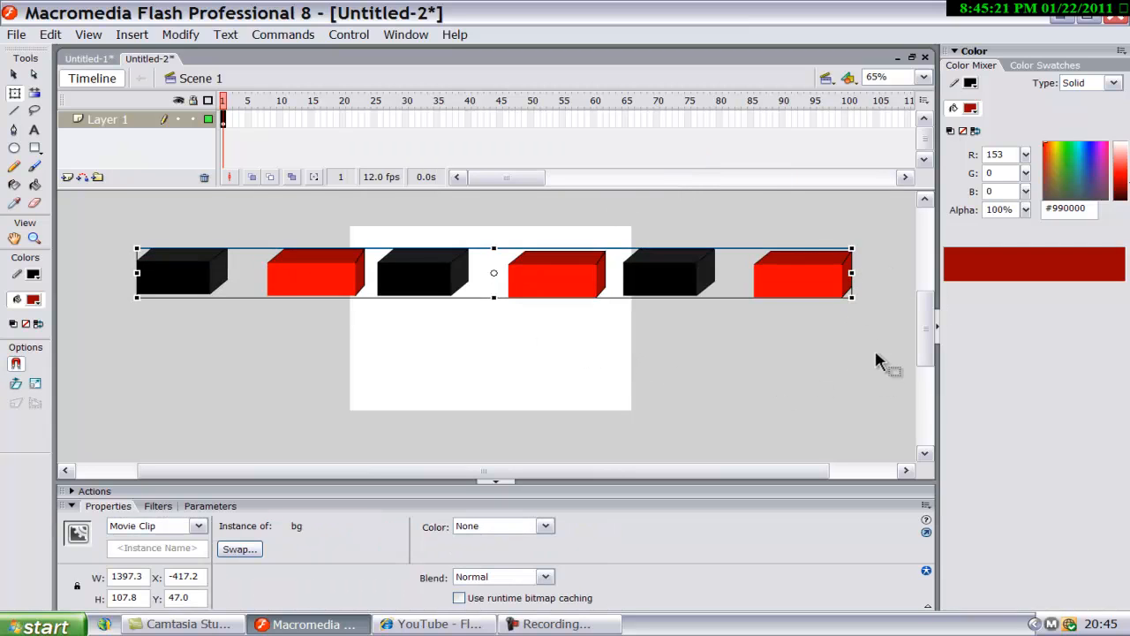
click(124, 256)
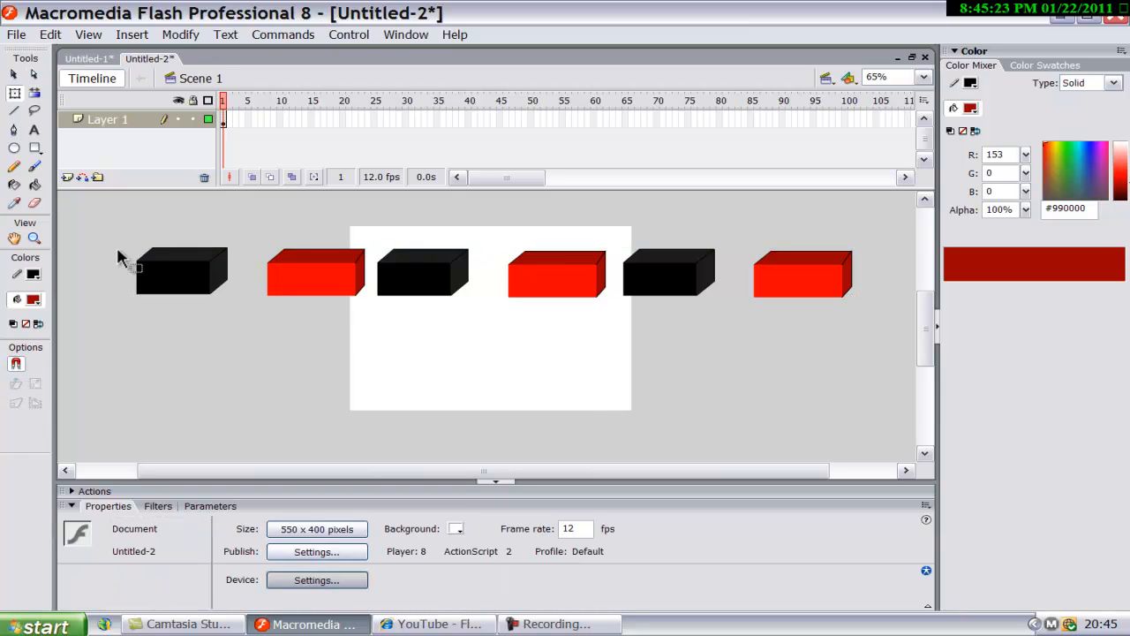
click(432, 623)
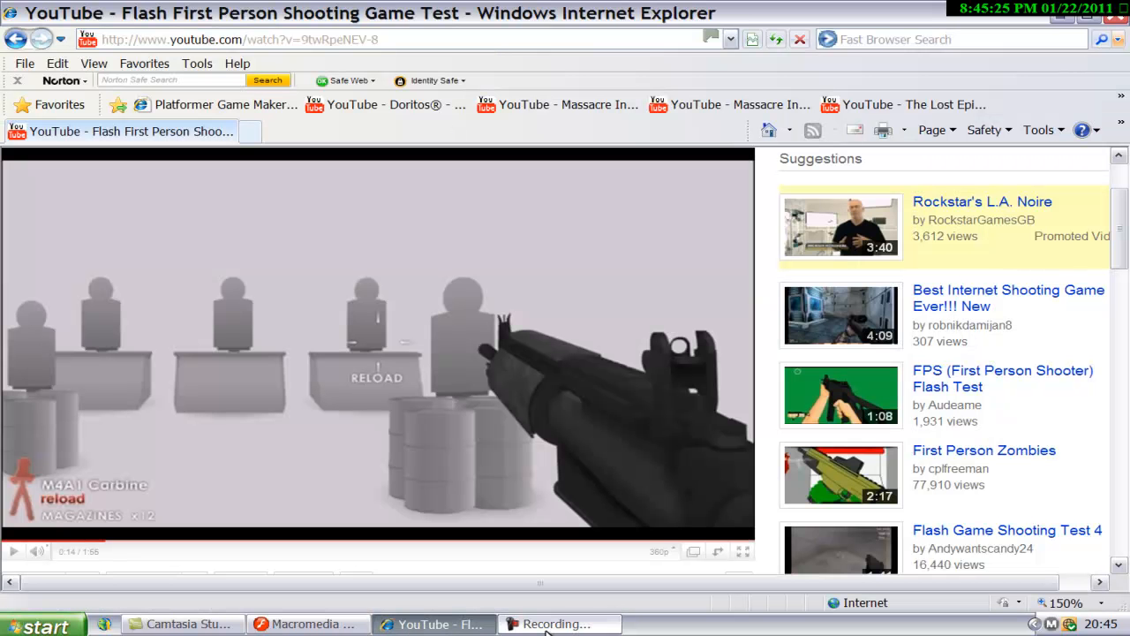
mouse_move(992, 255)
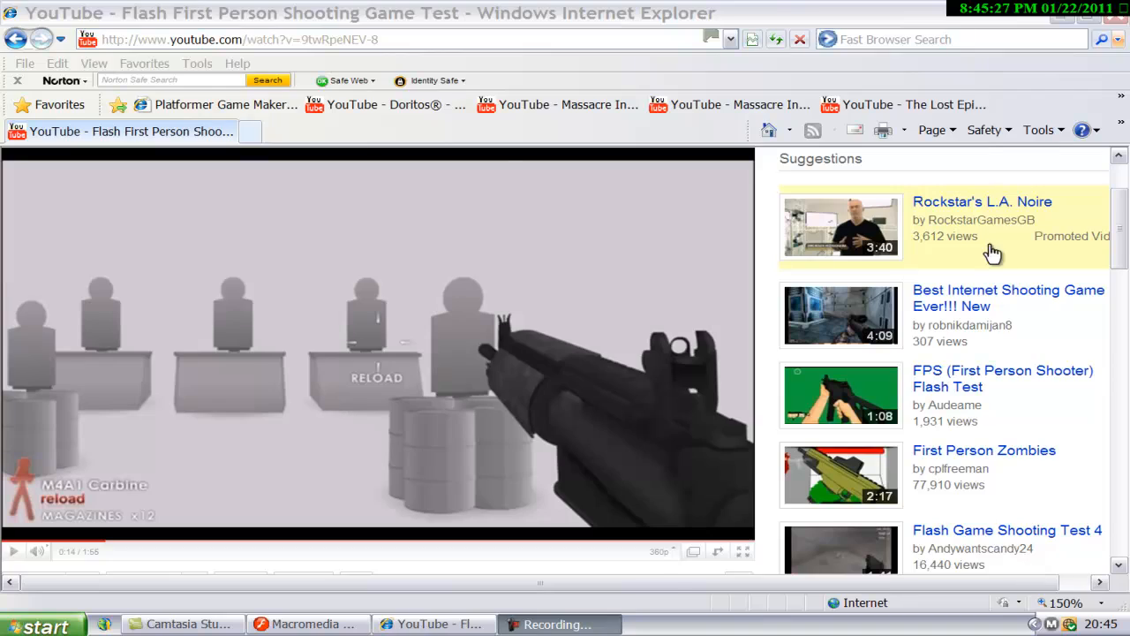
Step: Select the crosshair on its layer, name it ch_mc and place it at x 275, y 200
click(308, 624)
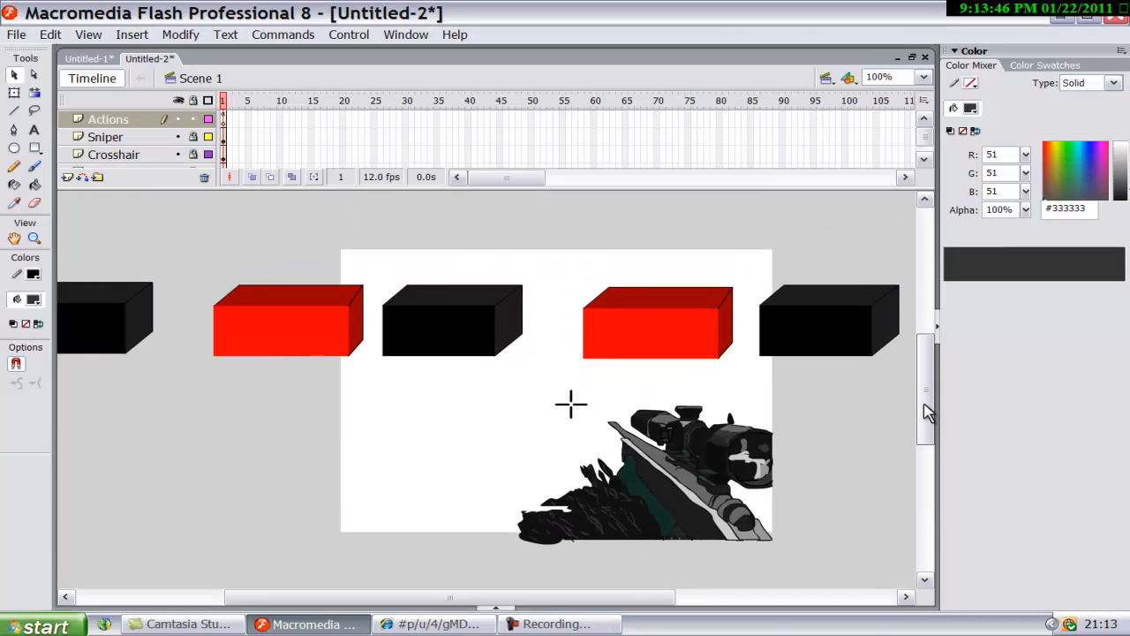
mouse_move(798, 498)
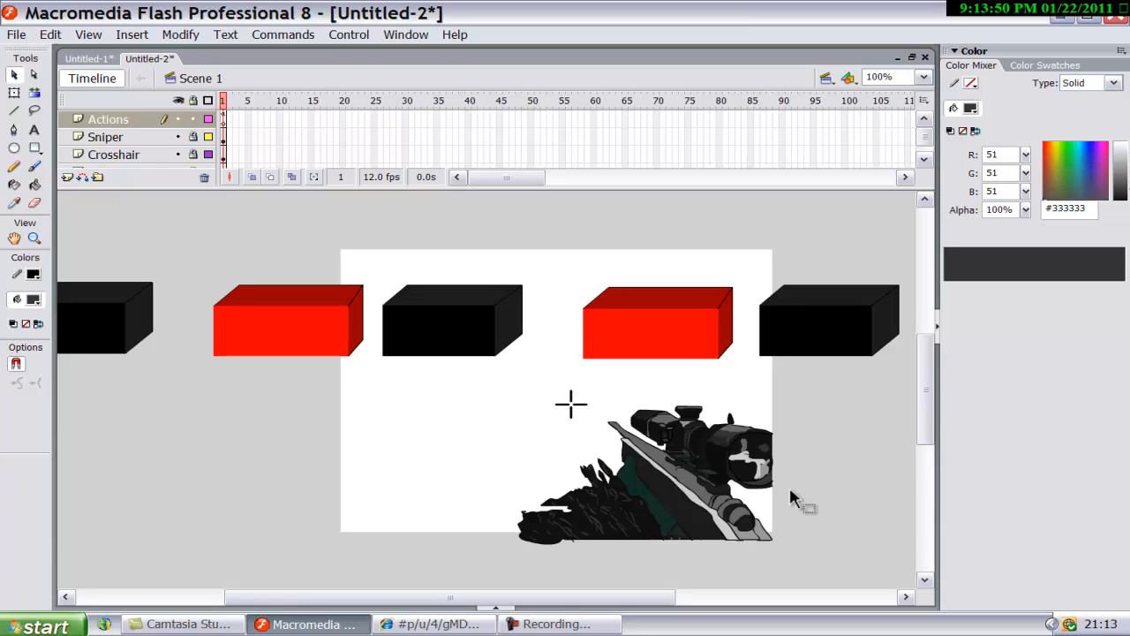
mouse_move(120, 131)
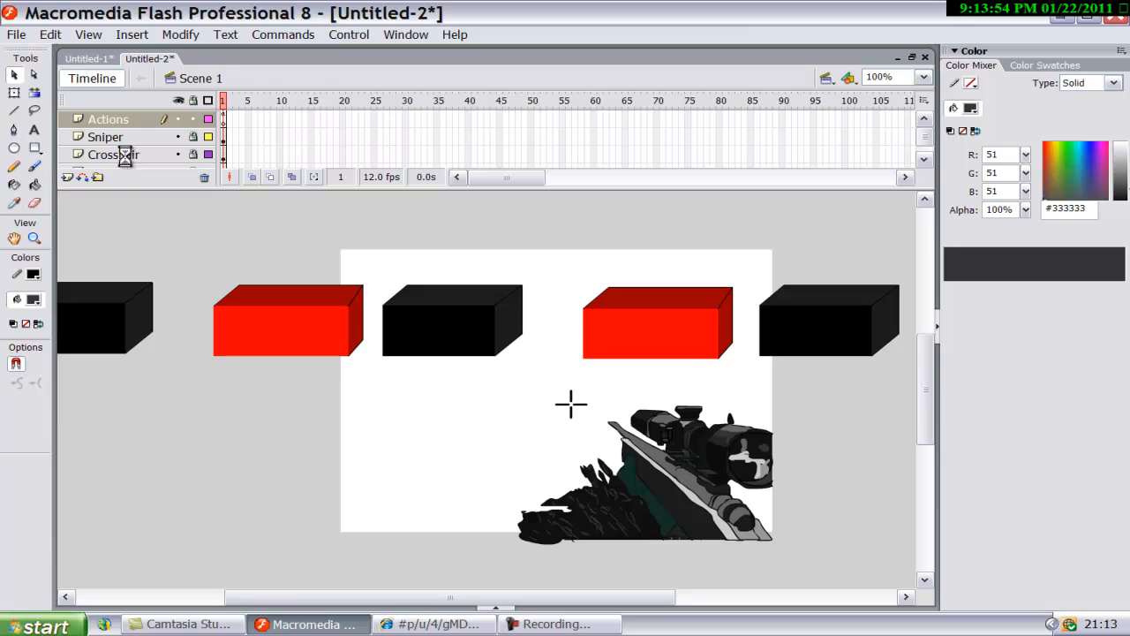
click(113, 155)
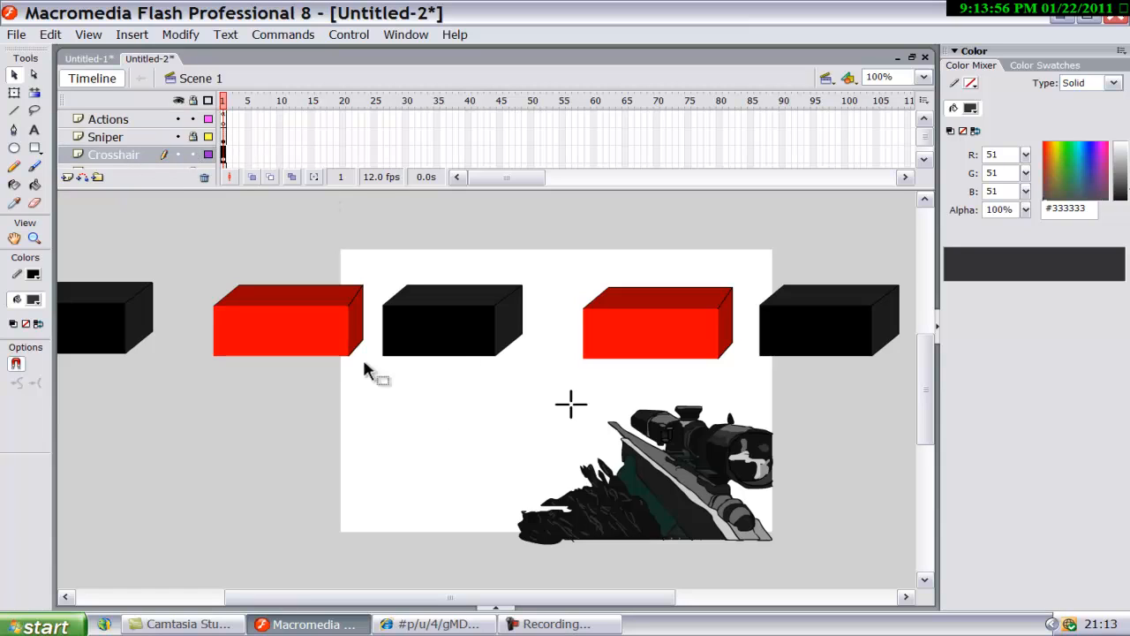
mouse_move(568, 429)
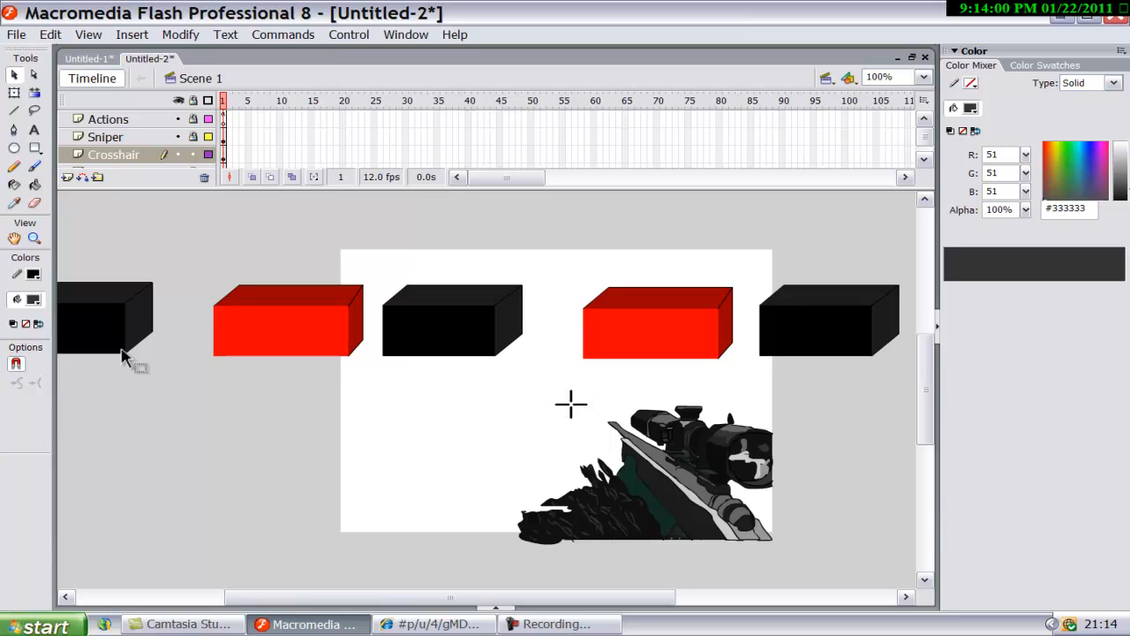
mouse_move(569, 402)
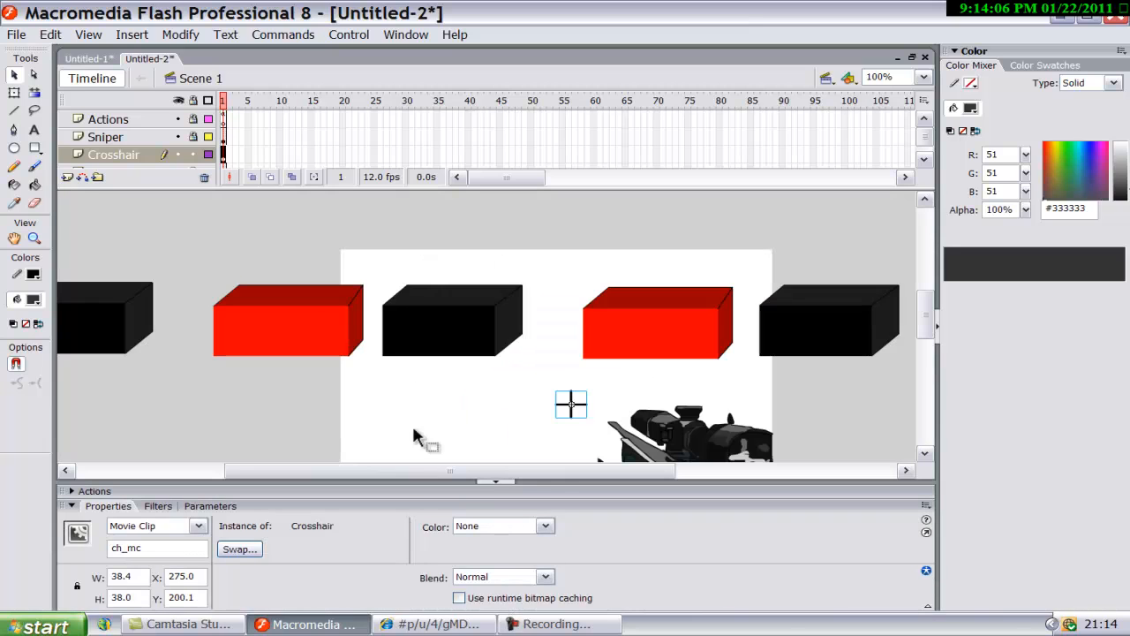
mouse_move(632, 380)
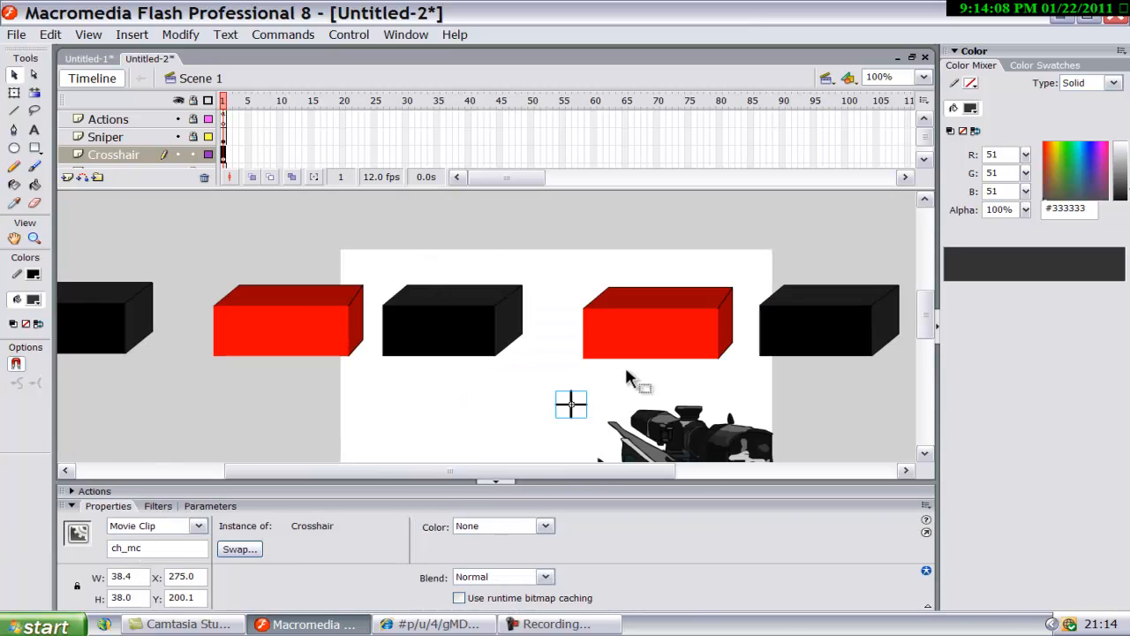
mouse_move(650, 344)
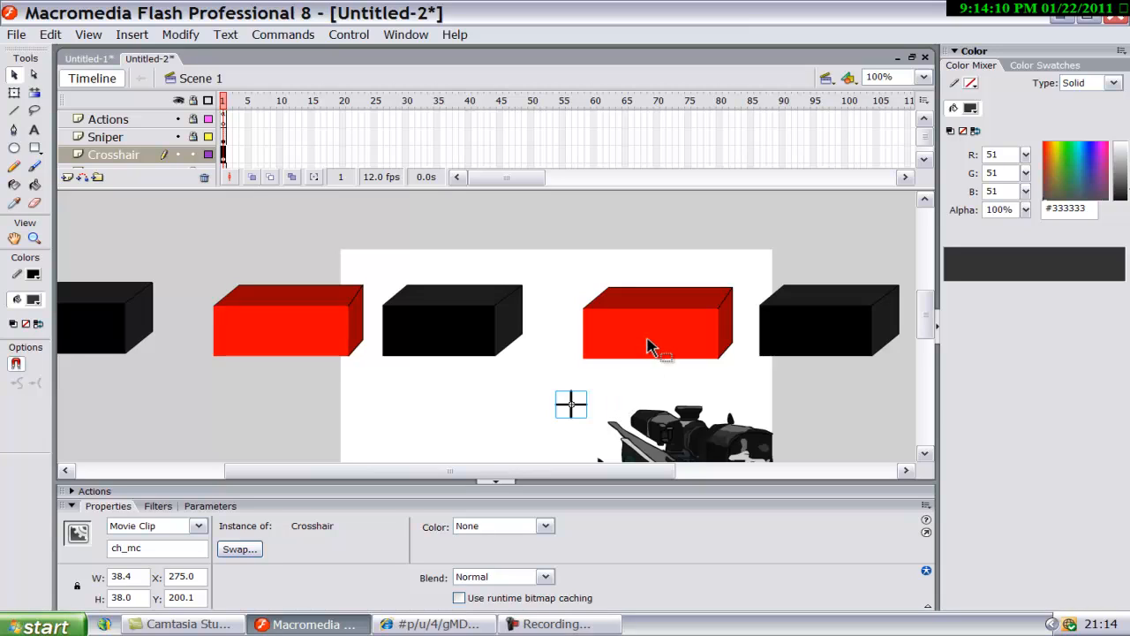
mouse_move(268, 515)
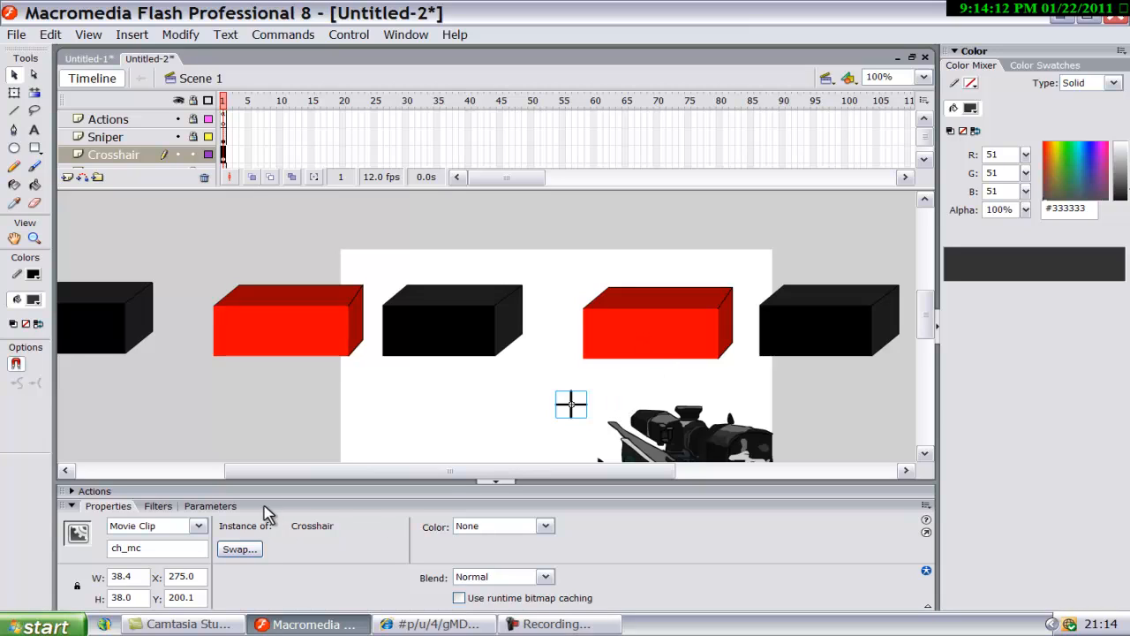
mouse_move(159, 609)
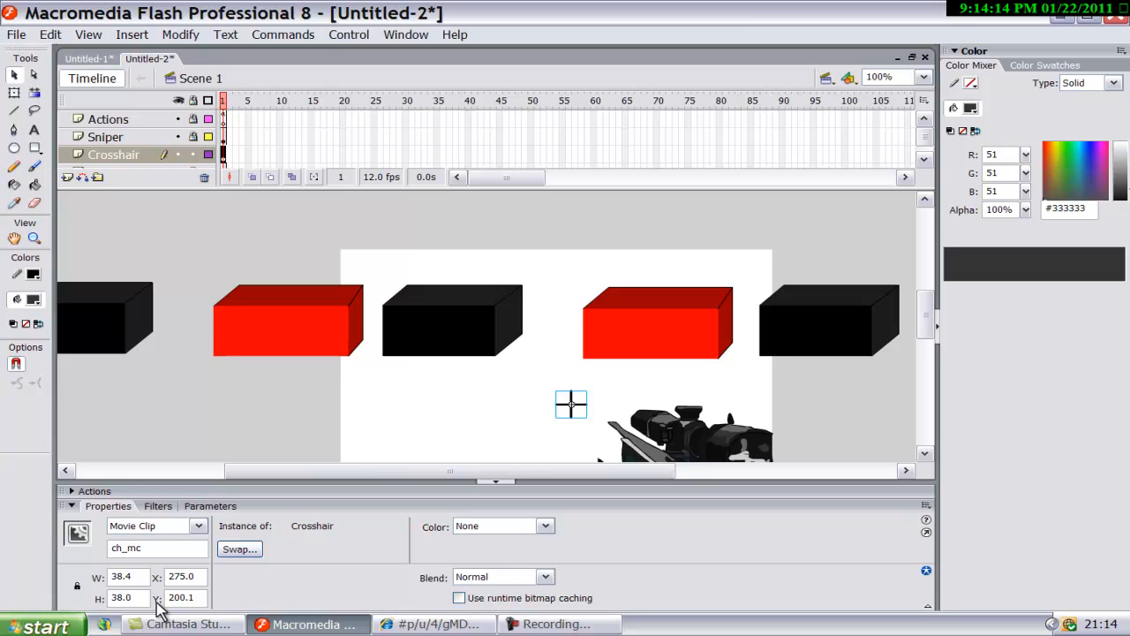
mouse_move(300, 521)
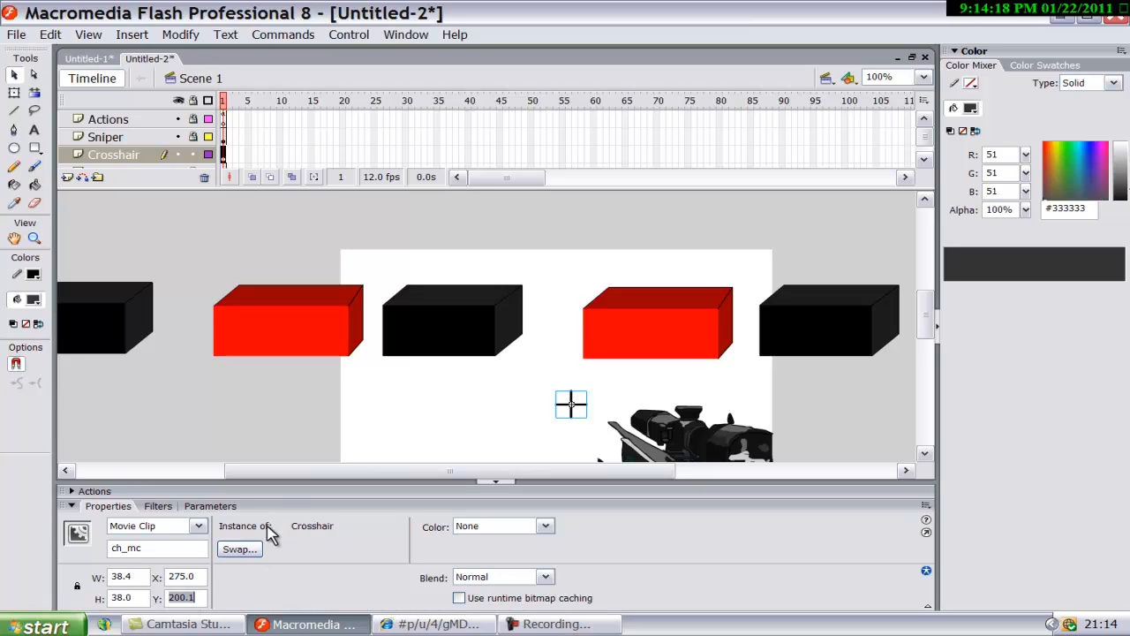
mouse_move(283, 558)
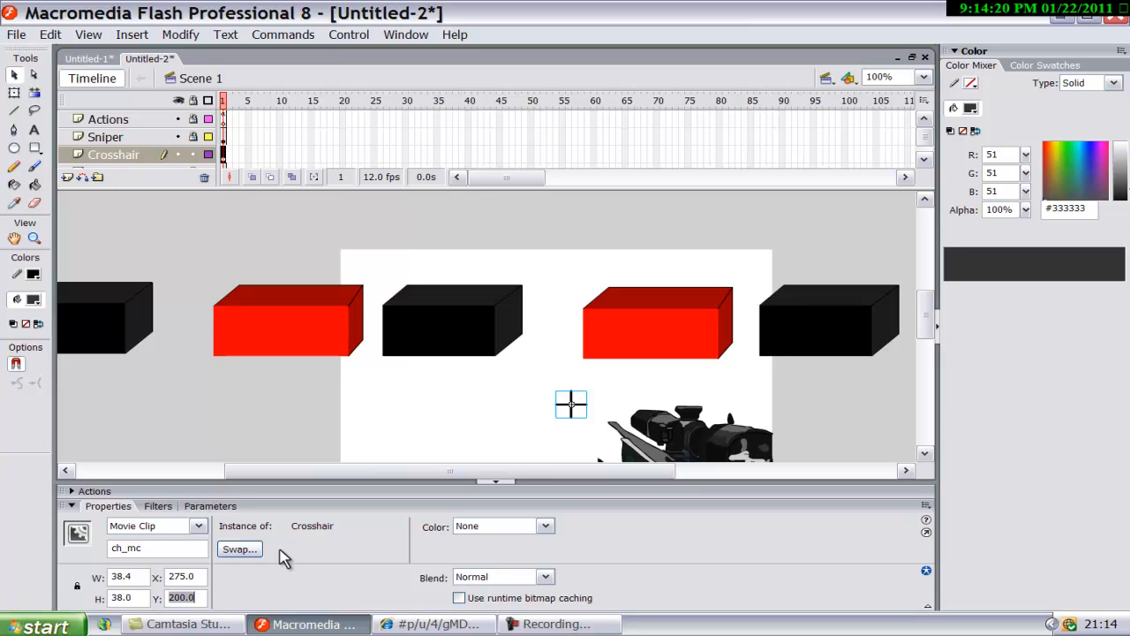
click(572, 405)
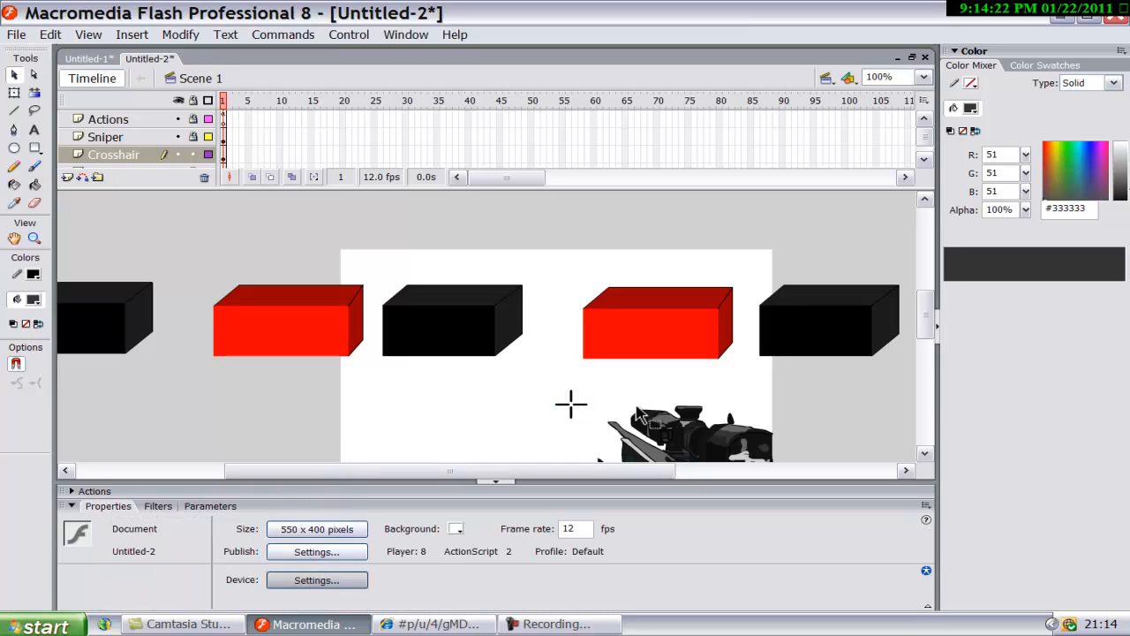
click(572, 404)
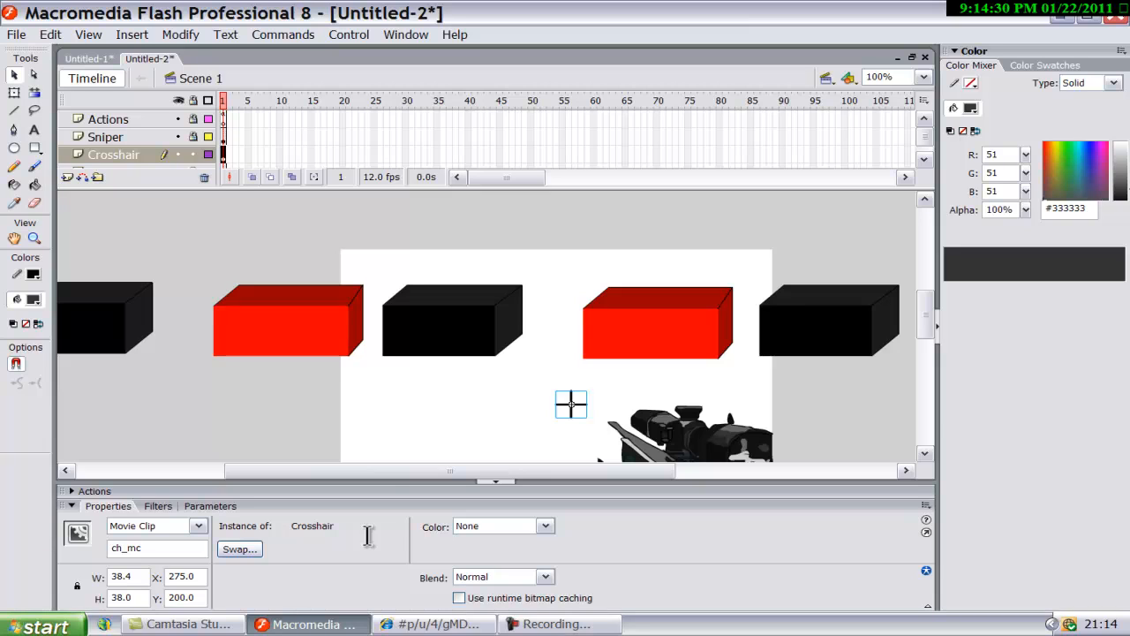
mouse_move(485, 415)
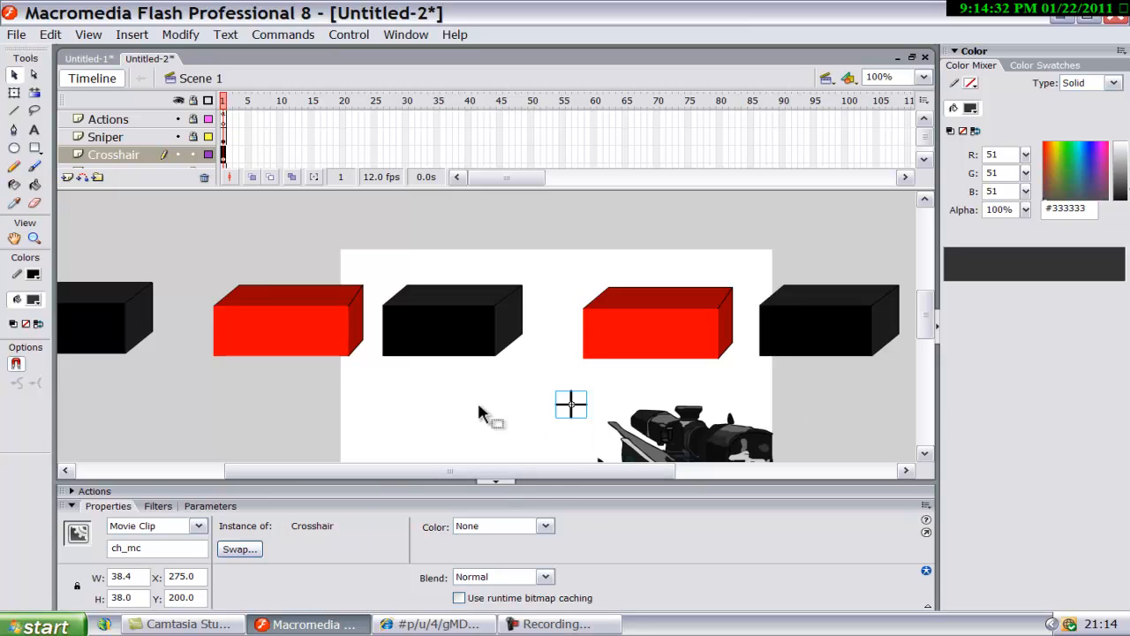
Step: Unlock the Sniper layer, name the gun instance gun_mc, then move to the Actions layer
click(106, 138)
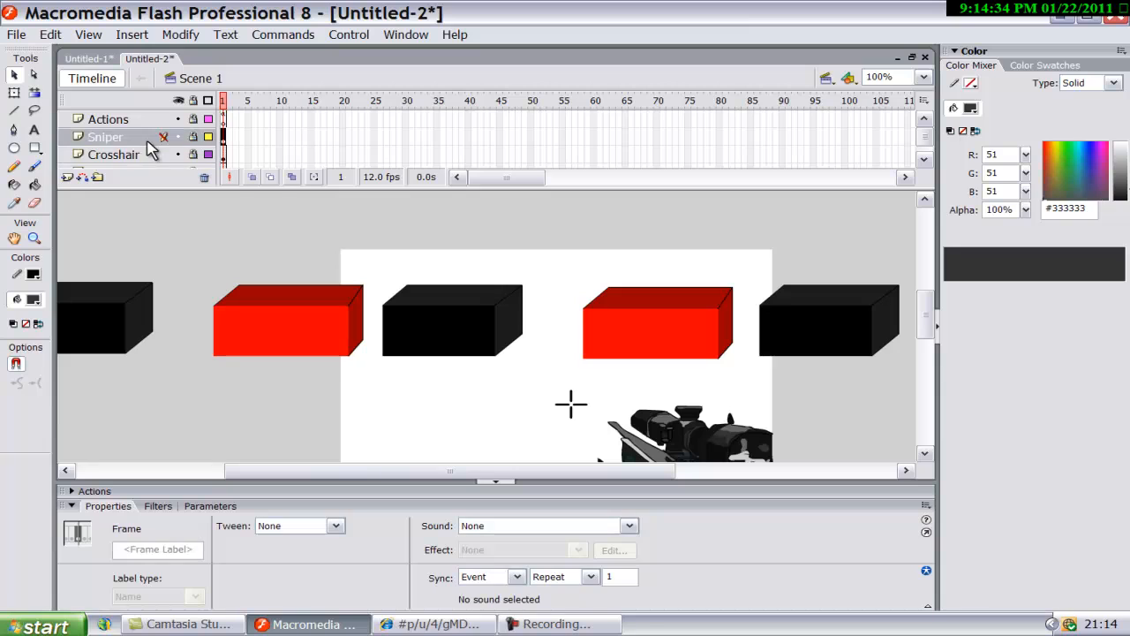
click(105, 138)
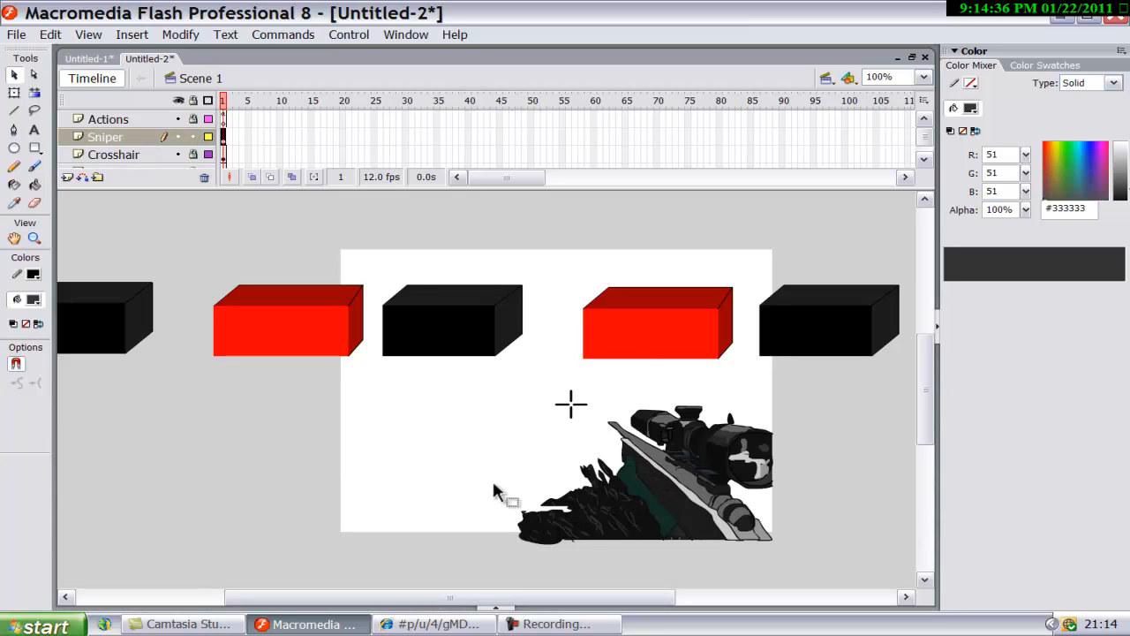
mouse_move(635, 556)
text(gun_m)
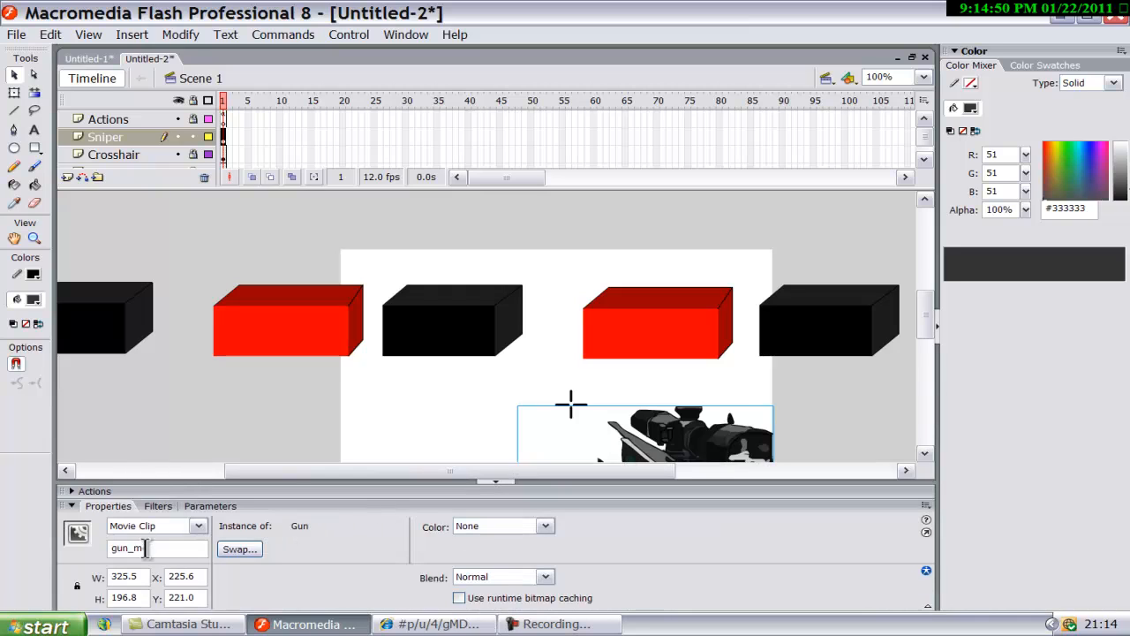
text(c)
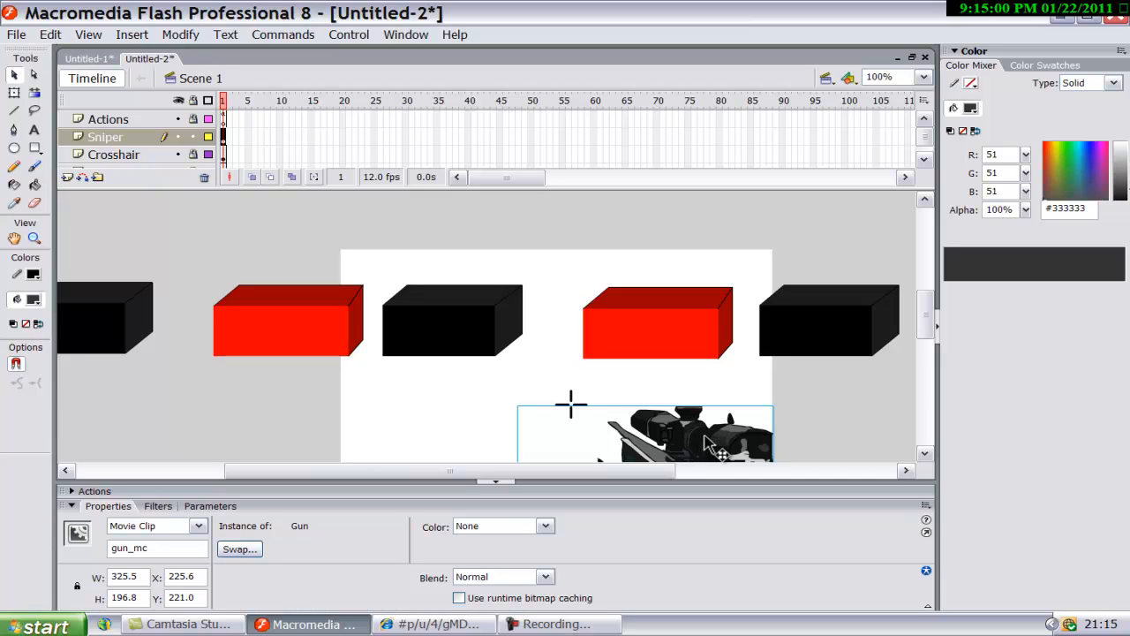
mouse_move(642, 370)
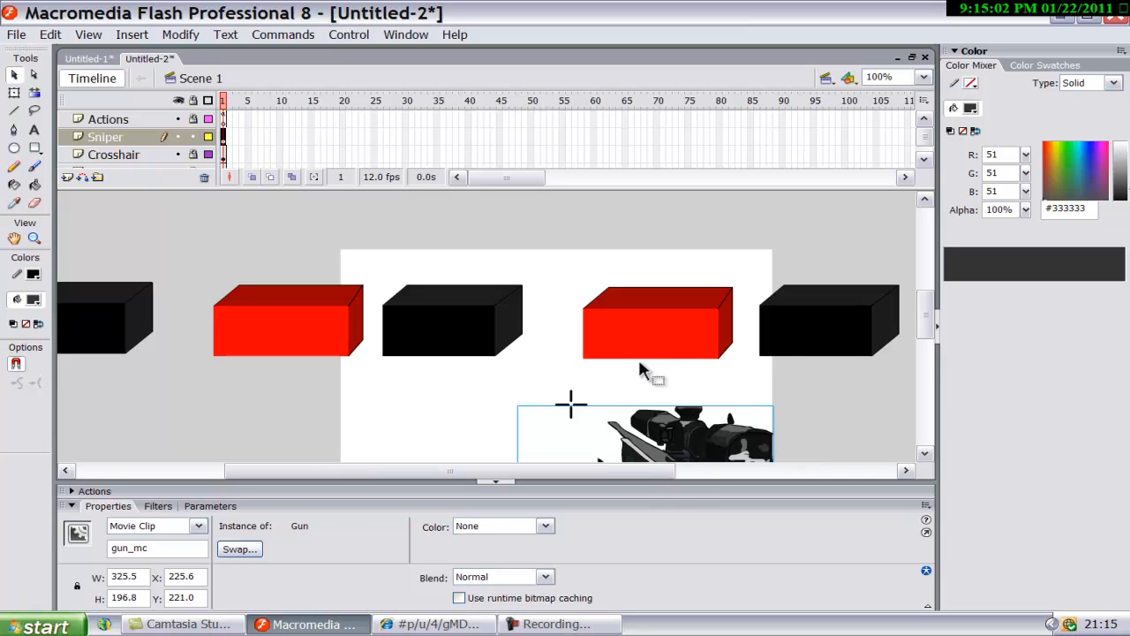
mouse_move(173, 557)
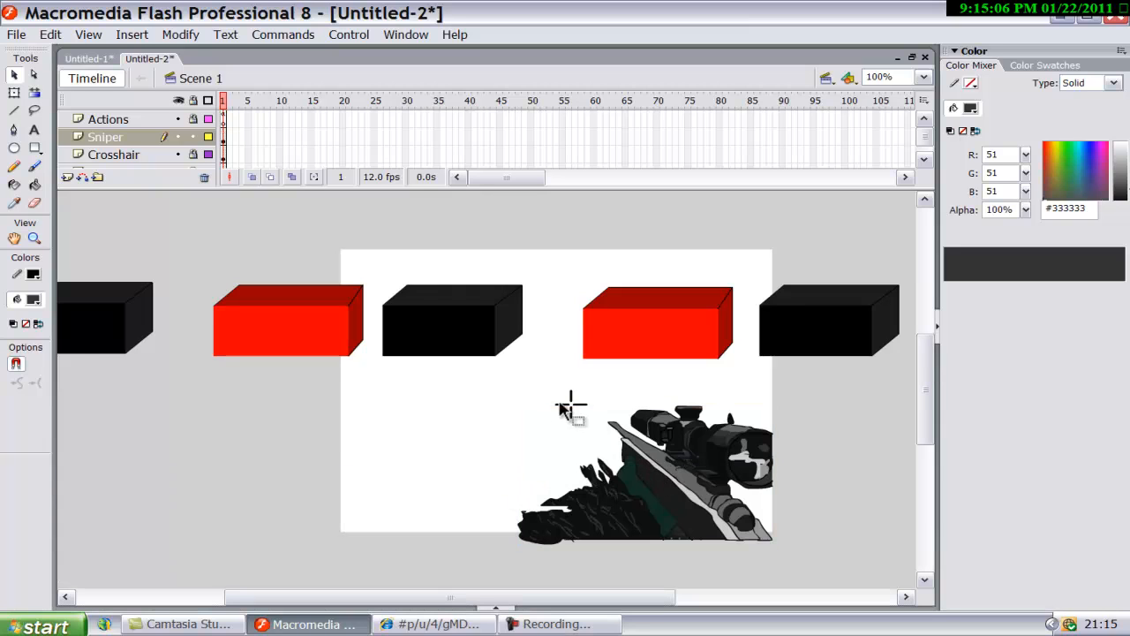
mouse_move(680, 498)
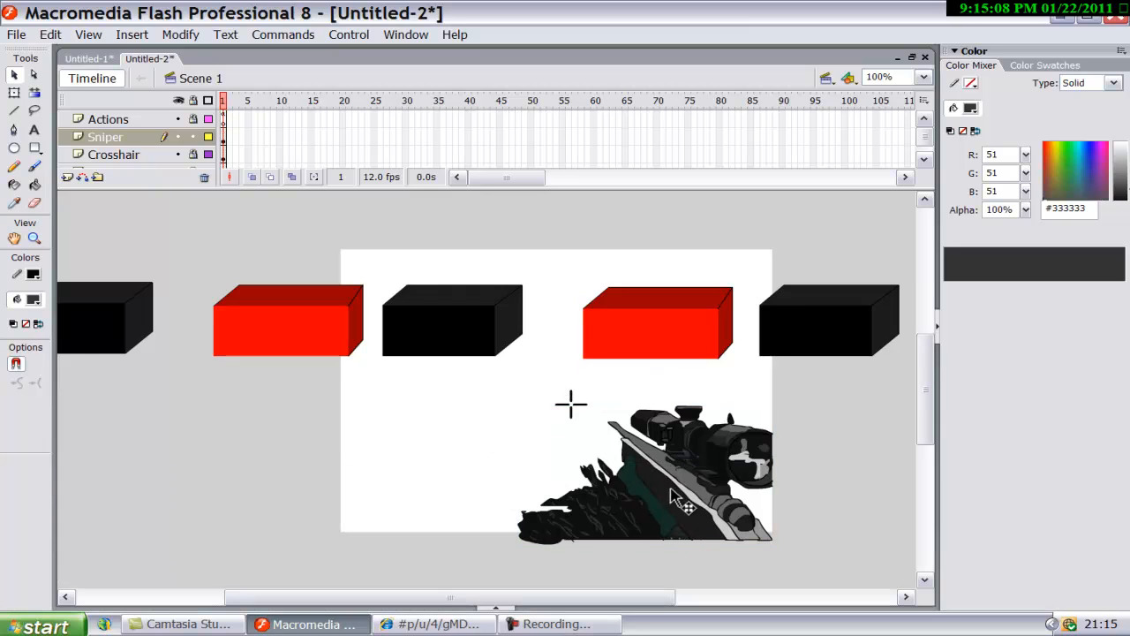
click(106, 138)
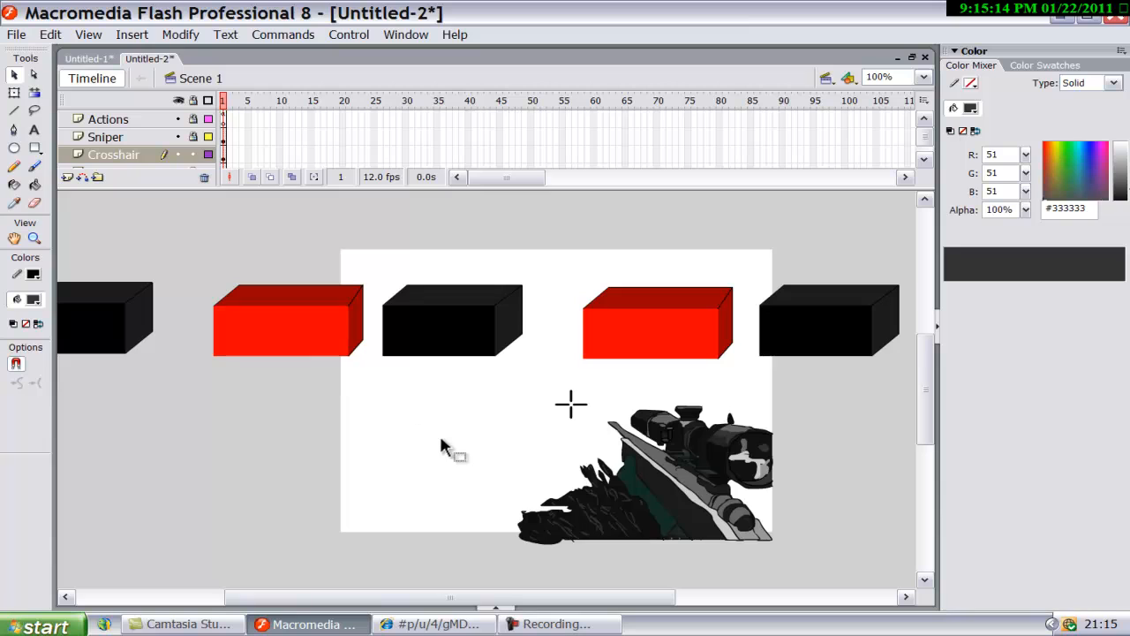
click(108, 120)
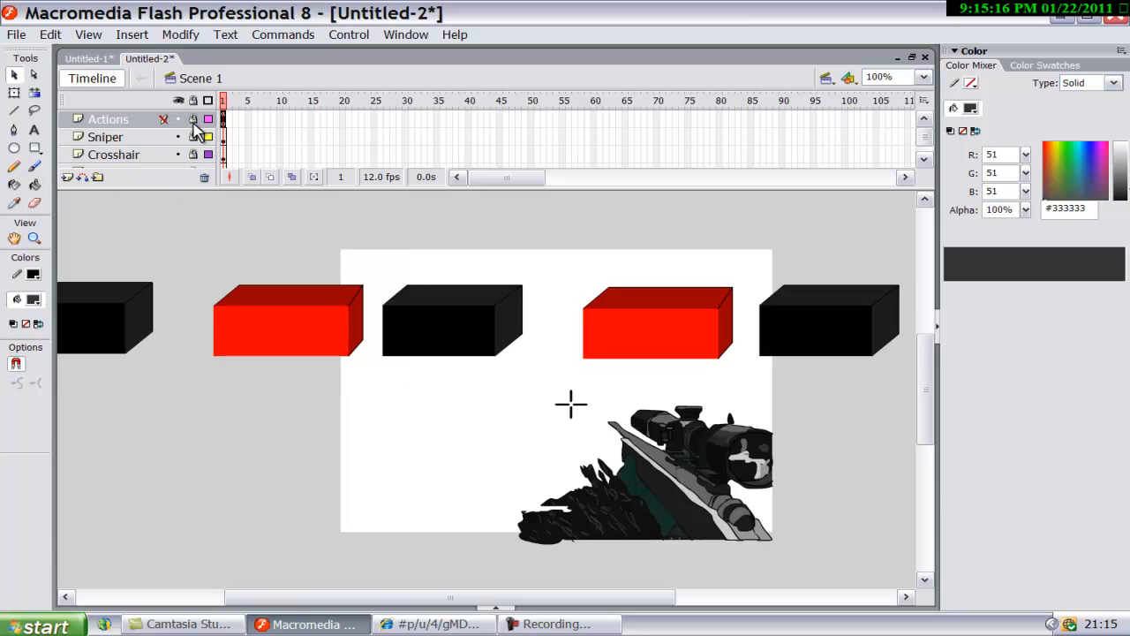
Step: Enter the gun_mc onMouseDown/onMouseUp frame script and confirm it checks error-free
click(107, 120)
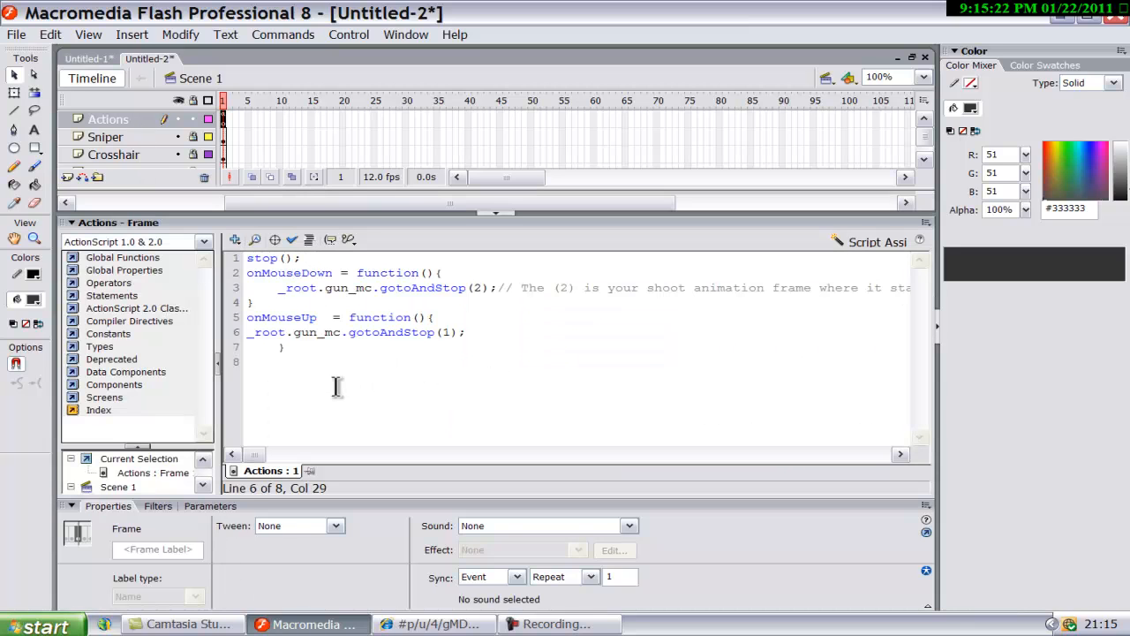
mouse_move(198, 296)
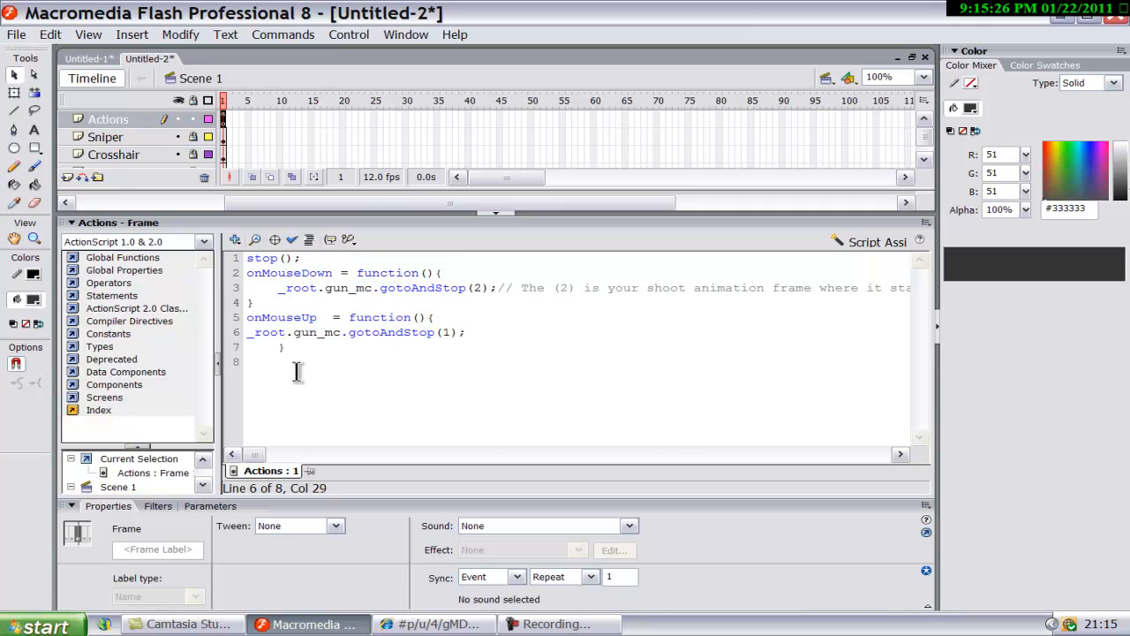
mouse_move(526, 429)
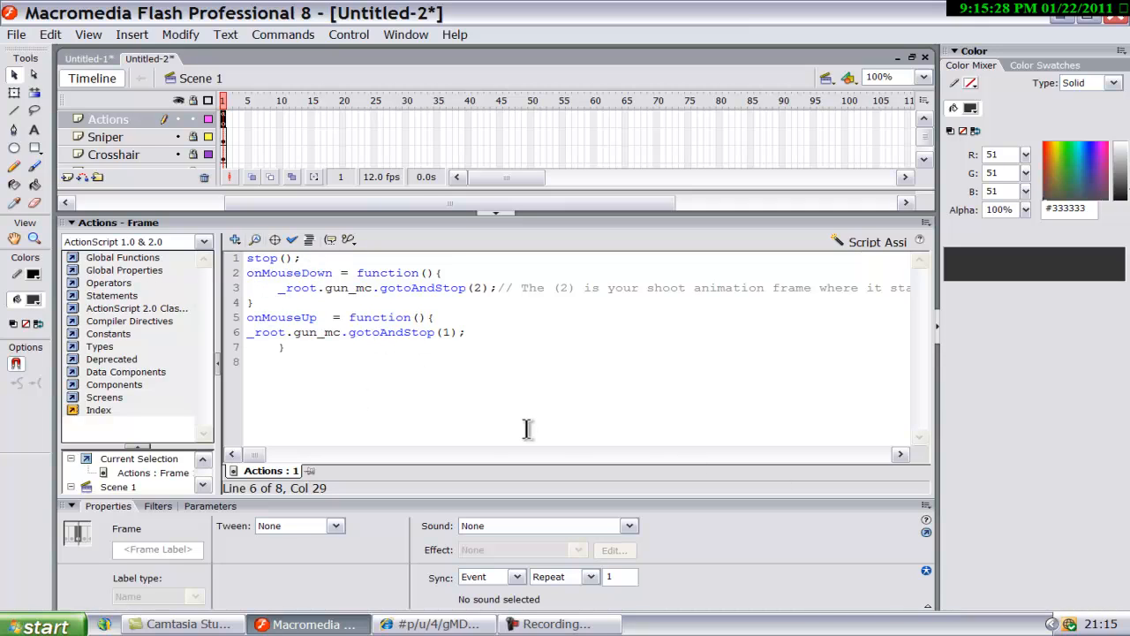
mouse_move(334, 487)
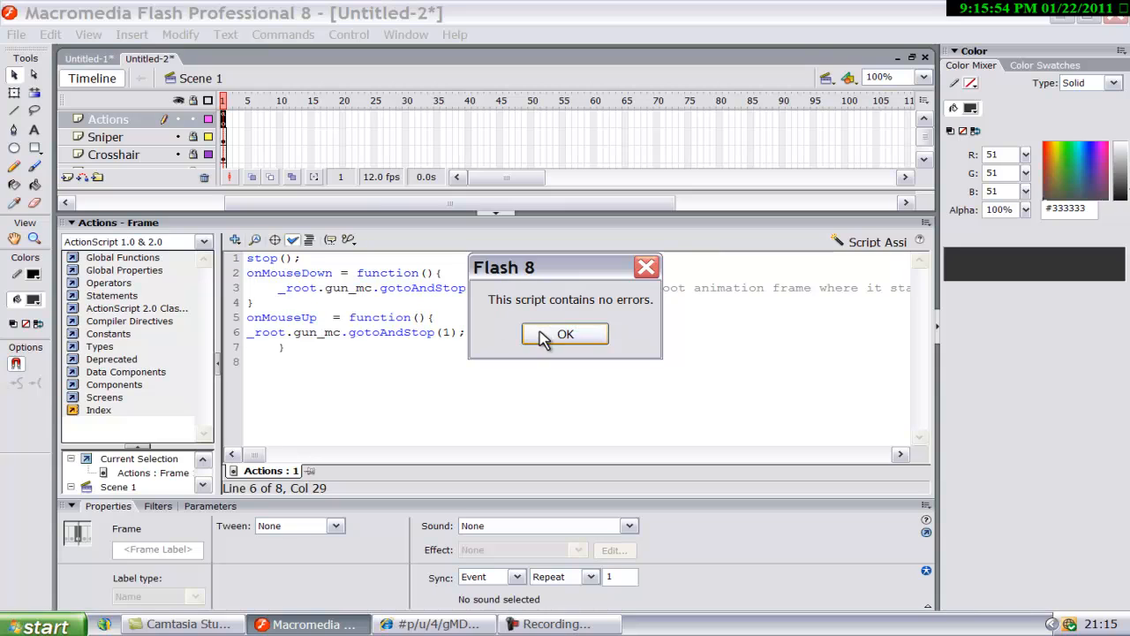
click(565, 334)
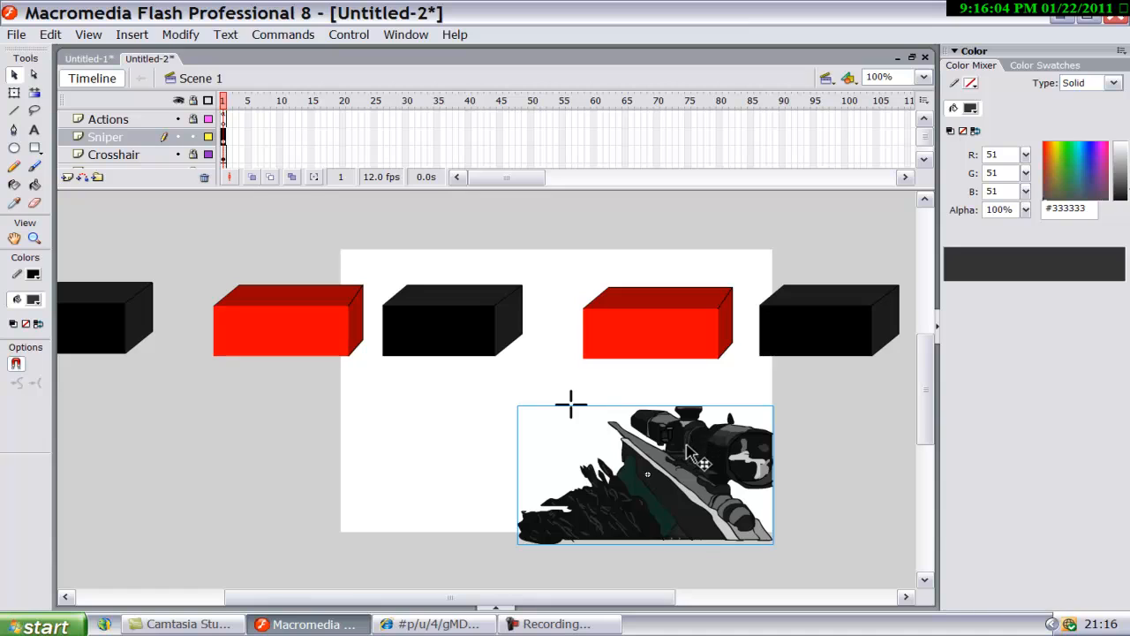
Step: Enter the Gun symbol and rename its layer to Animation
double_click(644, 473)
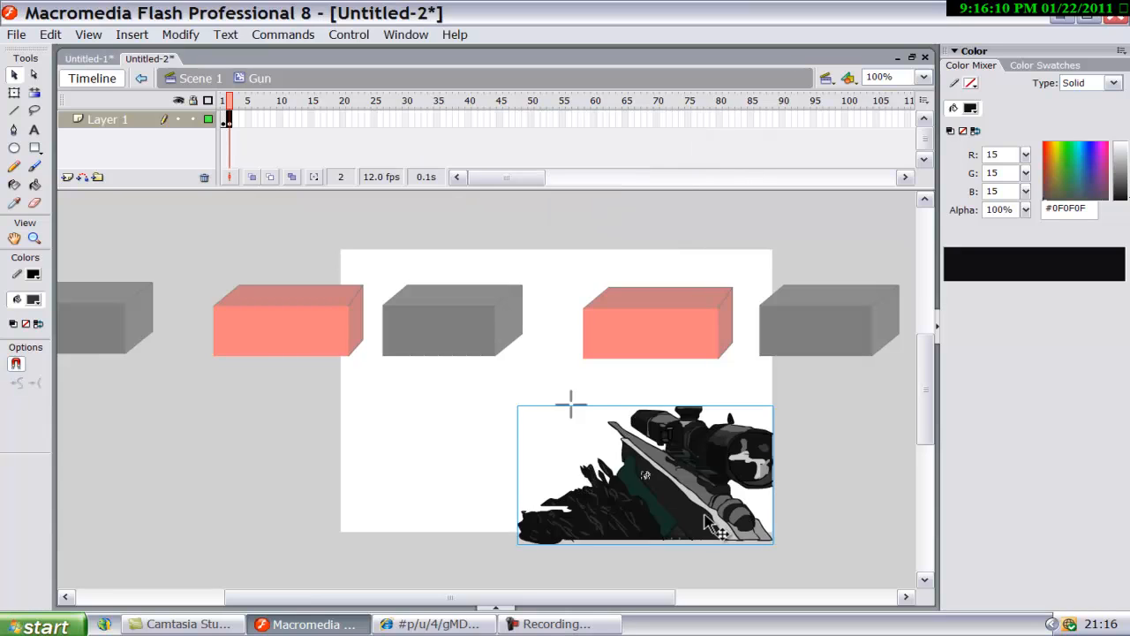
double_click(645, 473)
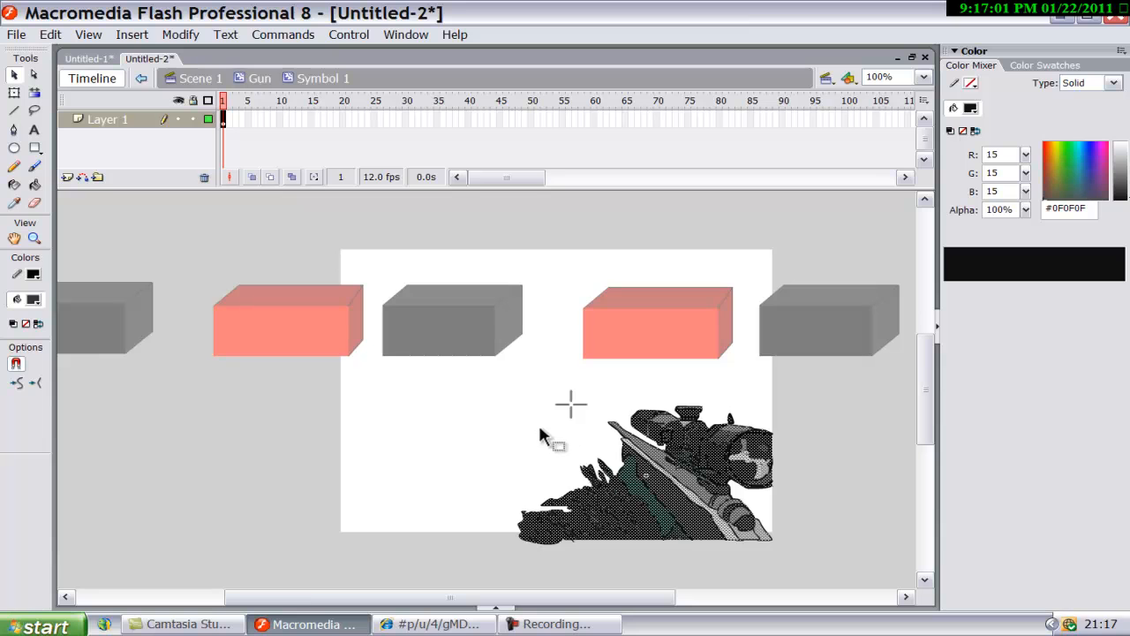
mouse_move(466, 432)
text(A)
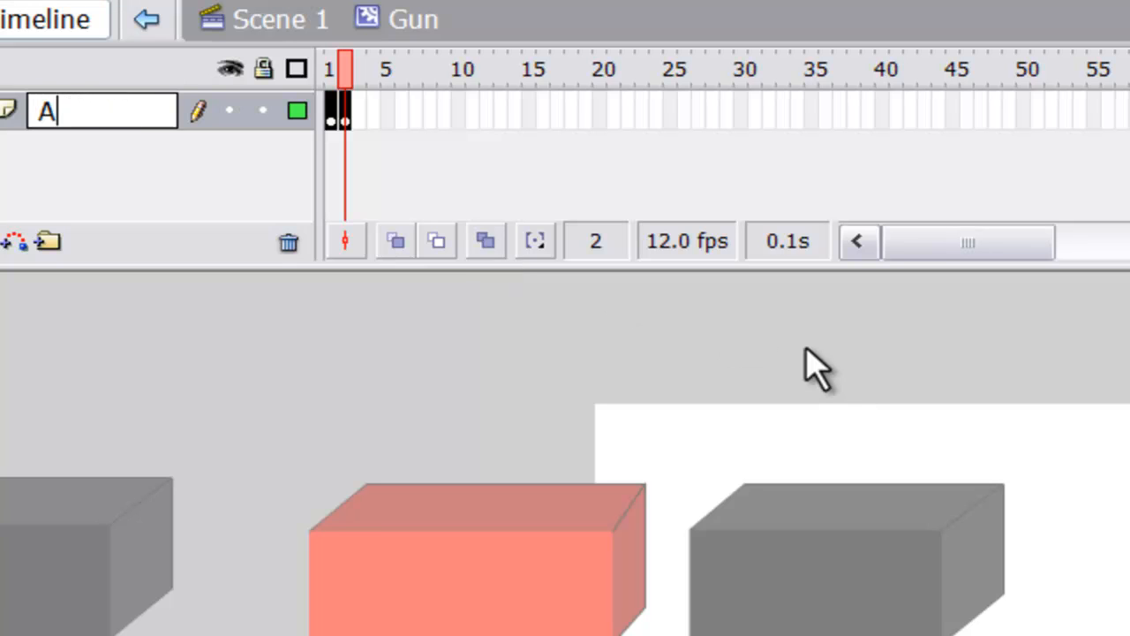
text(nimation)
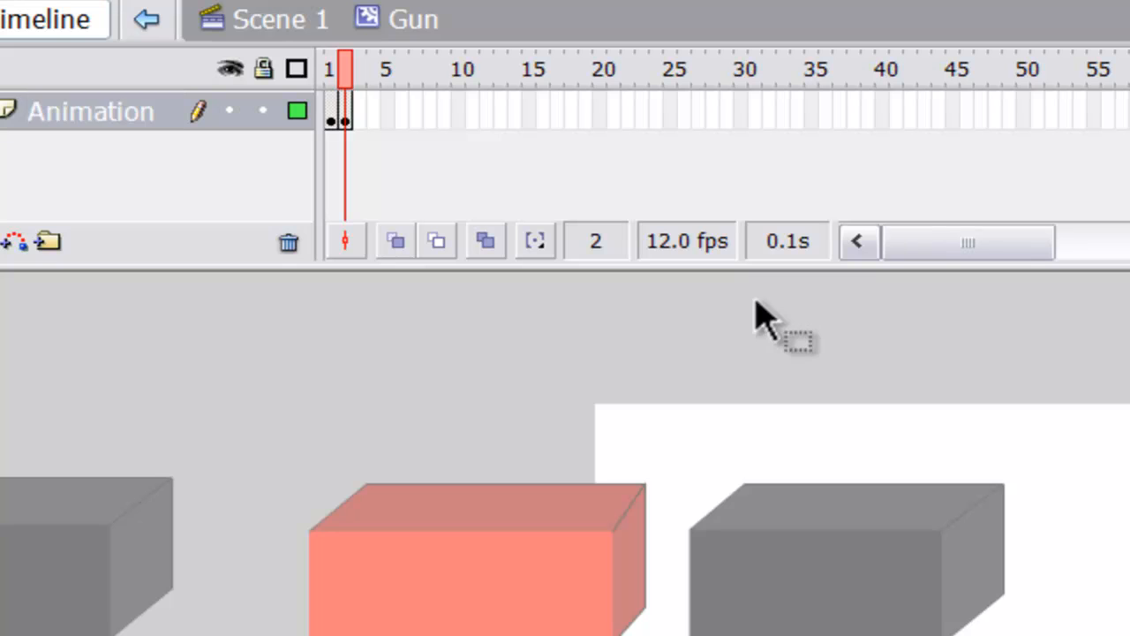
Step: Add a new layer above Animation and name it Actions
click(13, 240)
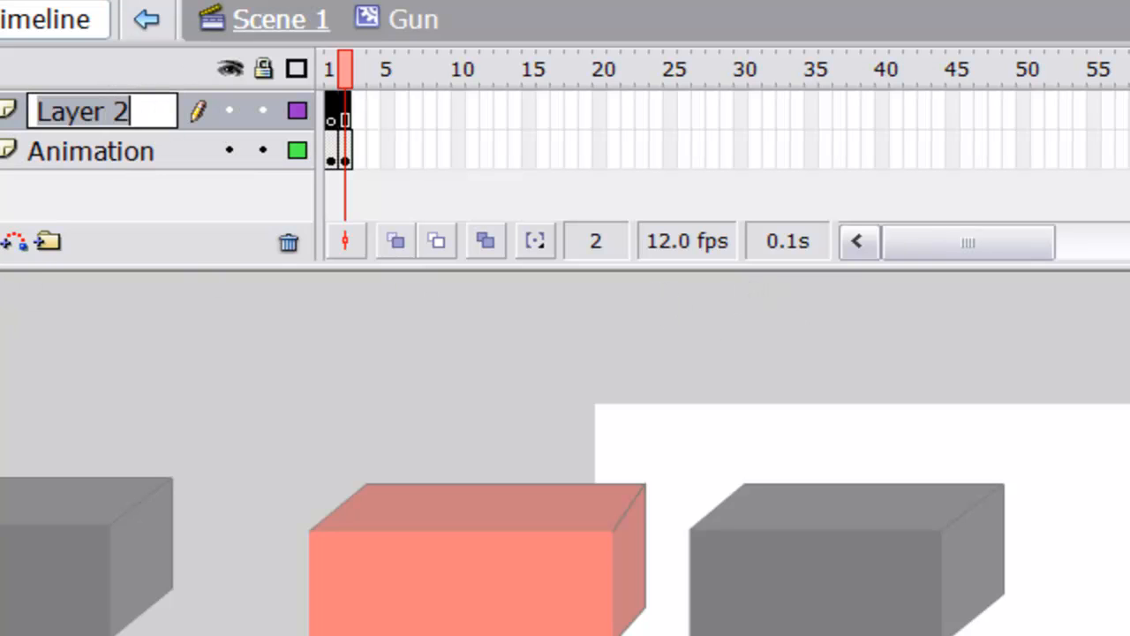
text(Actions)
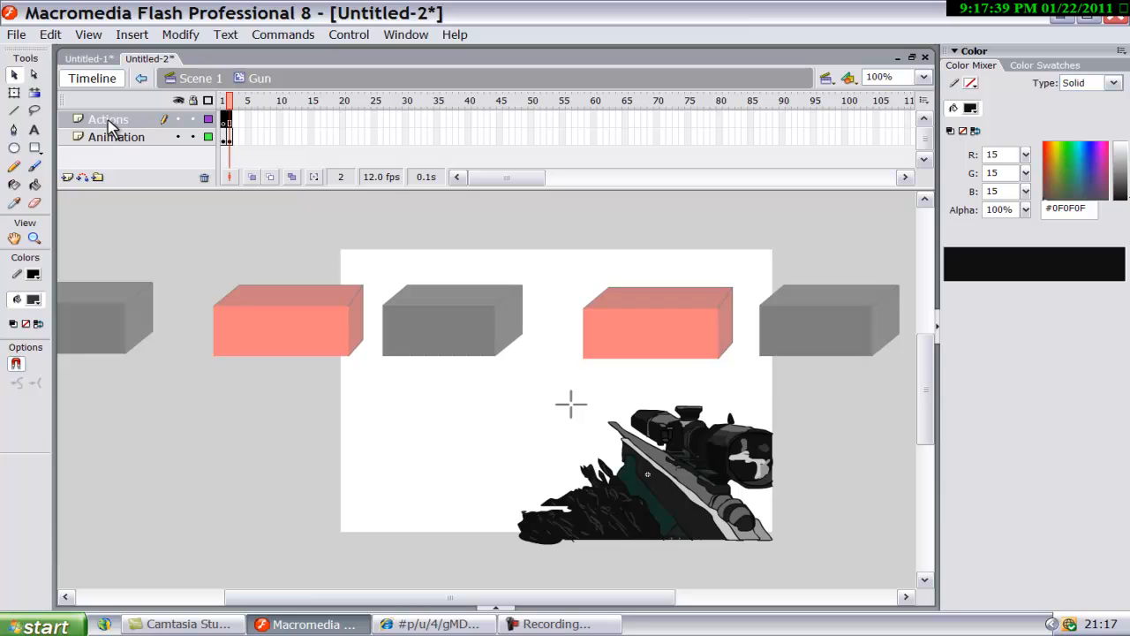
Step: Give the Actions frame a stop() script and confirm it checks with no errors
right_click(109, 121)
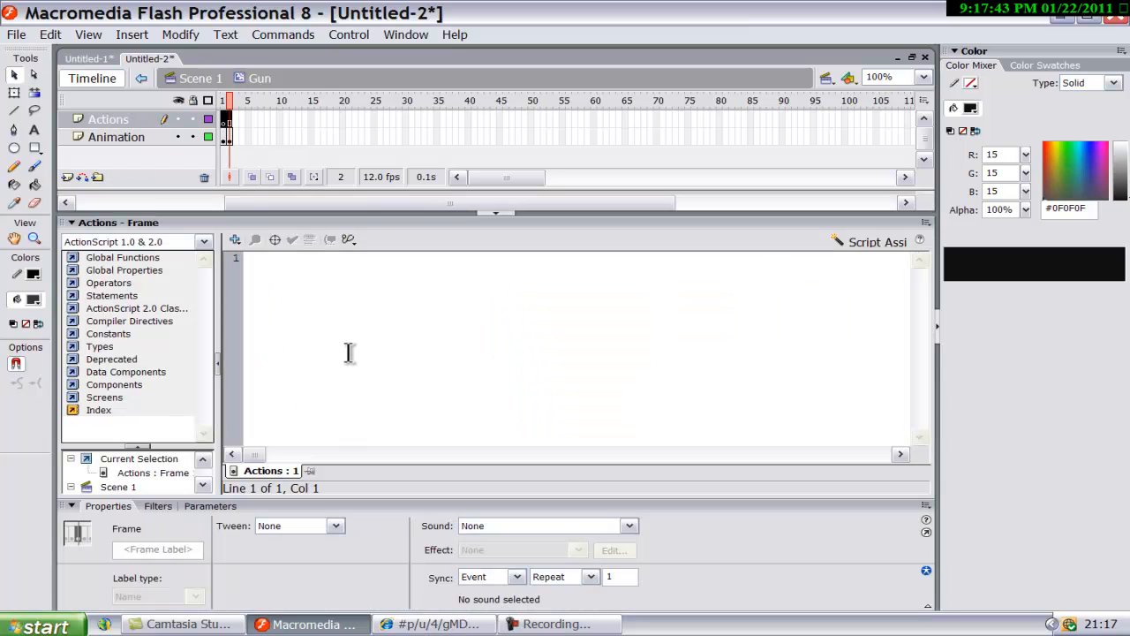
text(stic)
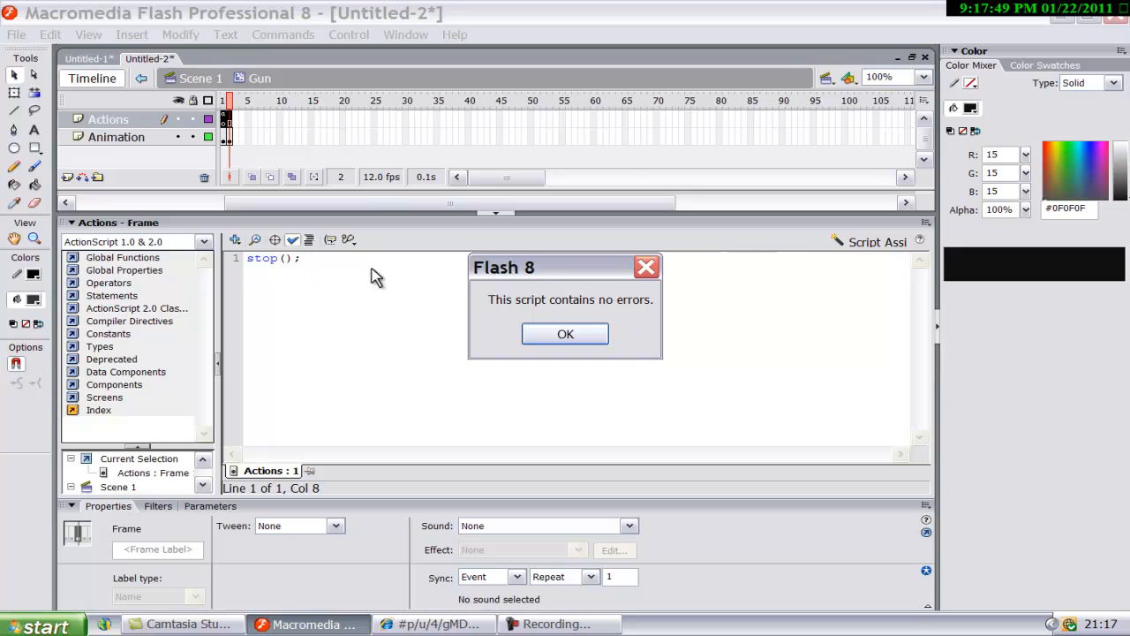
click(565, 334)
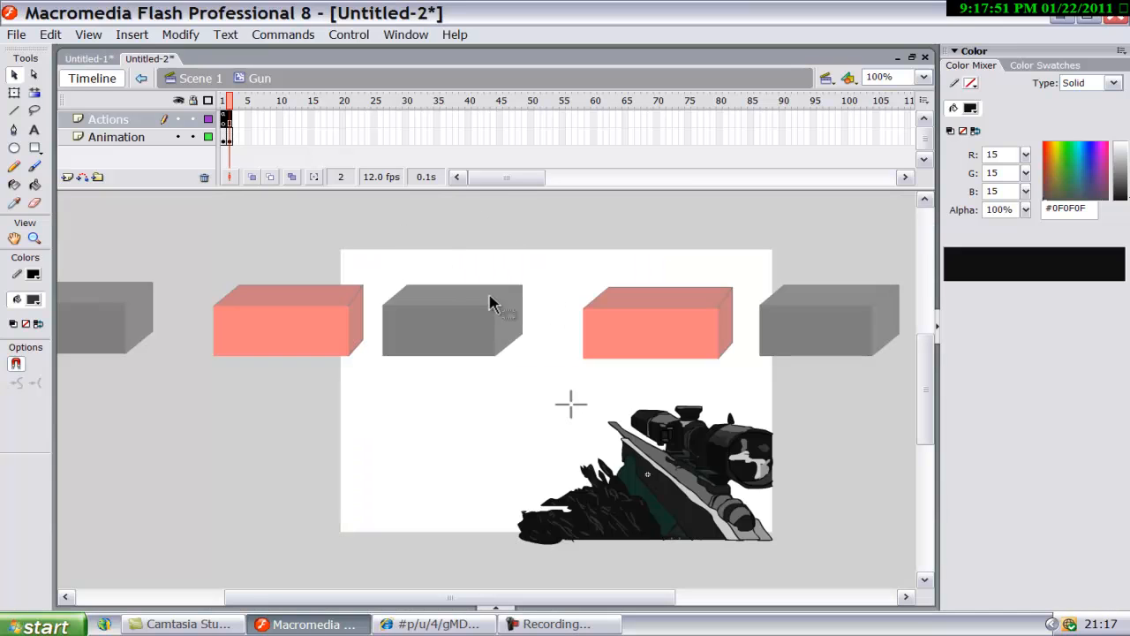
Step: Keyframe the rifle across frames 2–4, shifting it back for recoil and settling it
click(644, 473)
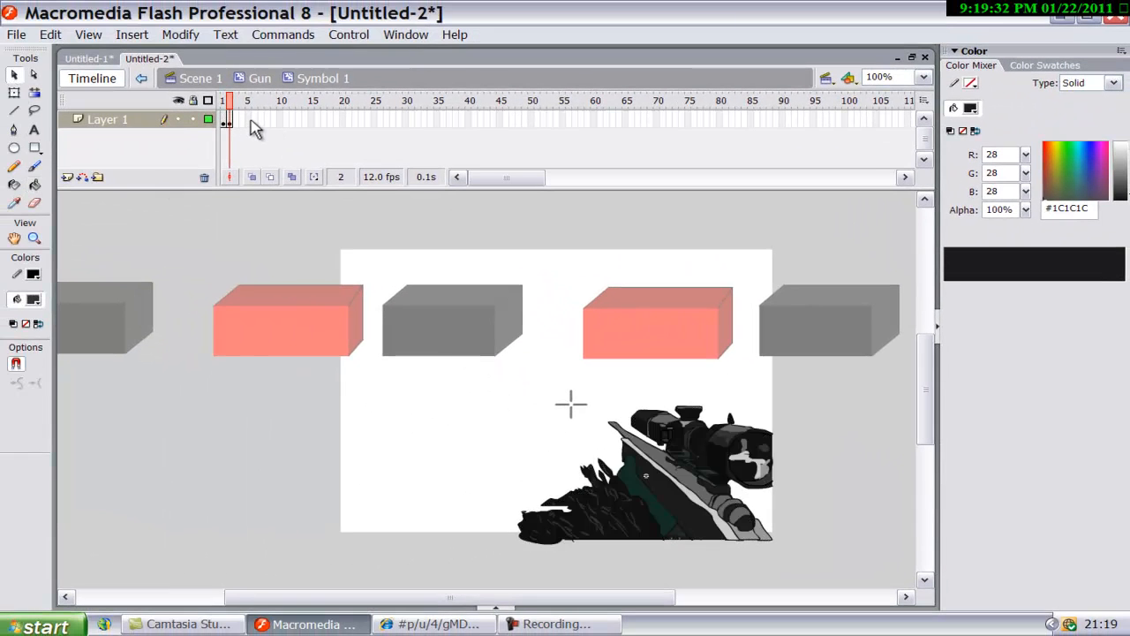
click(645, 474)
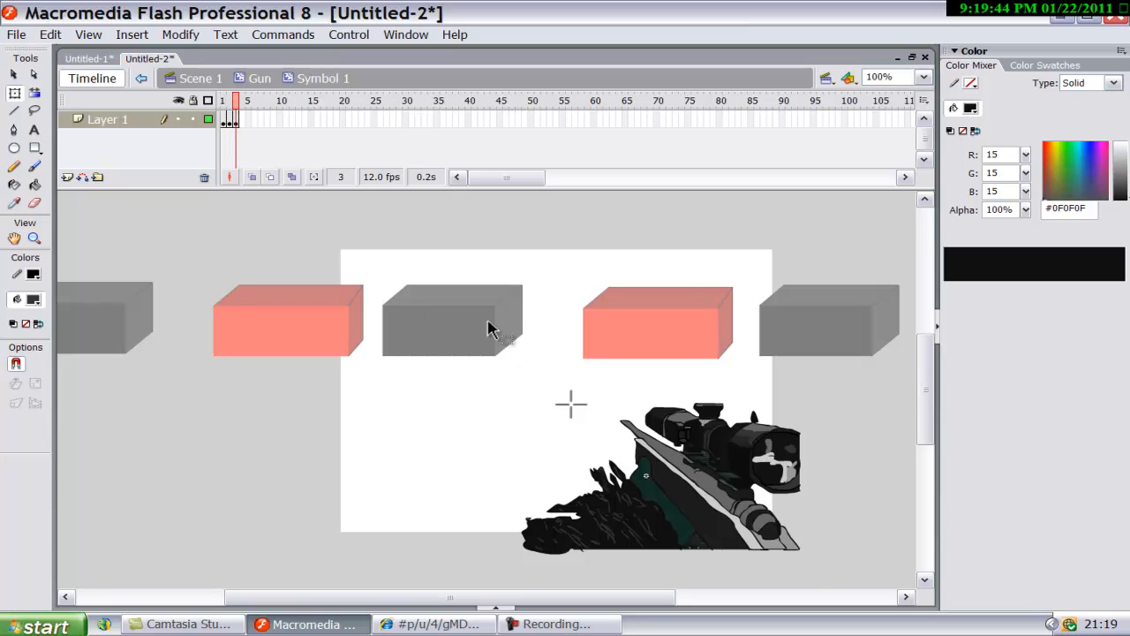
click(657, 477)
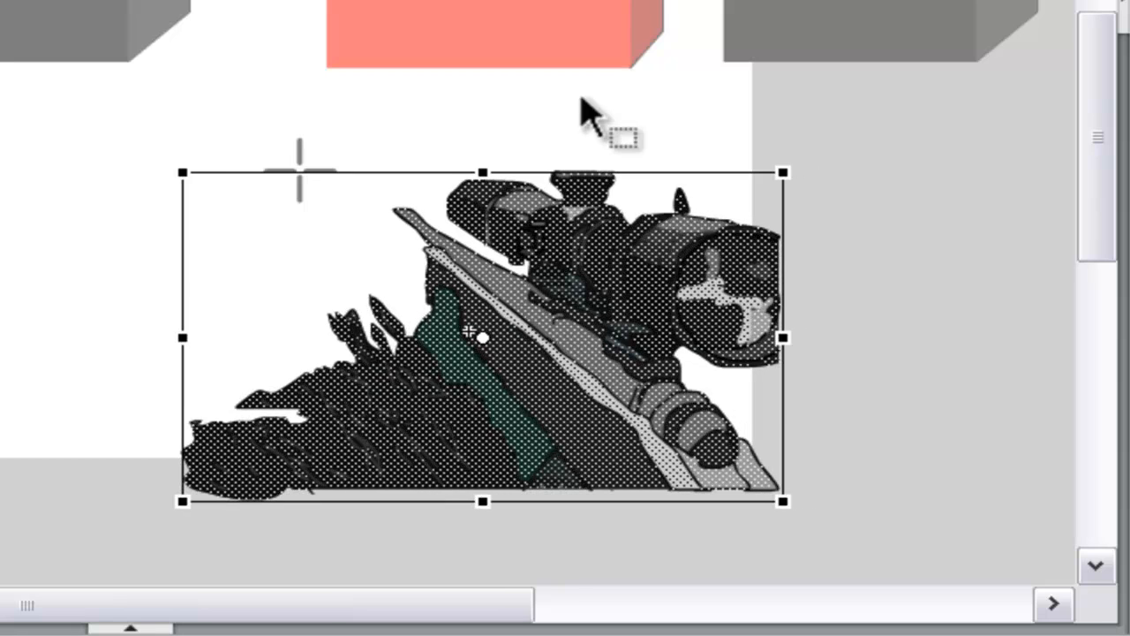
mouse_move(184, 335)
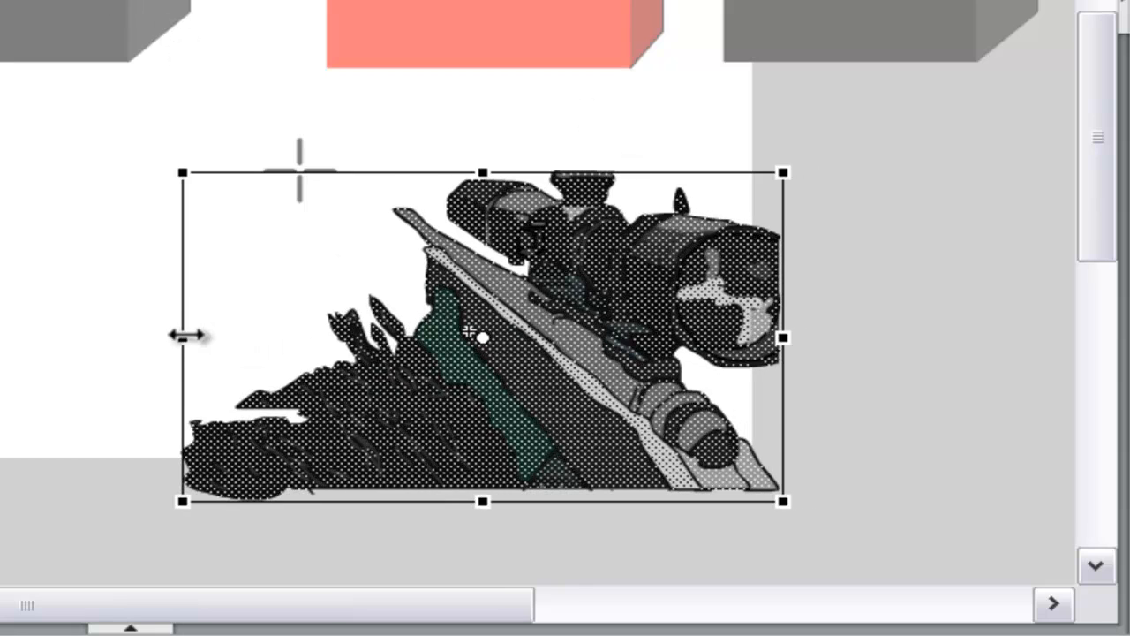
drag(184, 336, 197, 346)
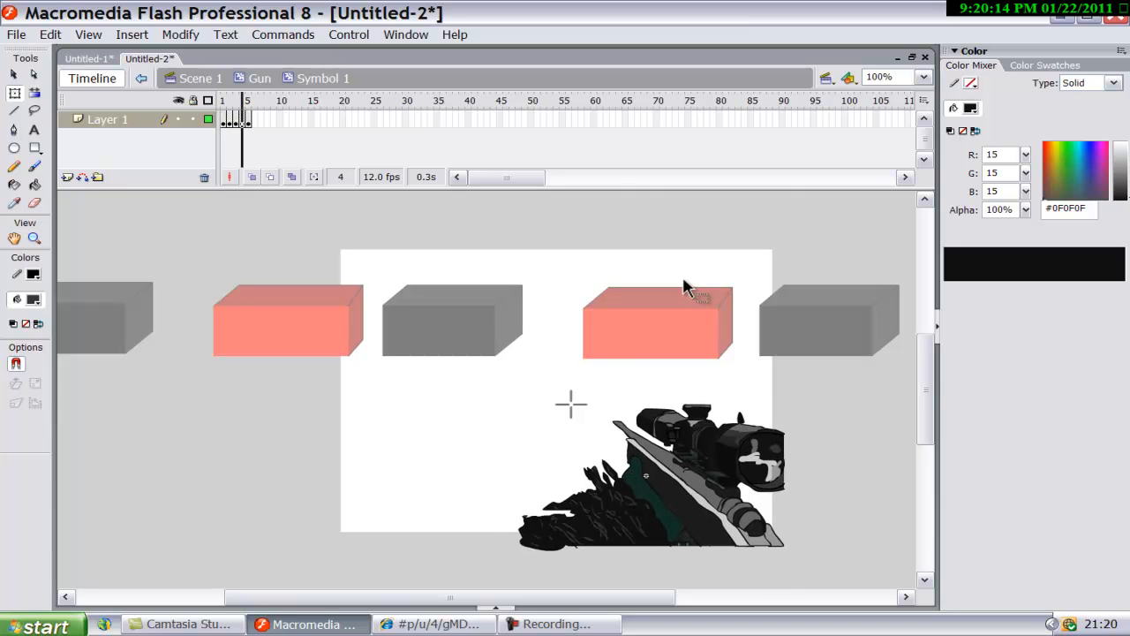
click(247, 99)
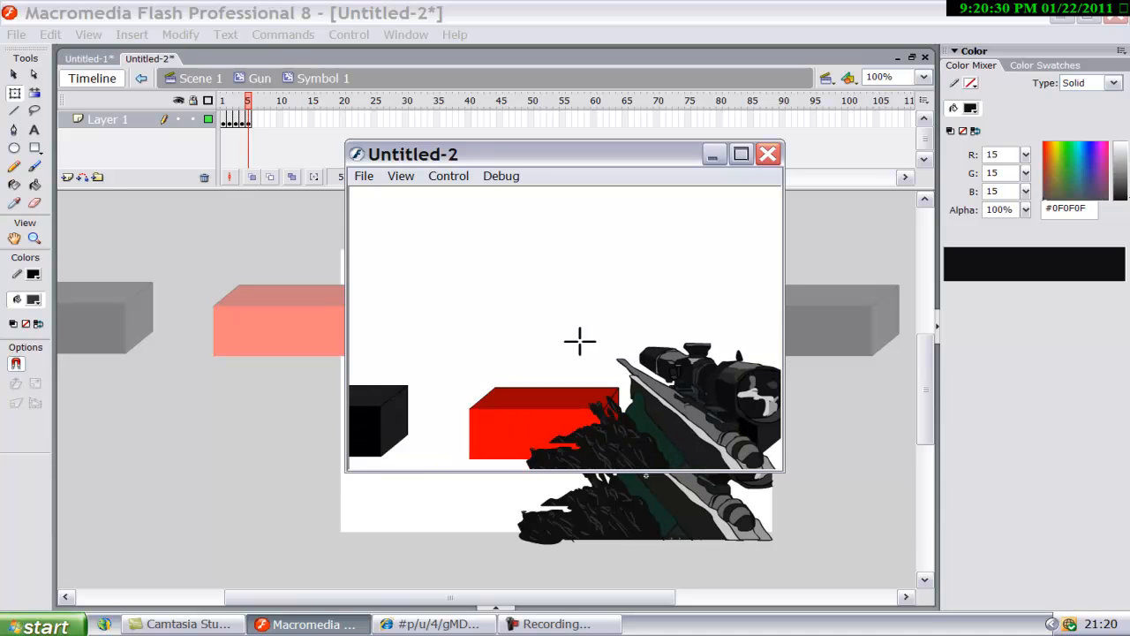
click(741, 154)
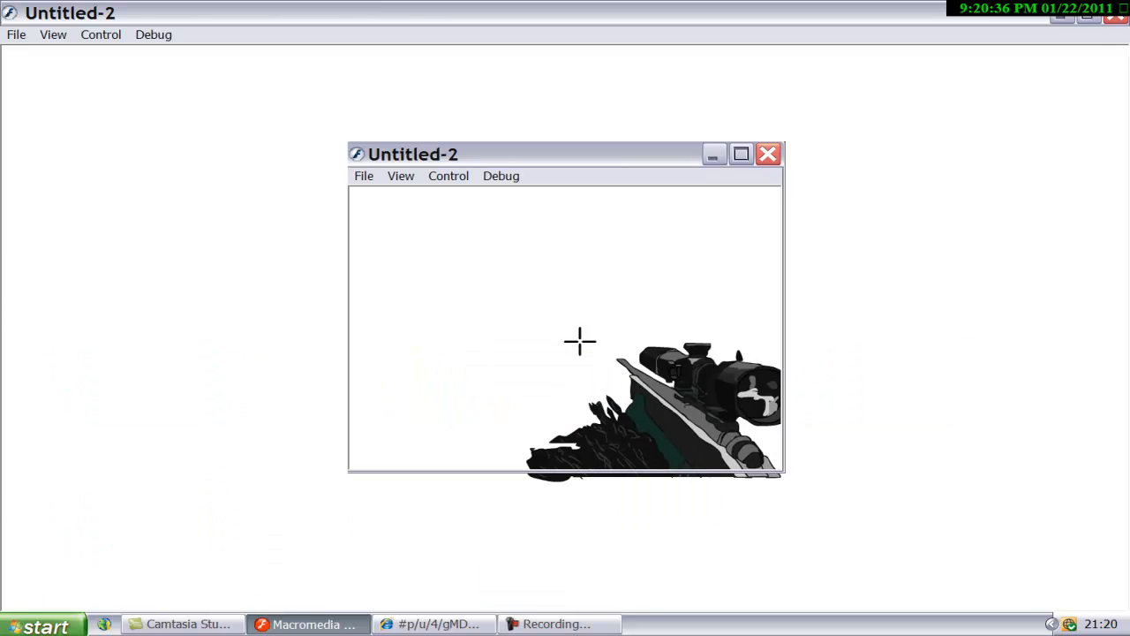
click(307, 623)
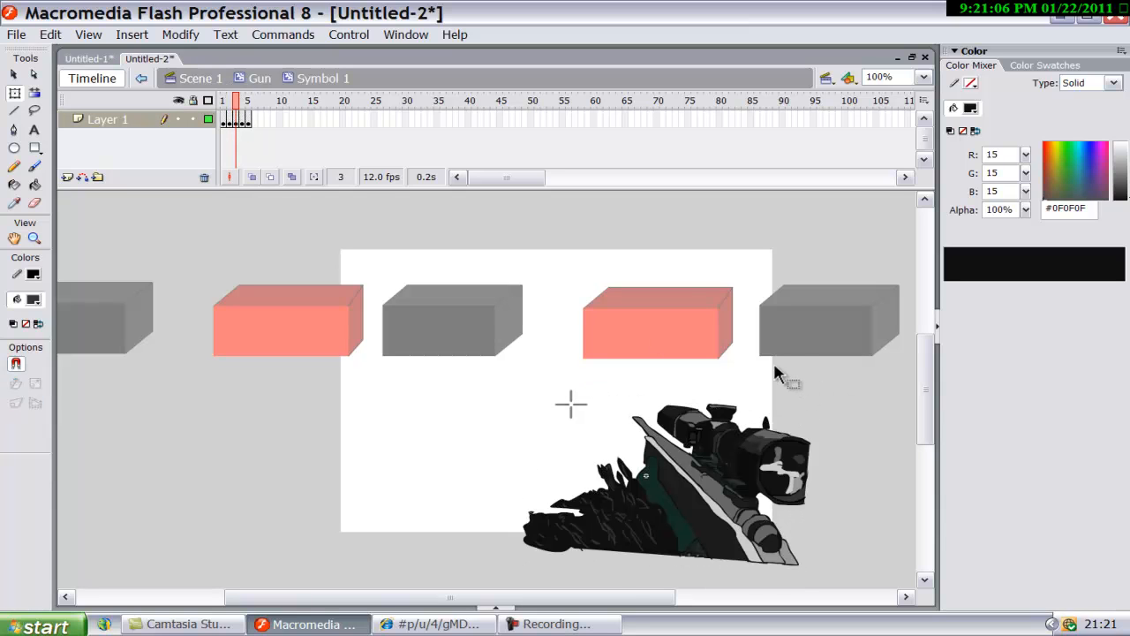
key(ctrl+Return)
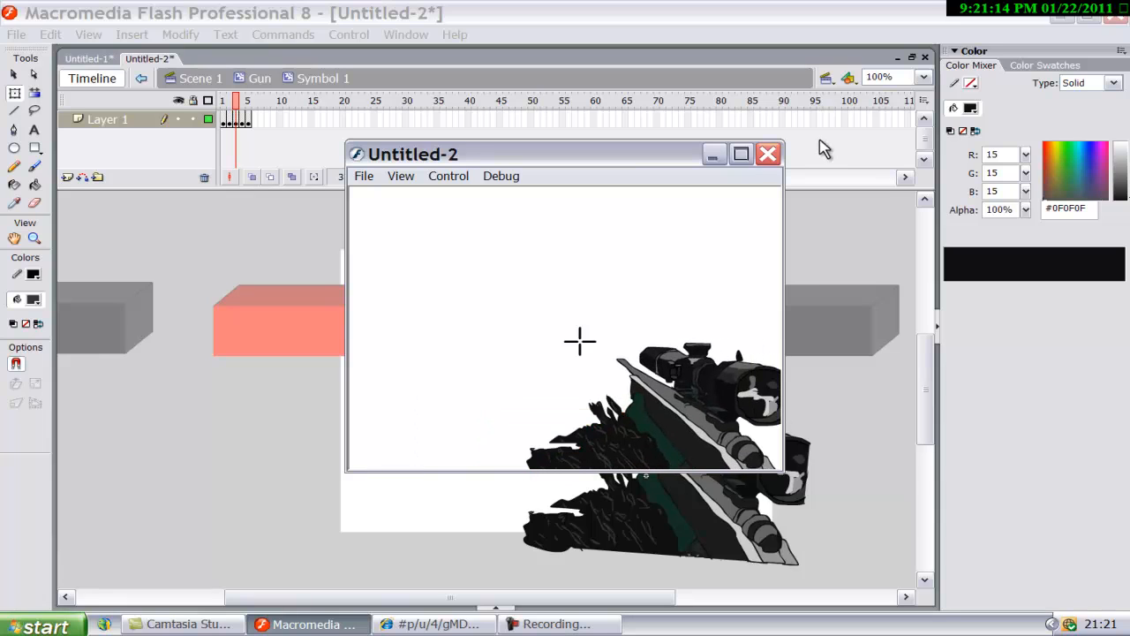
click(766, 154)
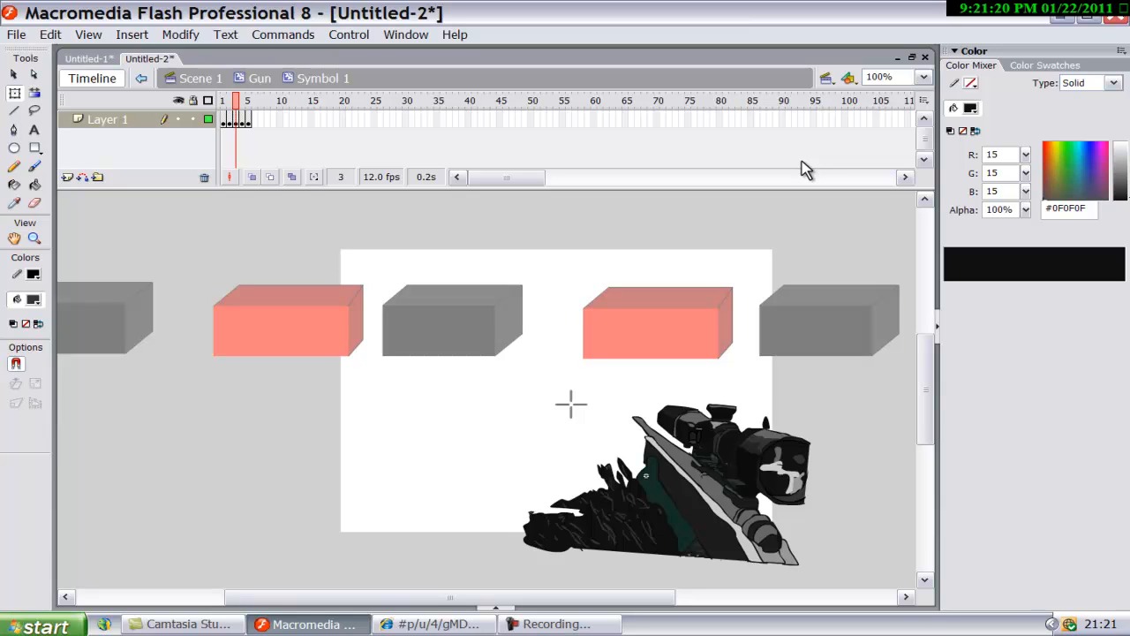
mouse_move(296, 114)
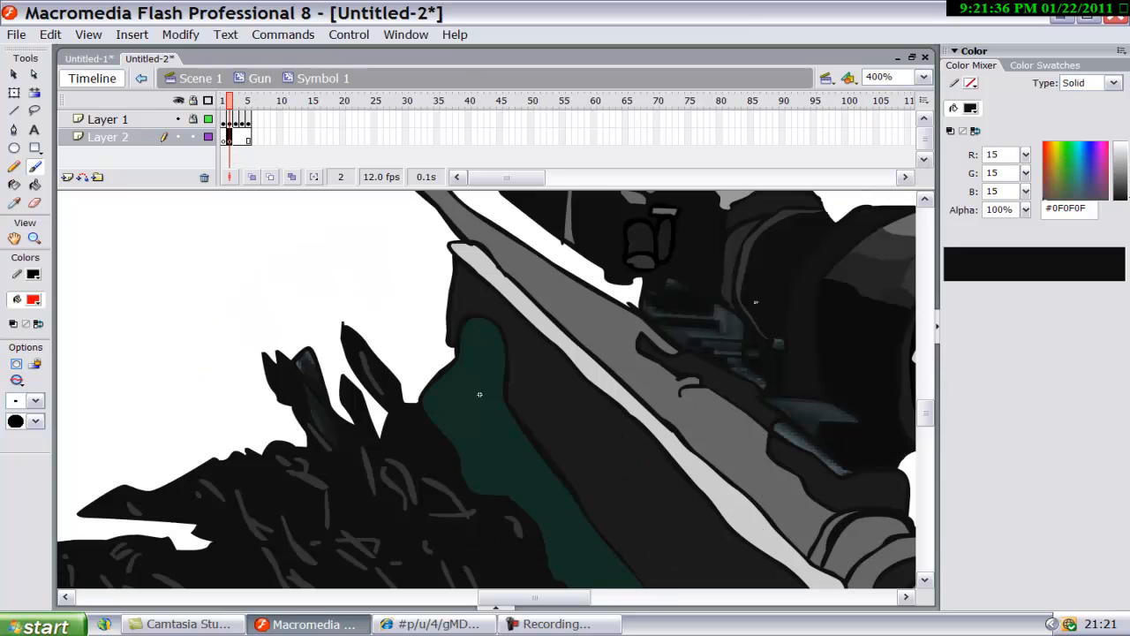
Step: Paint orange flame strokes at the barrel tip for the frame-2 muzzle flash
click(247, 99)
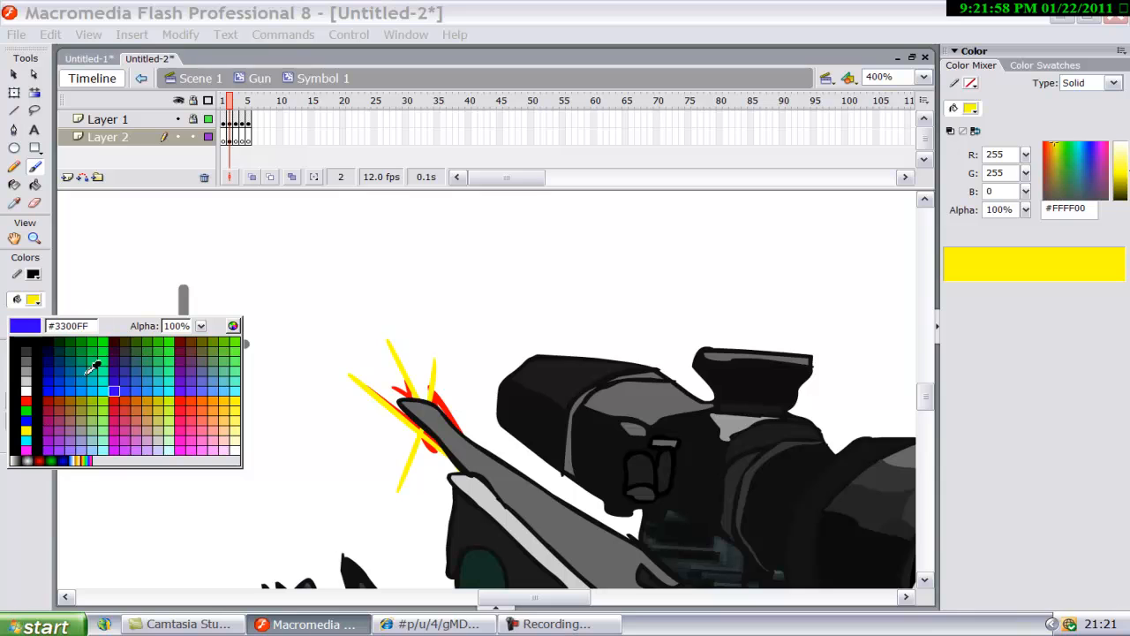
click(220, 408)
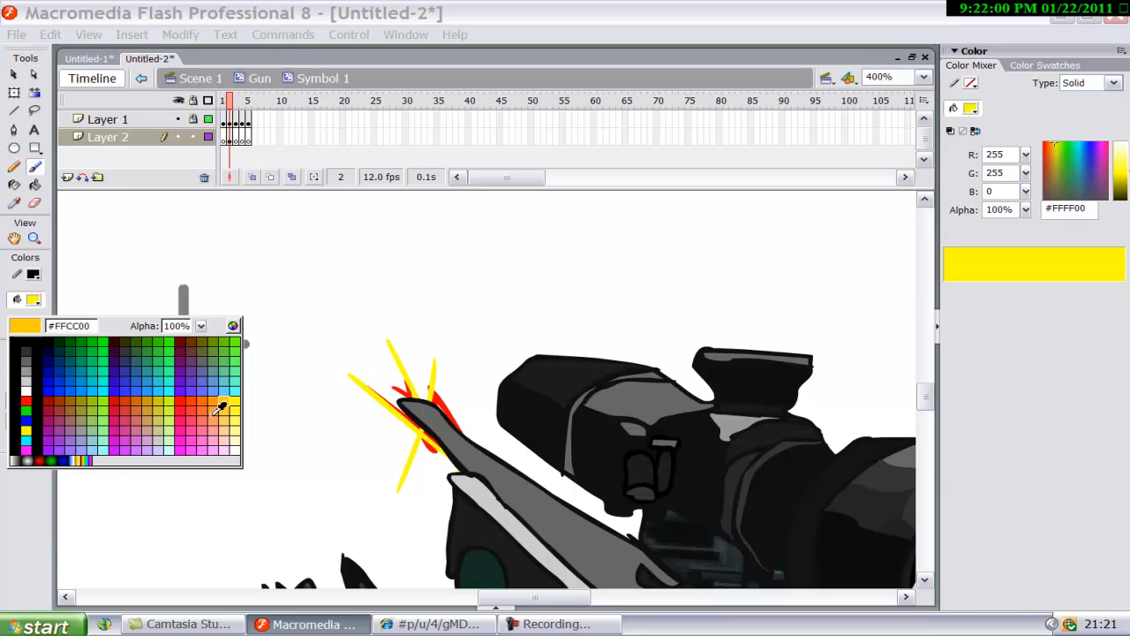
click(220, 408)
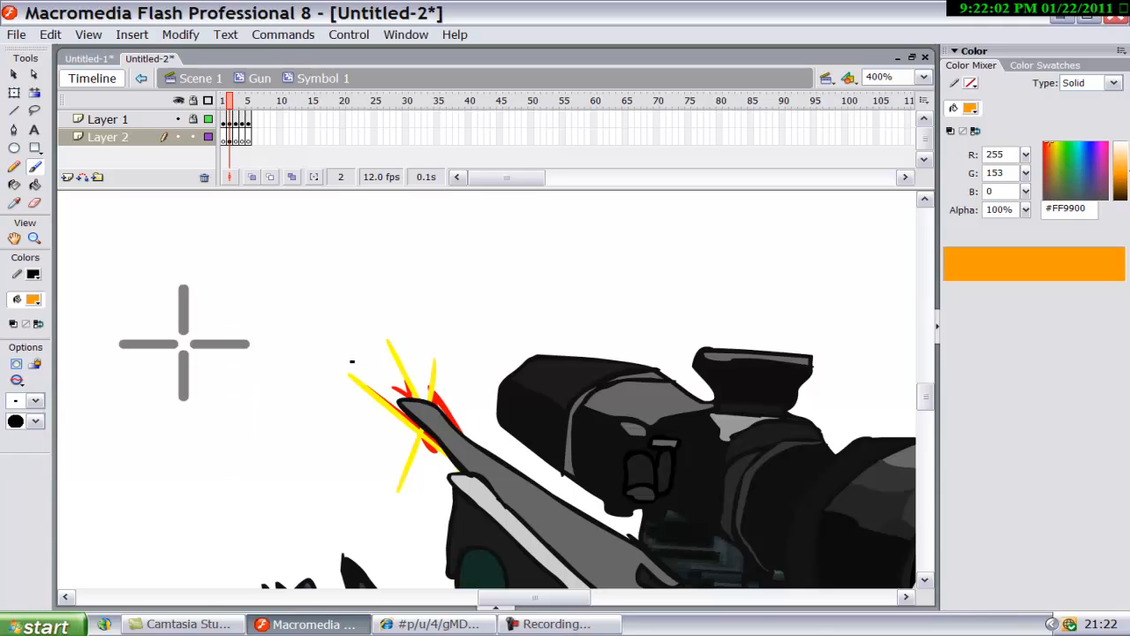
drag(353, 362, 503, 438)
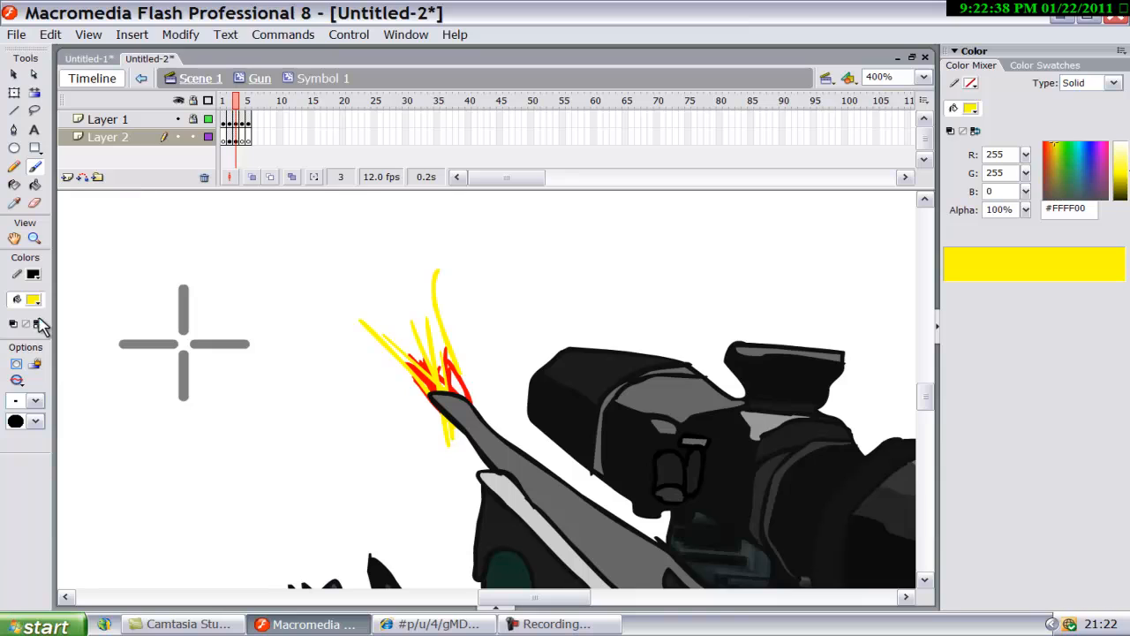
Step: Brush a reddish-orange flash on frame 3 and extend the animation through frame 5
click(32, 300)
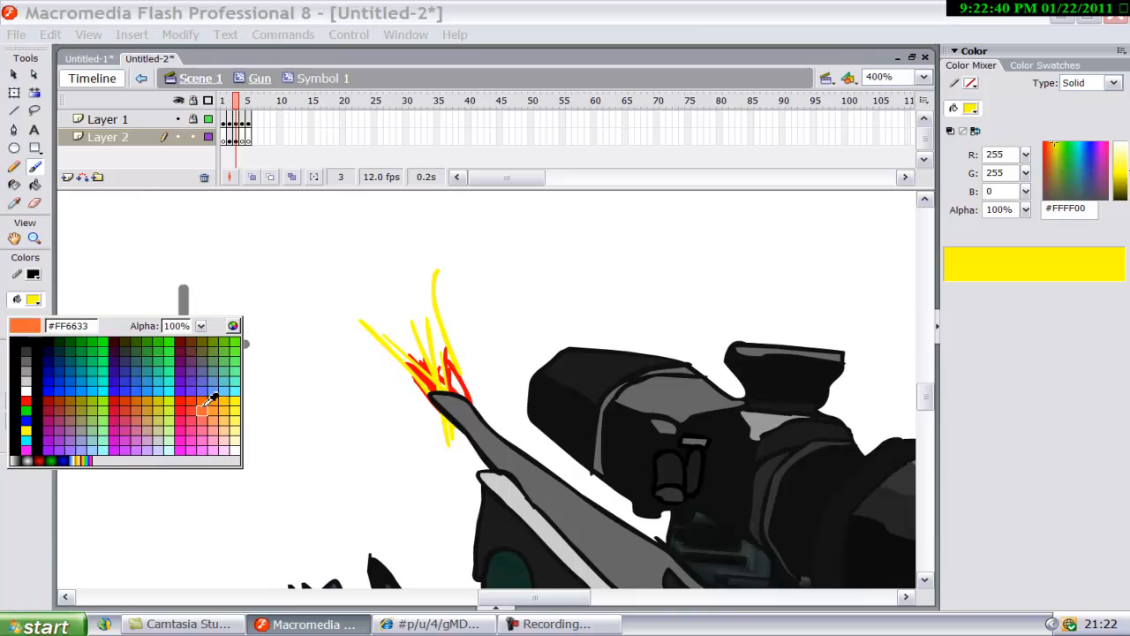
click(208, 405)
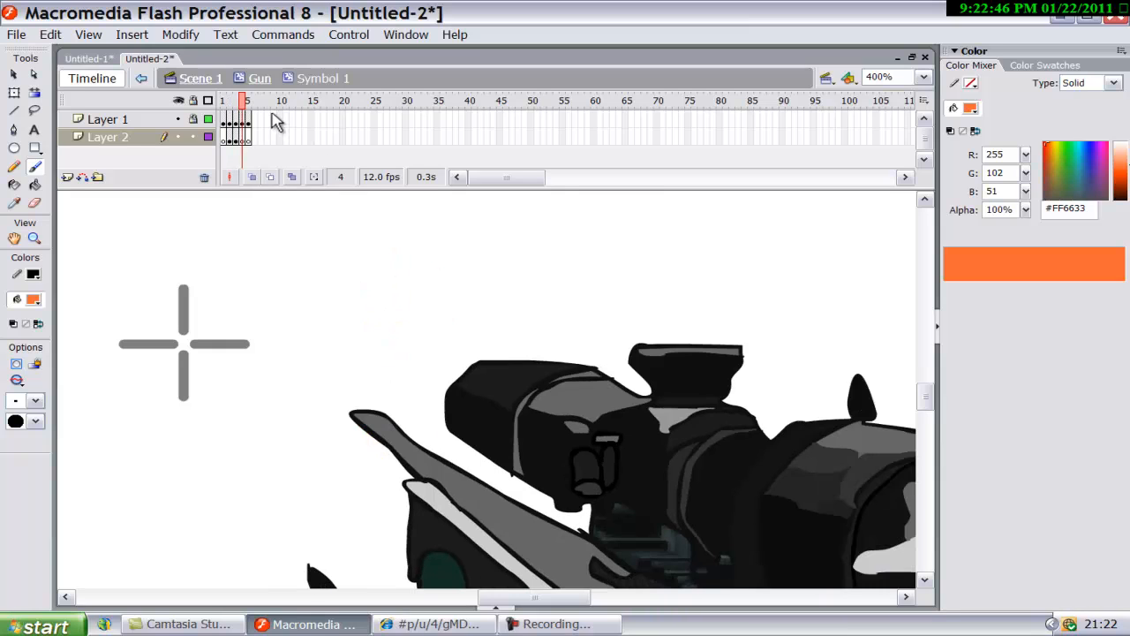
drag(332, 375, 367, 397)
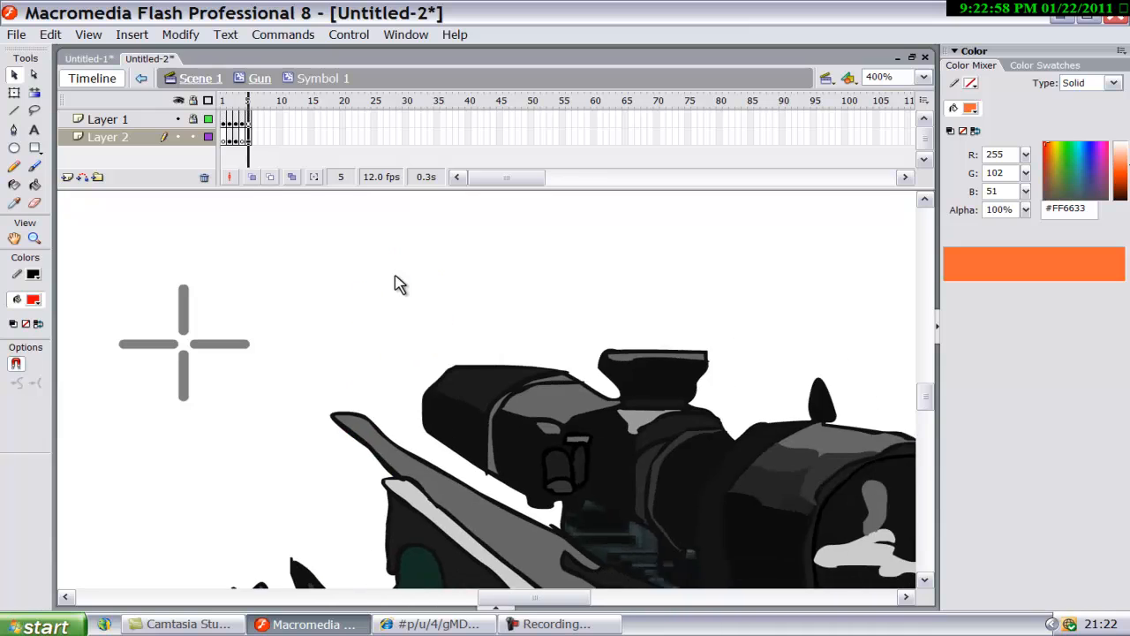
Step: Return the stage magnification to 100%
click(922, 78)
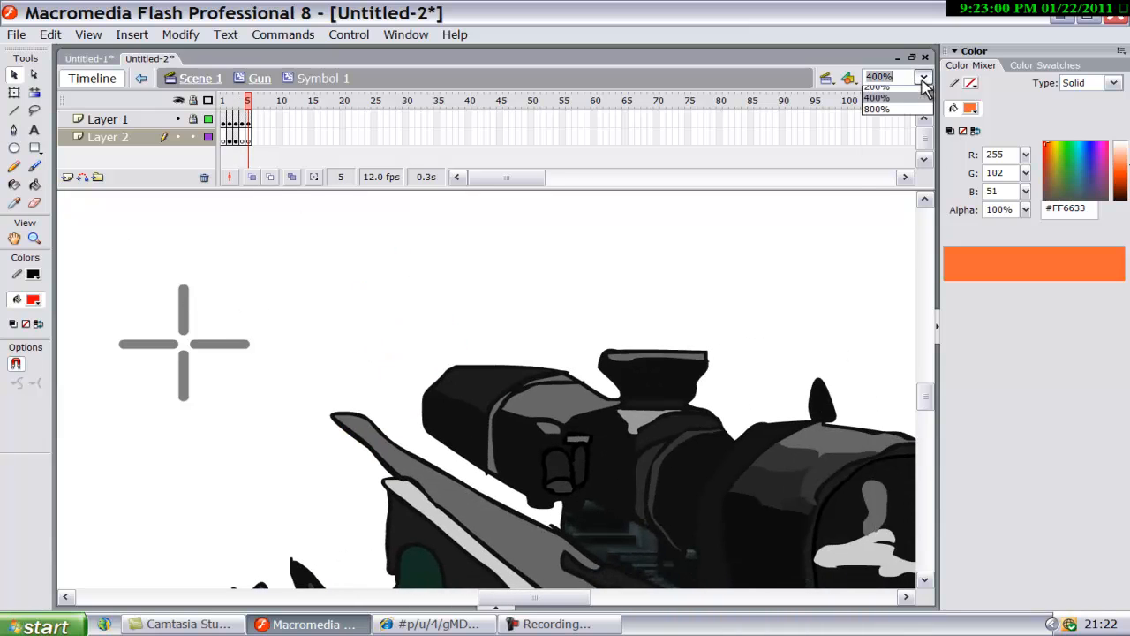
click(876, 85)
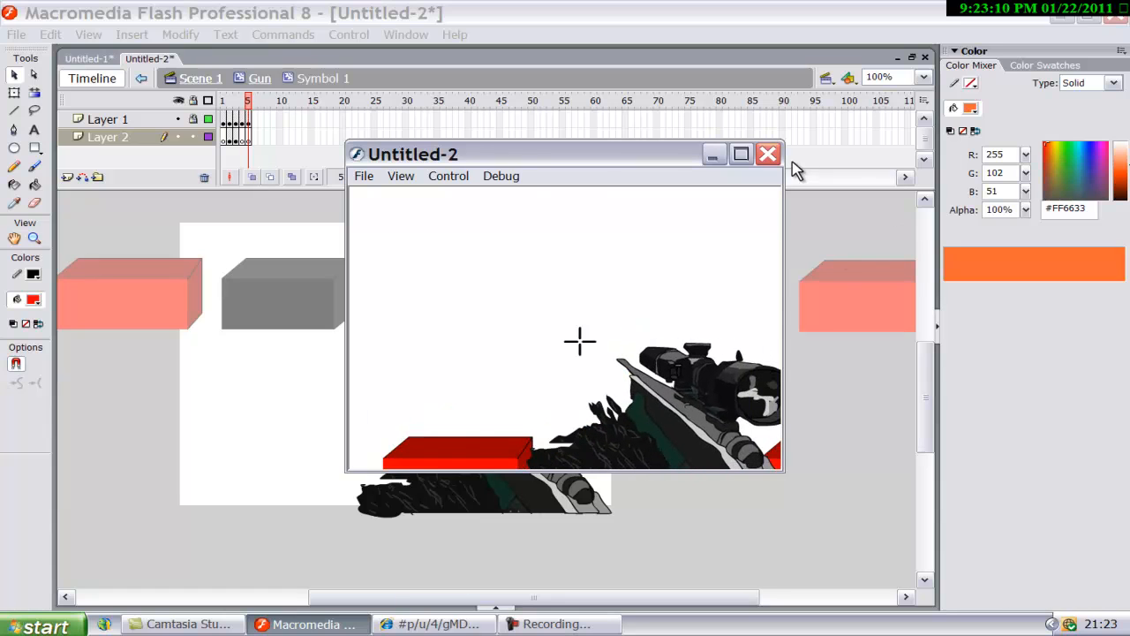
click(766, 154)
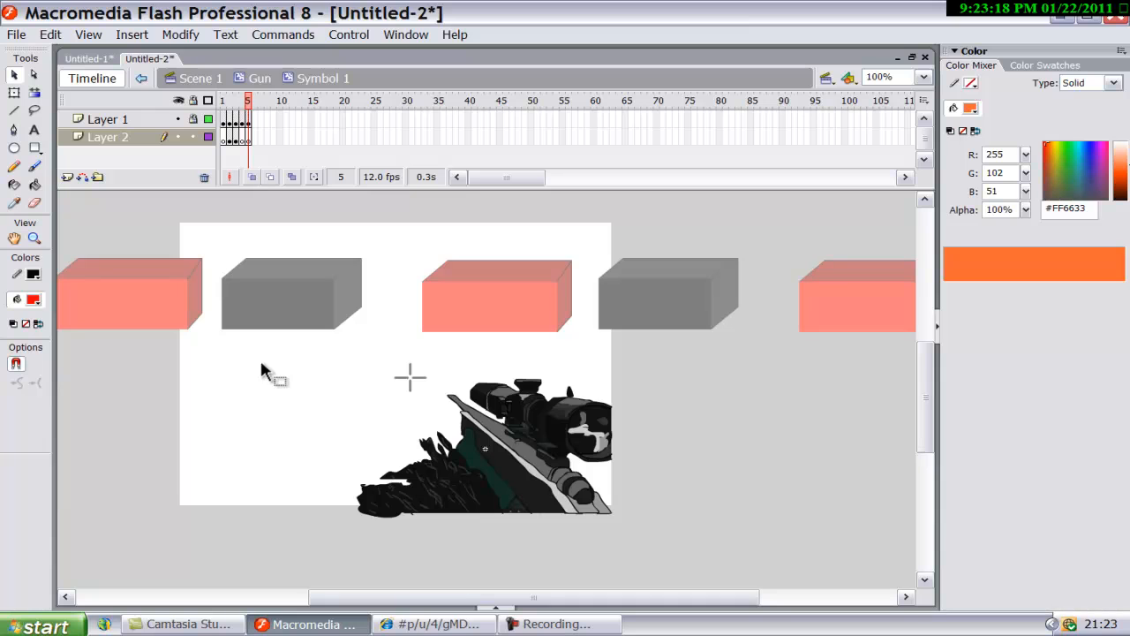
key(ctrl+Return)
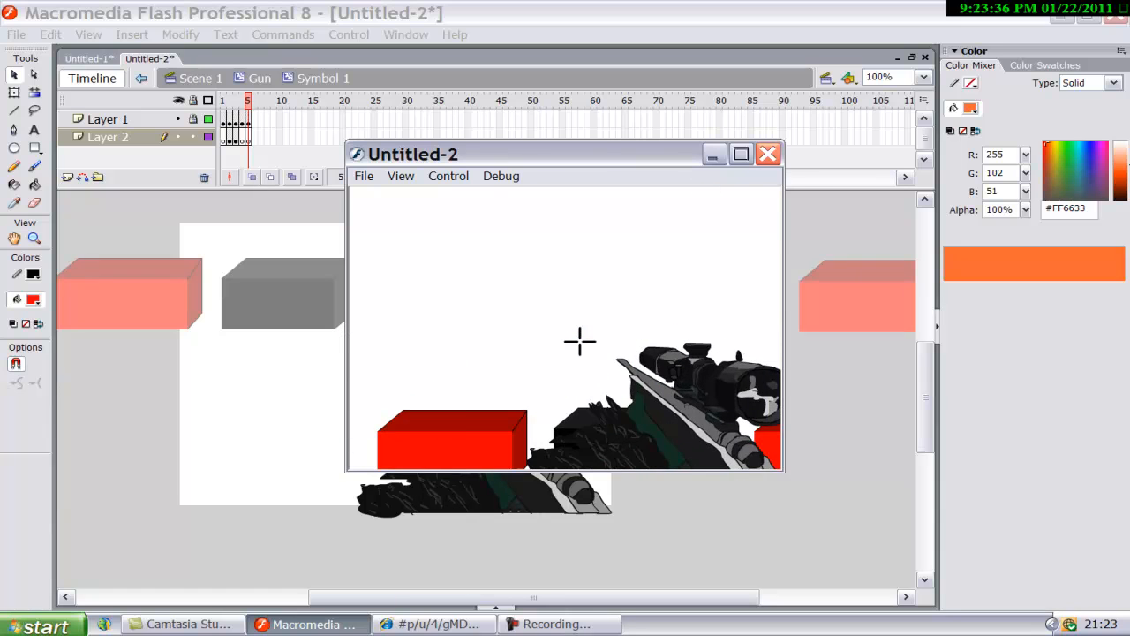
click(766, 154)
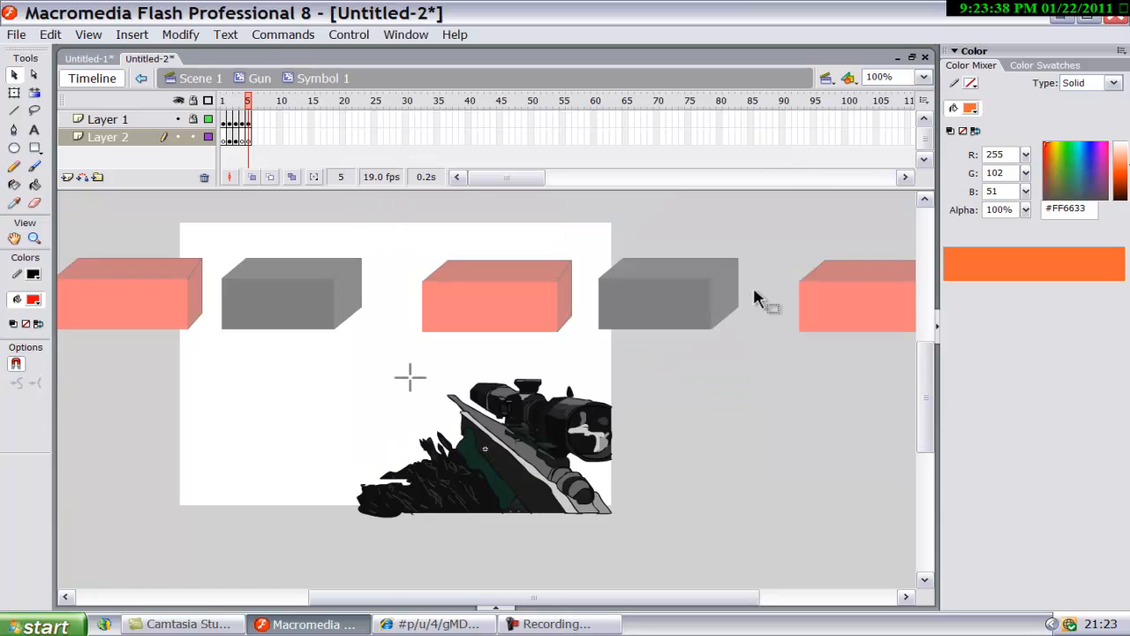